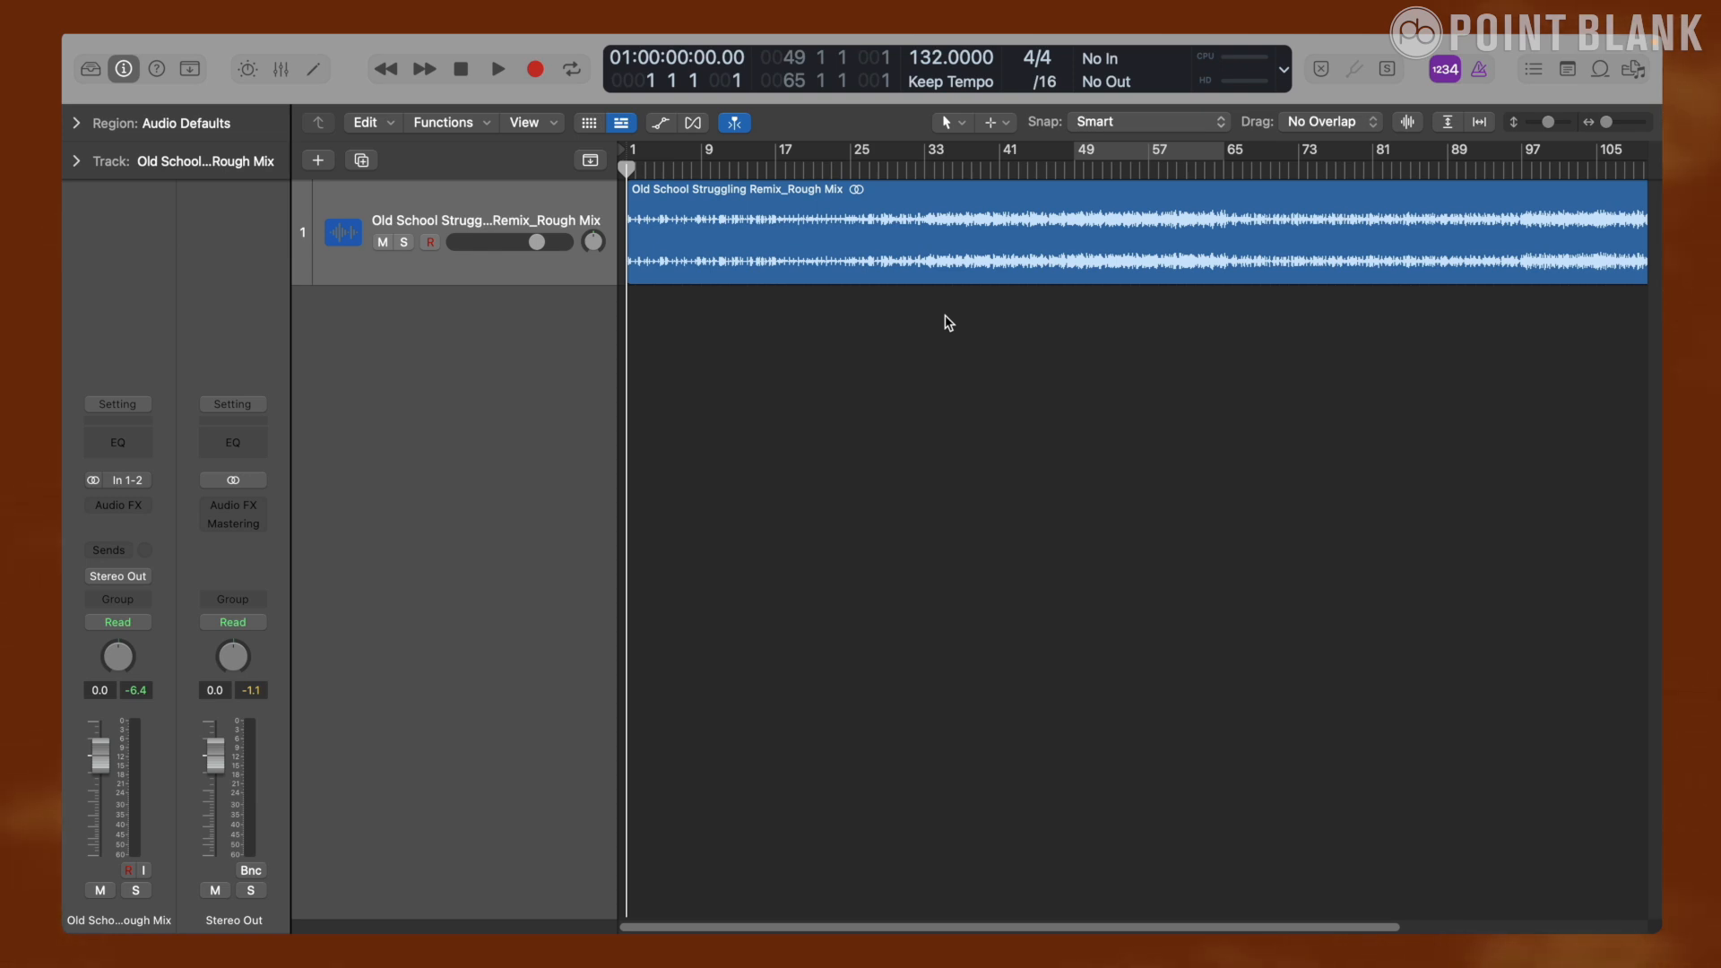
# - Audition the rough mix briefly, then load Mastering Assistant on Stereo Out to analyse it
pyautogui.click(497, 68)
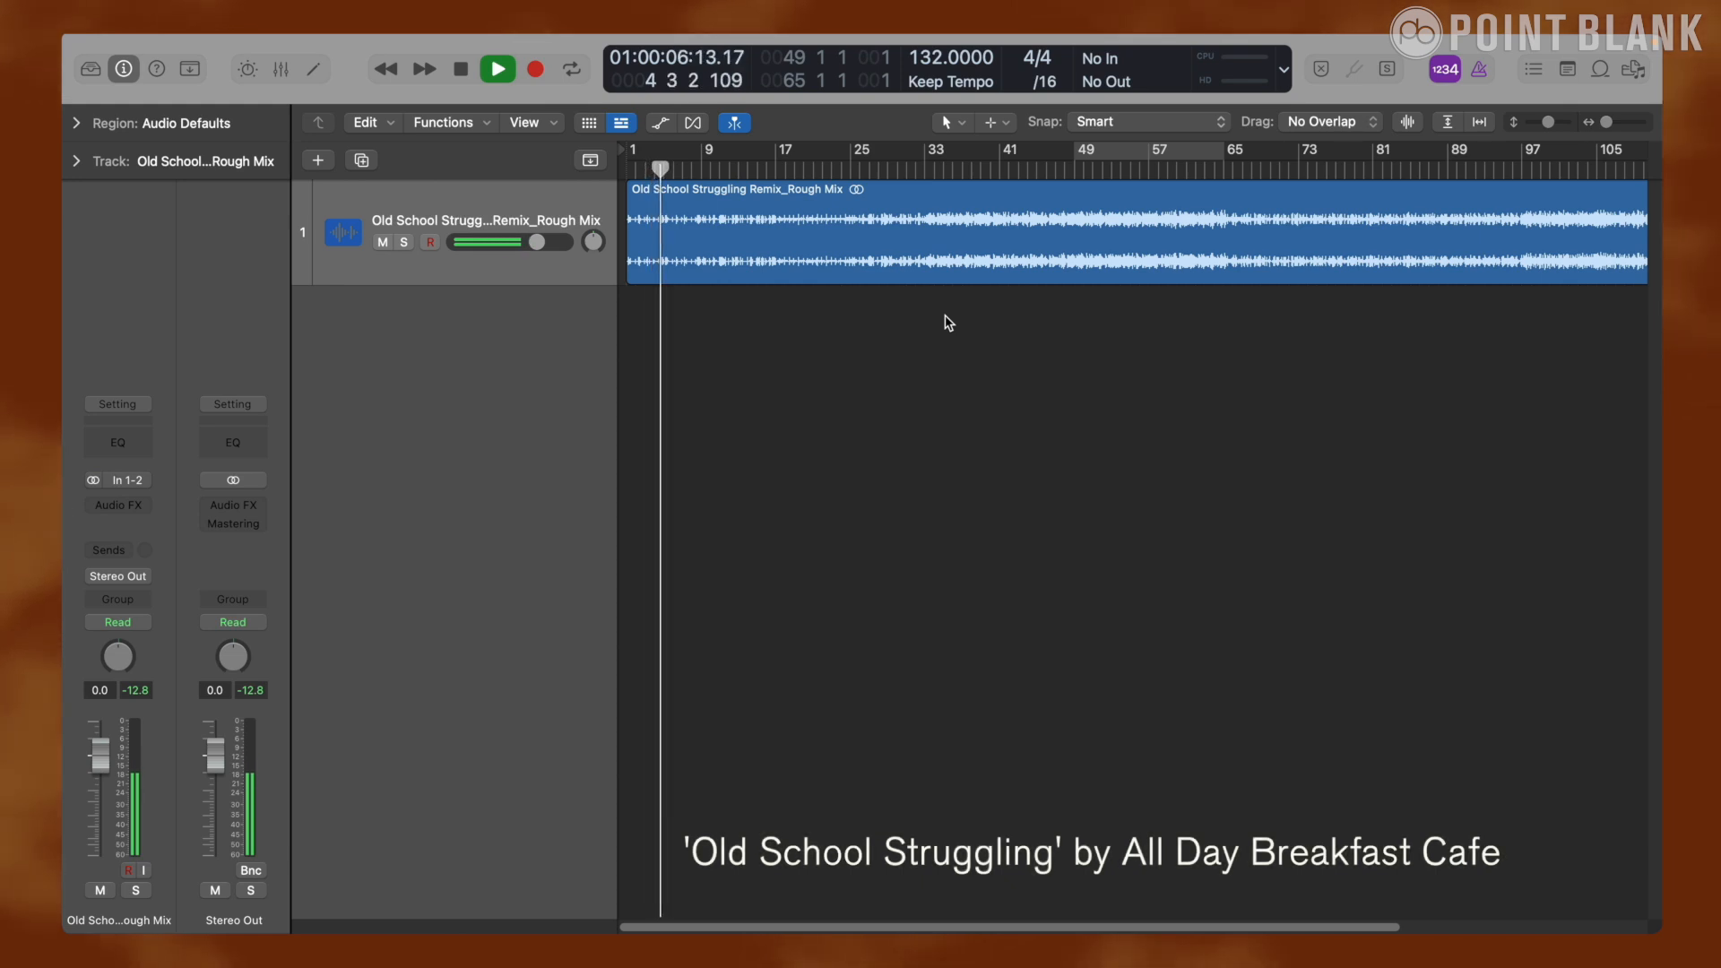
pyautogui.click(497, 68)
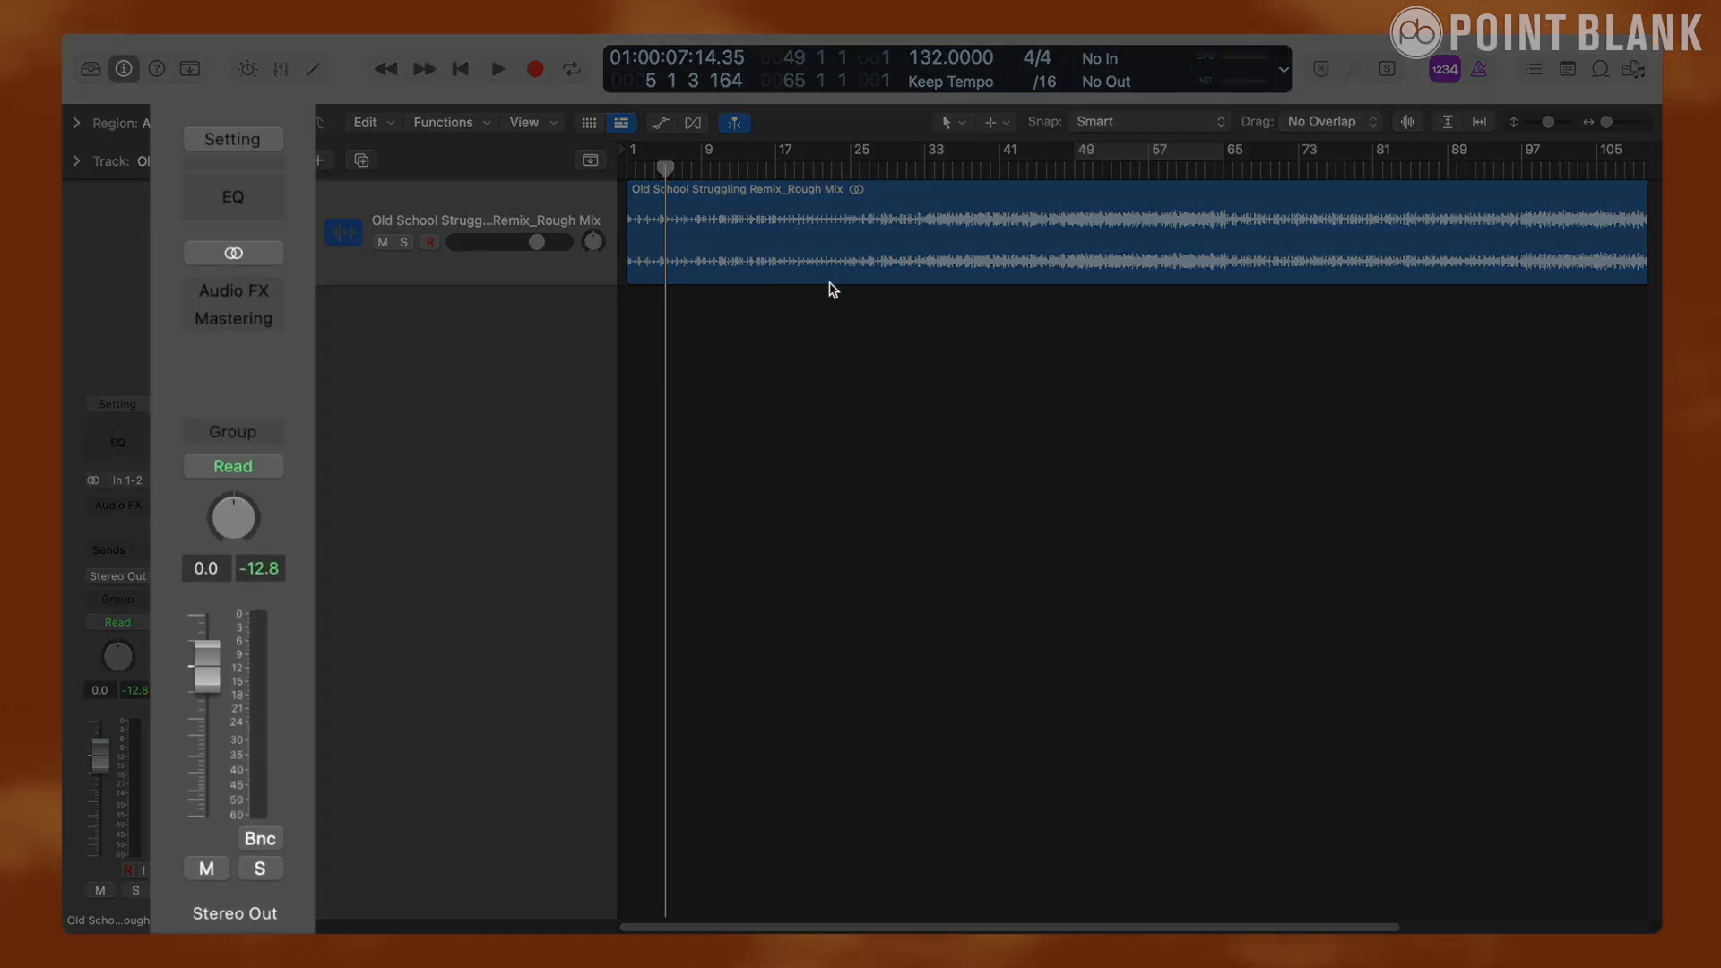
pyautogui.moveTo(252, 340)
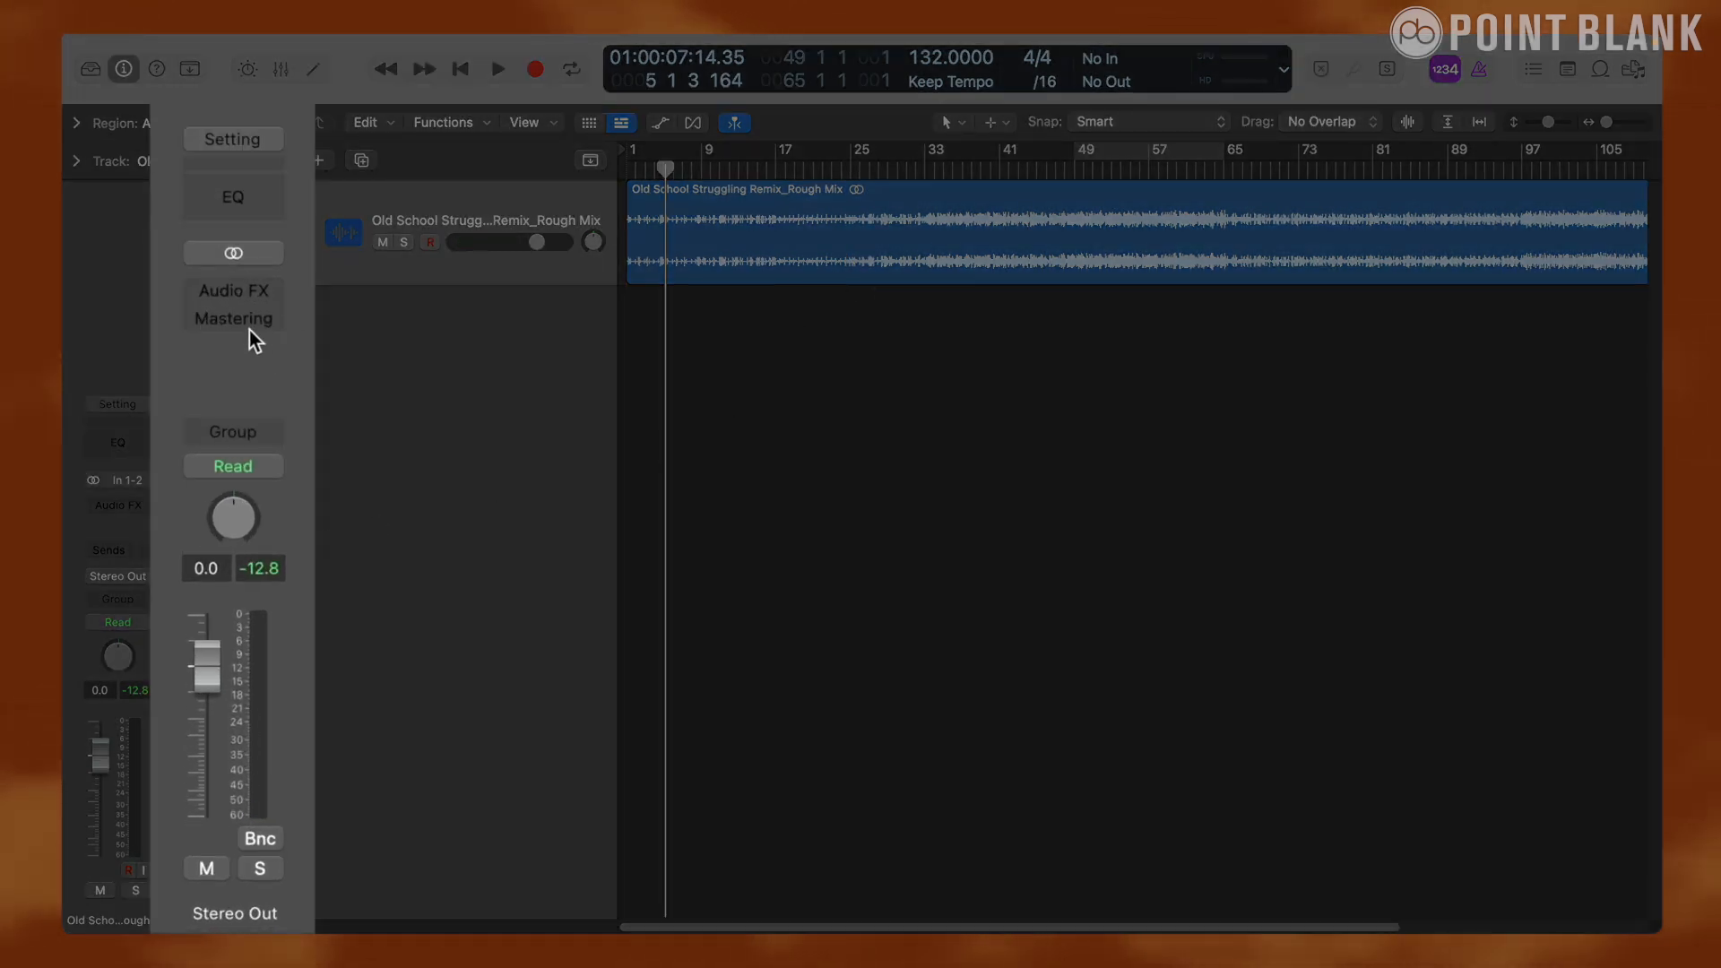
pyautogui.moveTo(233, 320)
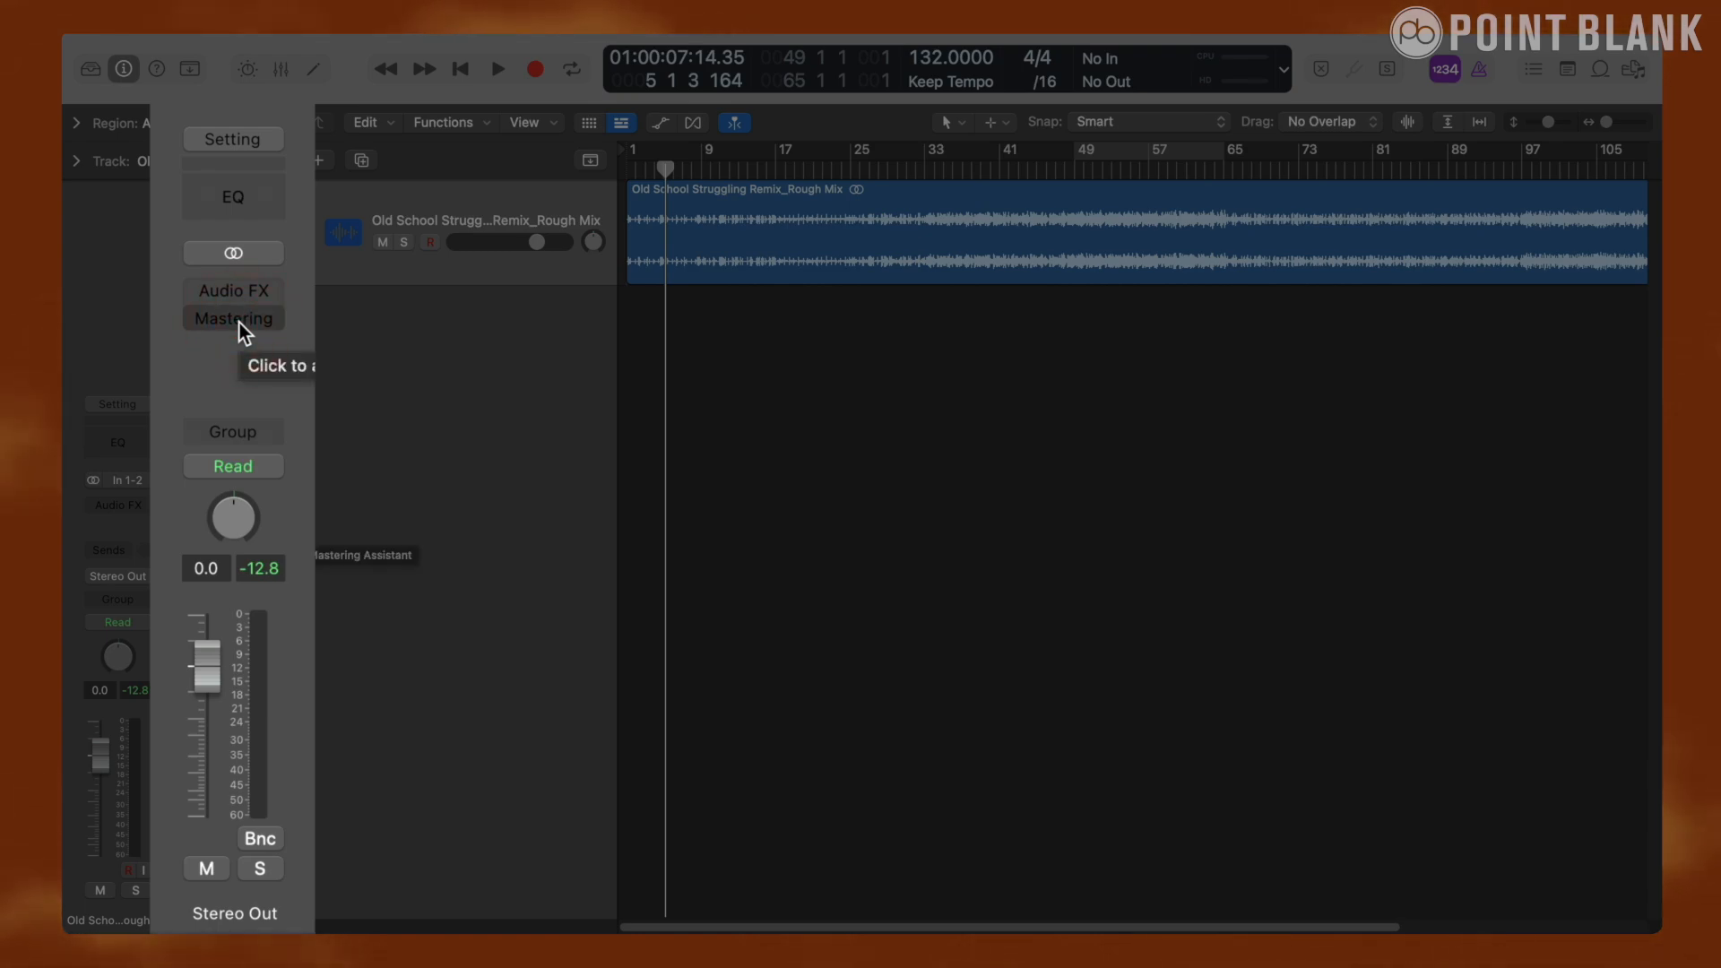
pyautogui.click(233, 319)
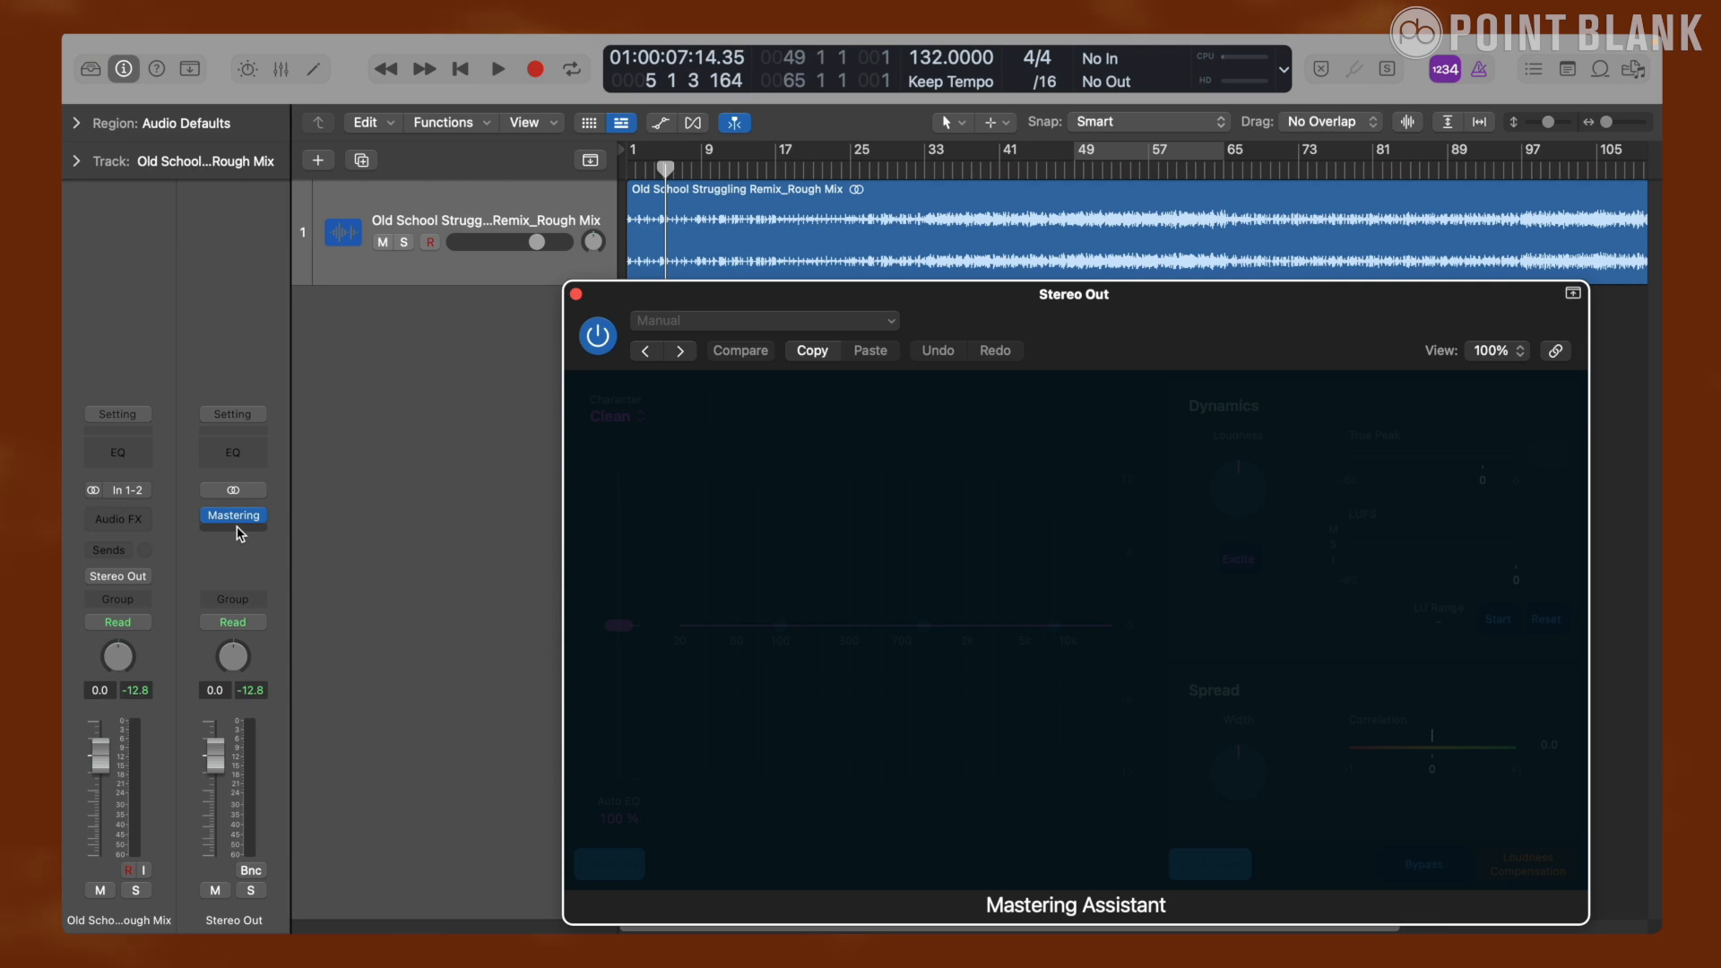
pyautogui.click(233, 516)
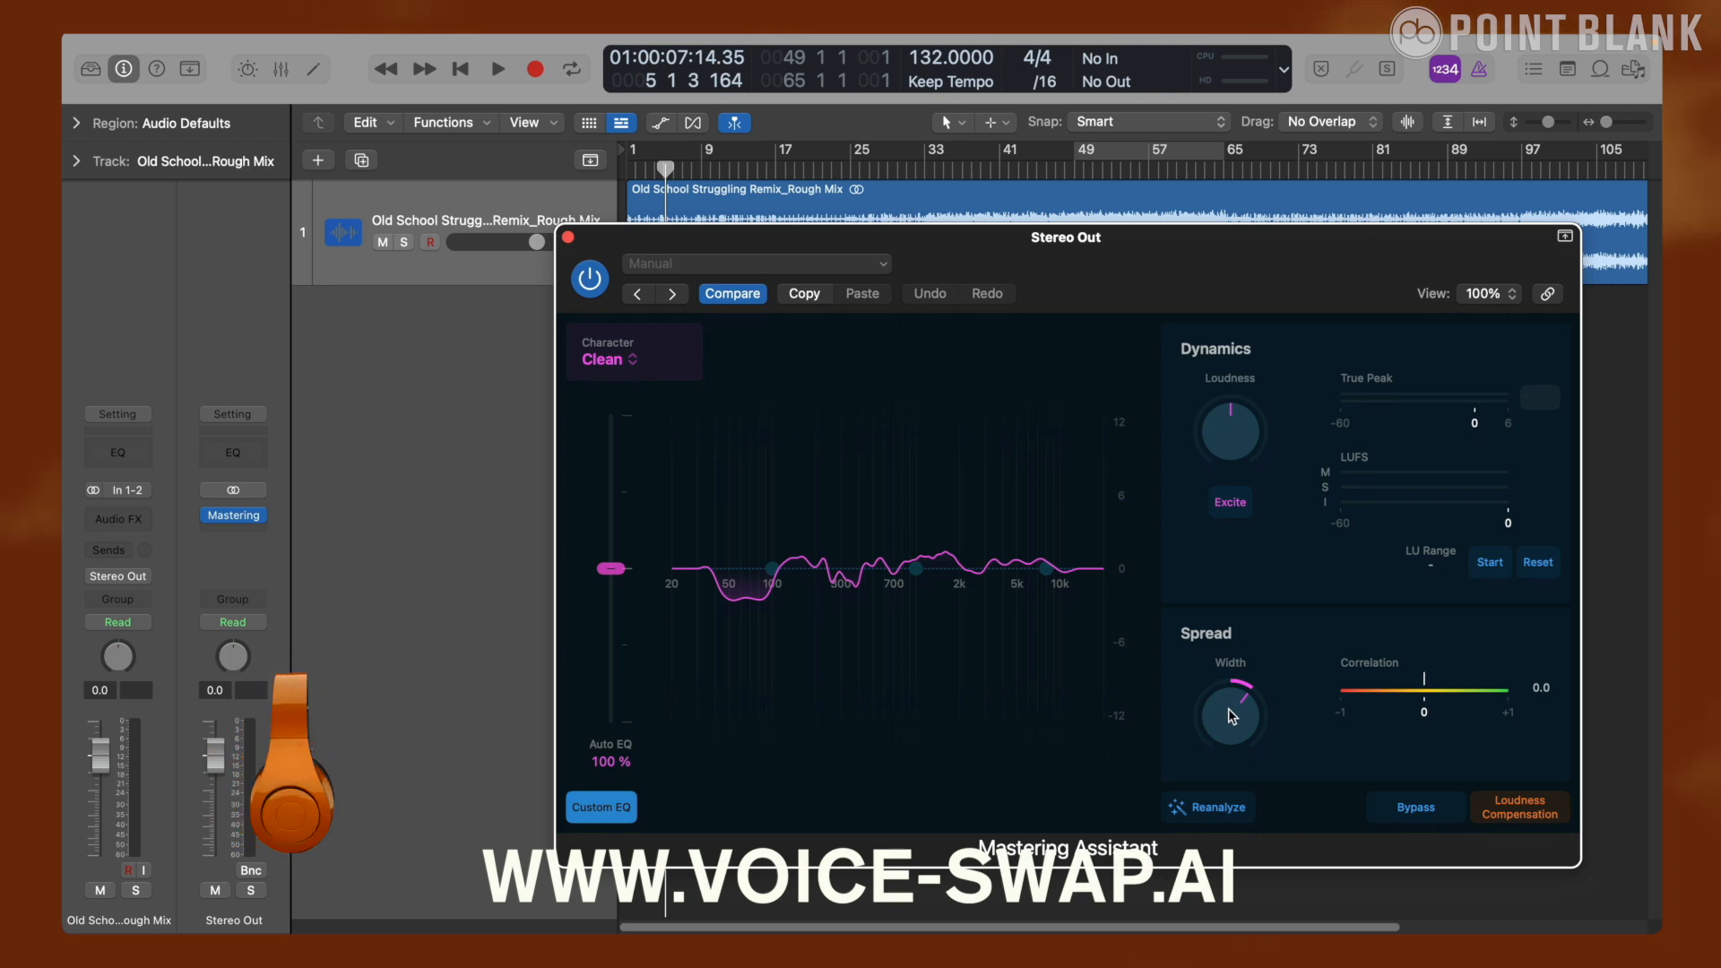
pyautogui.click(497, 68)
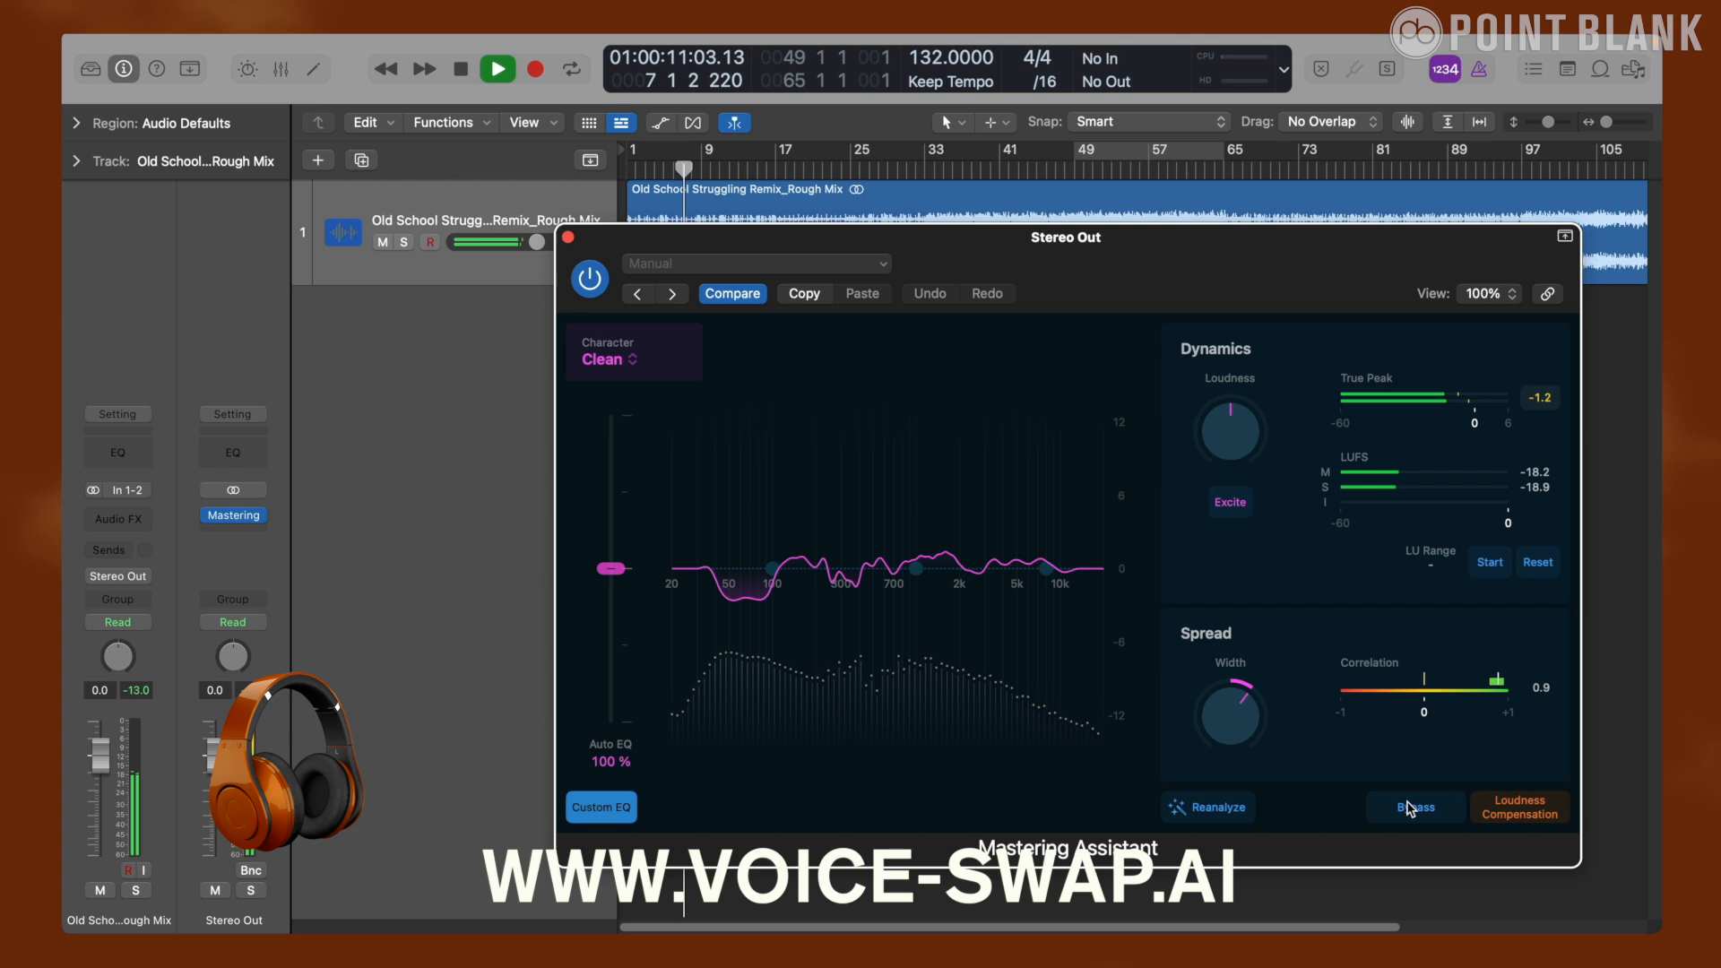
pyautogui.click(1414, 807)
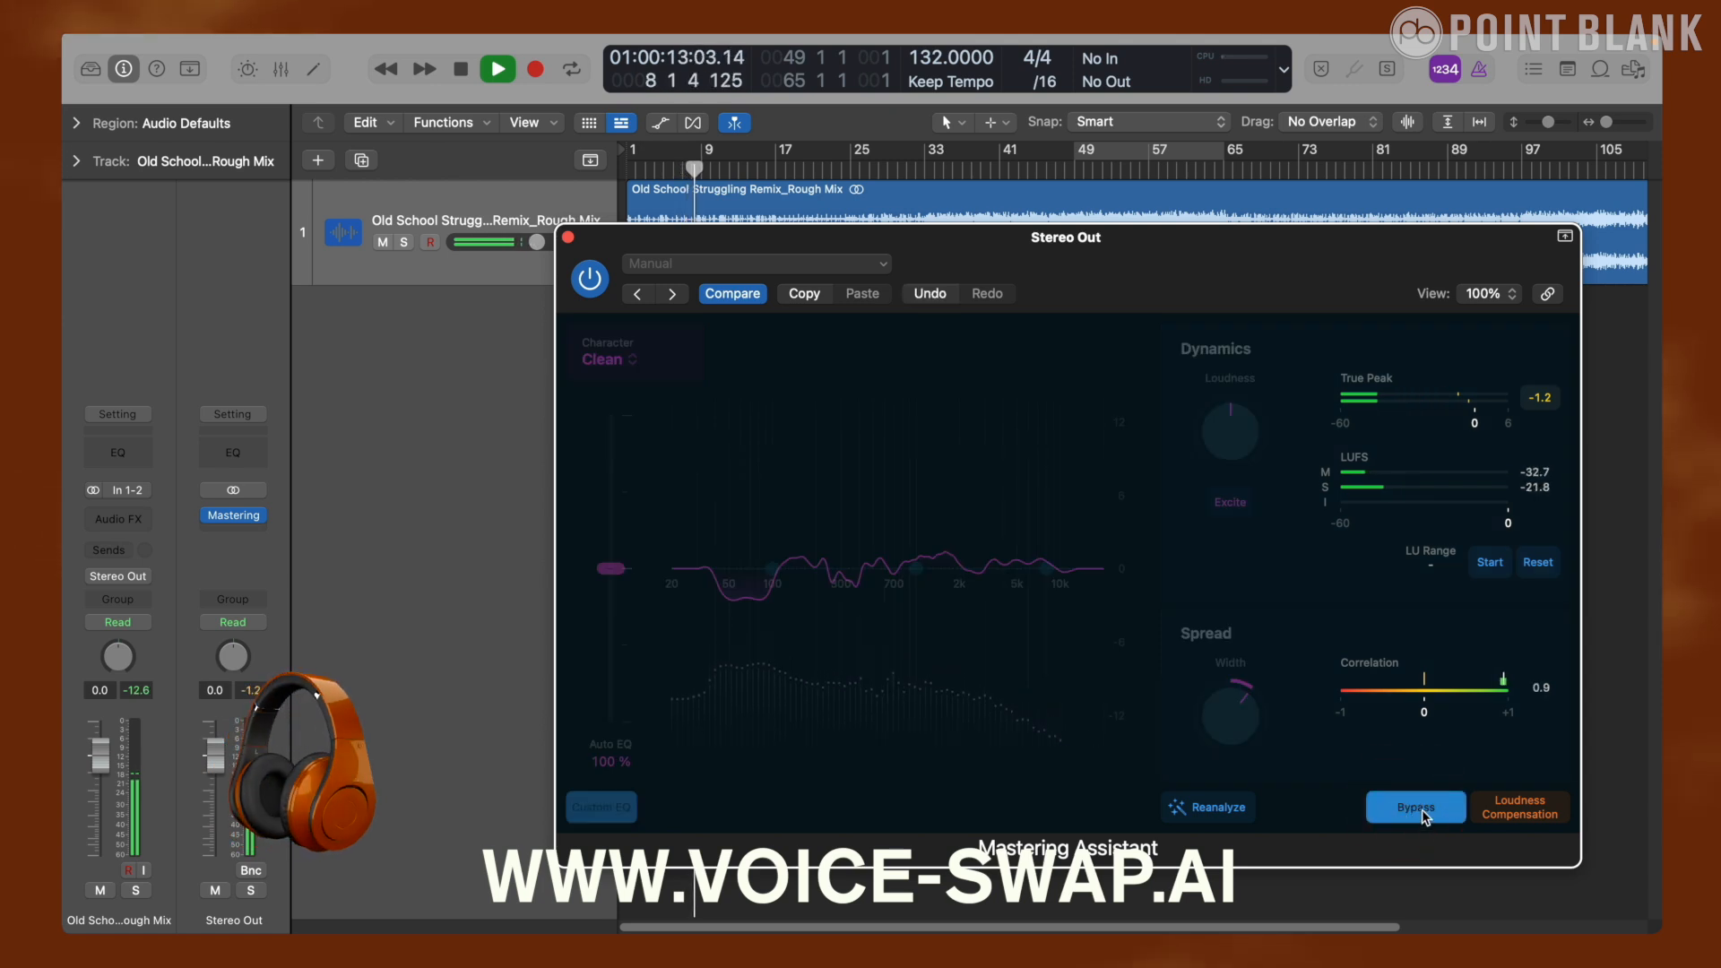
pyautogui.click(1414, 807)
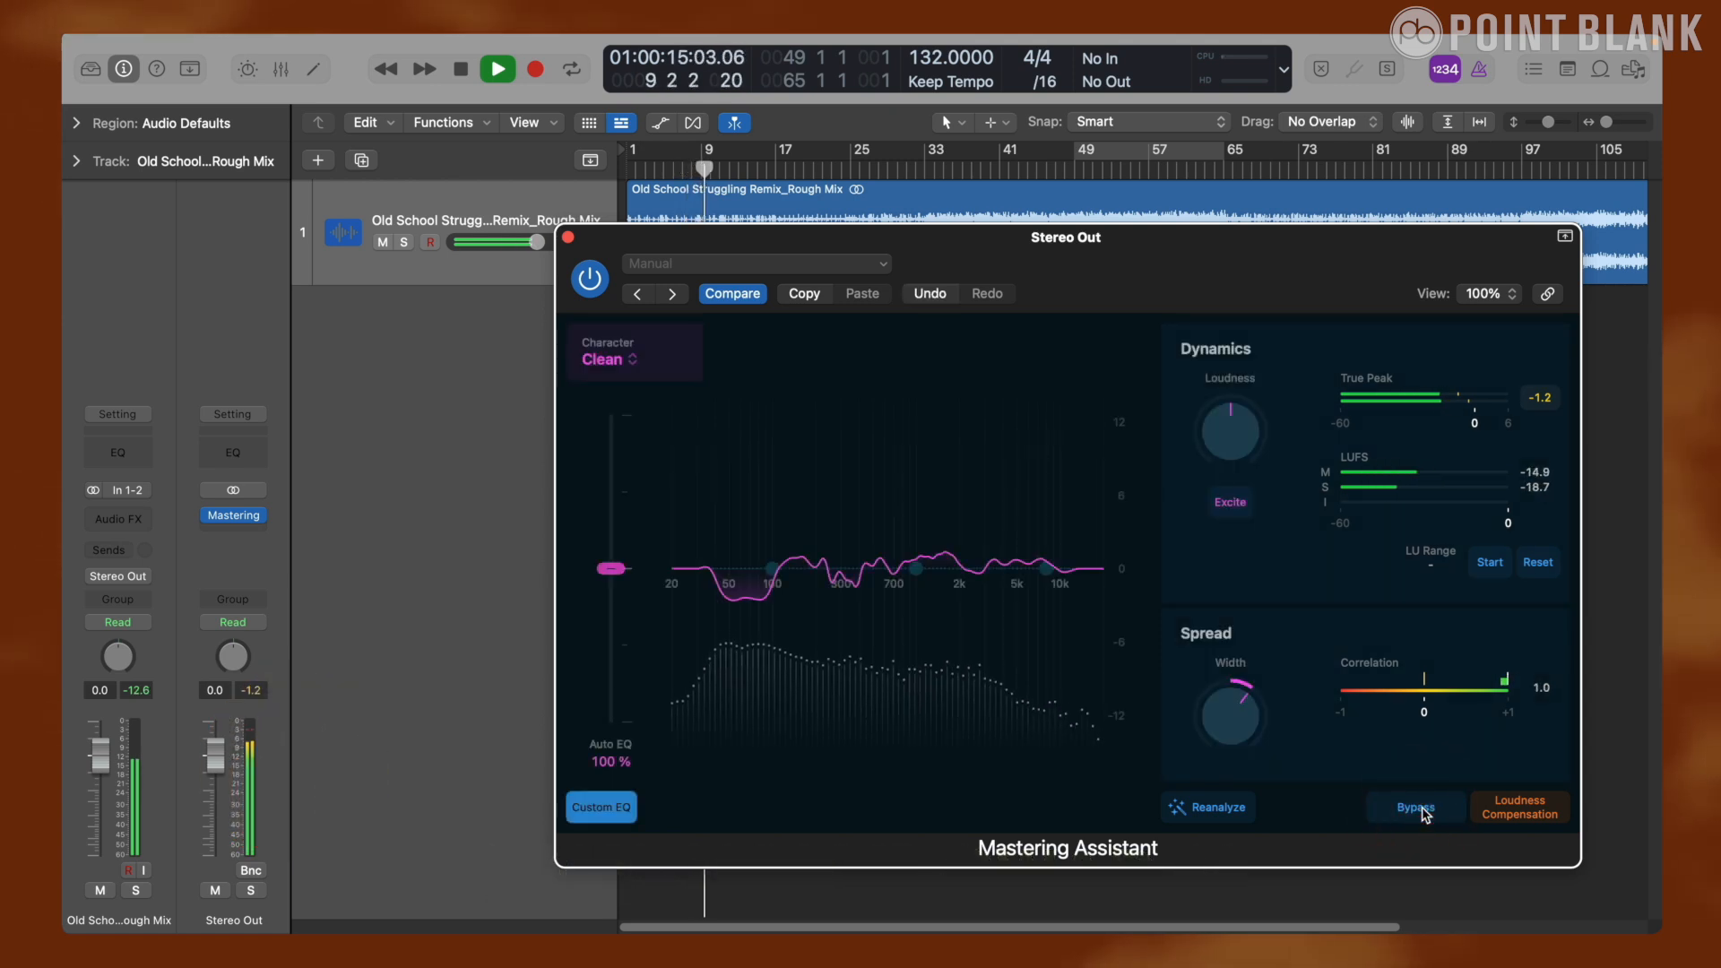
pyautogui.click(461, 68)
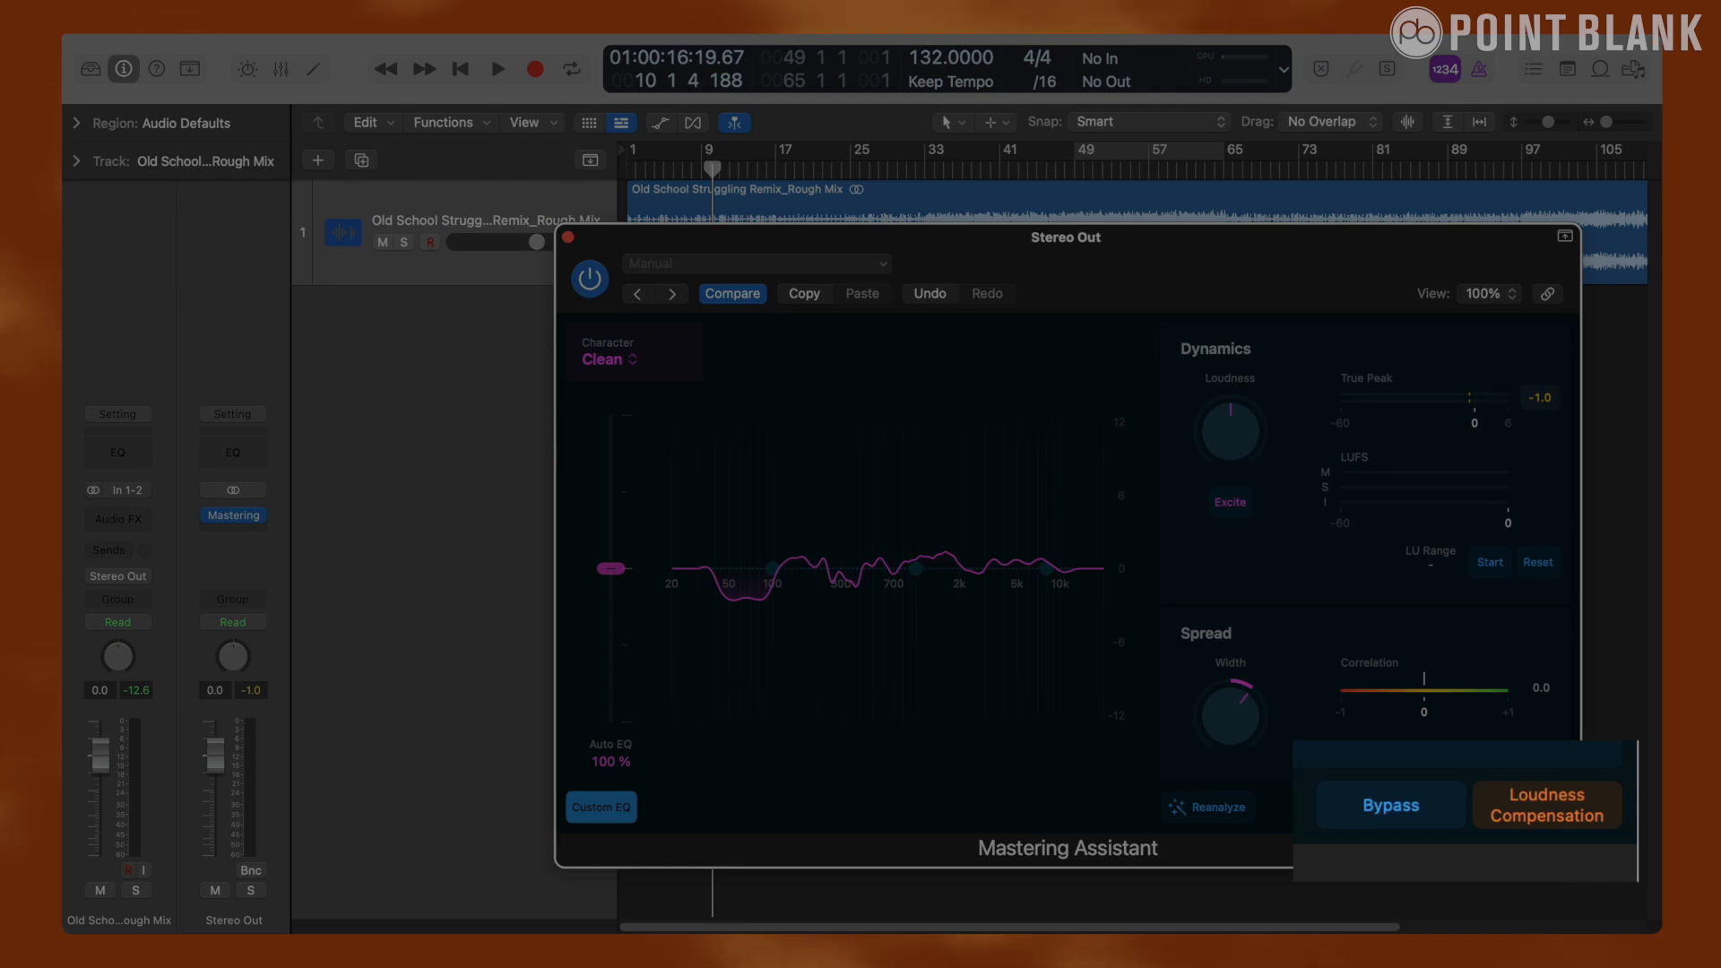
pyautogui.click(1545, 805)
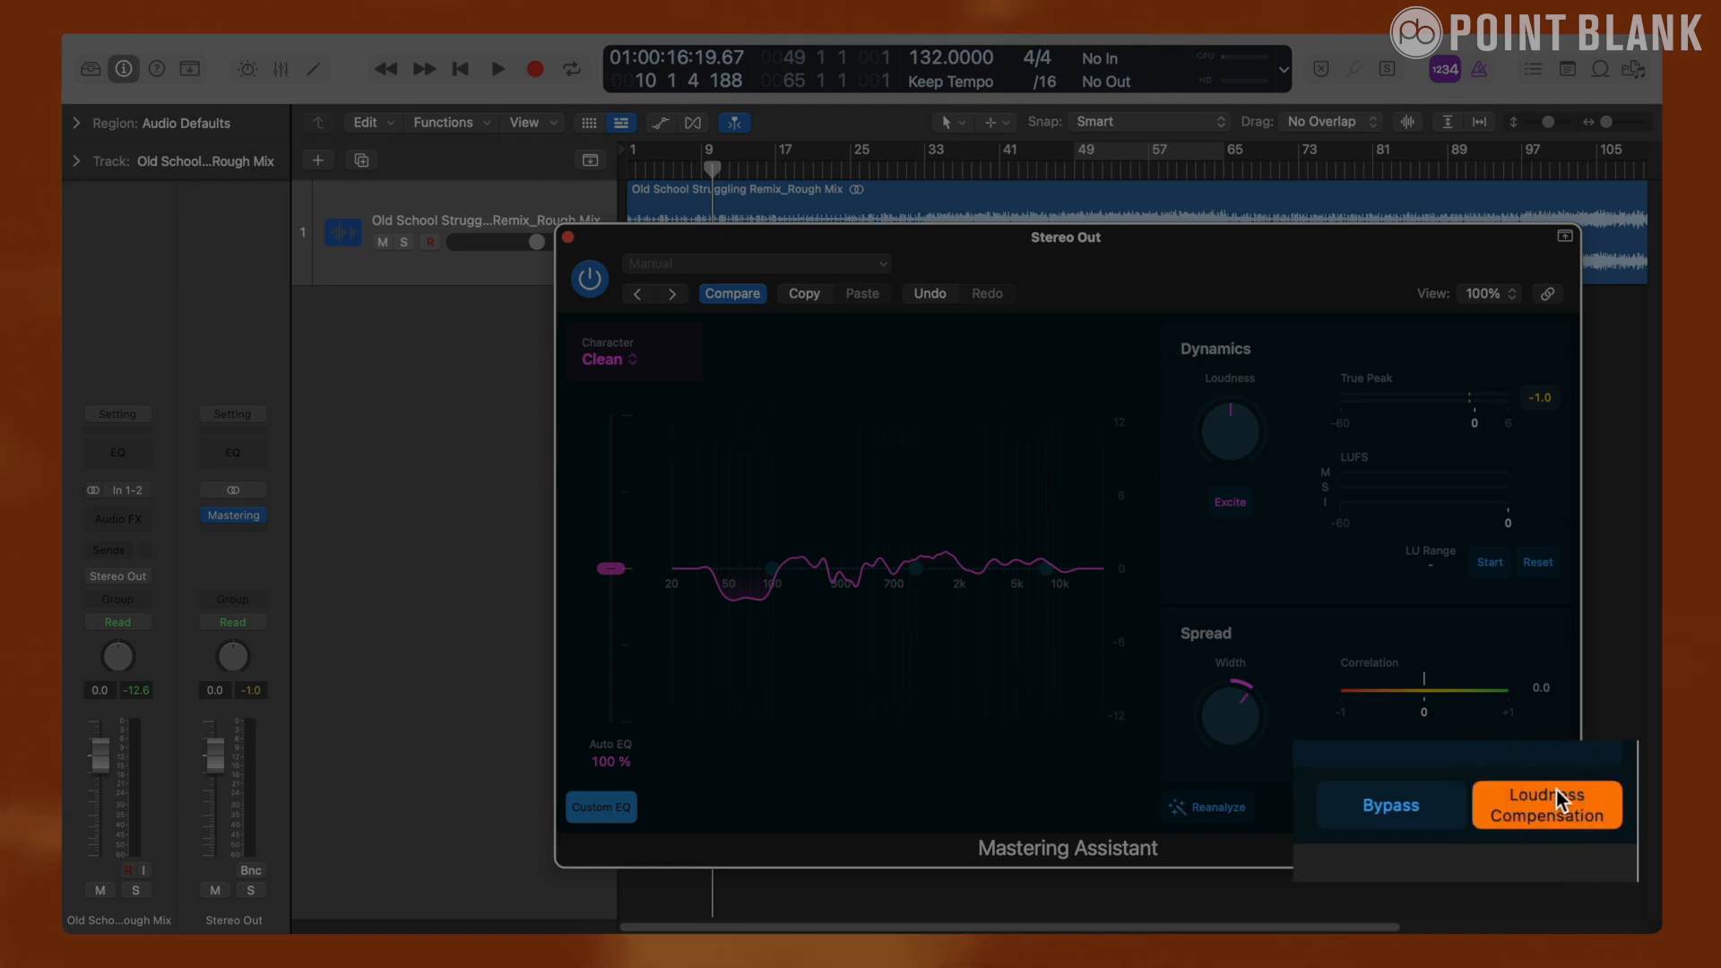
pyautogui.click(496, 68)
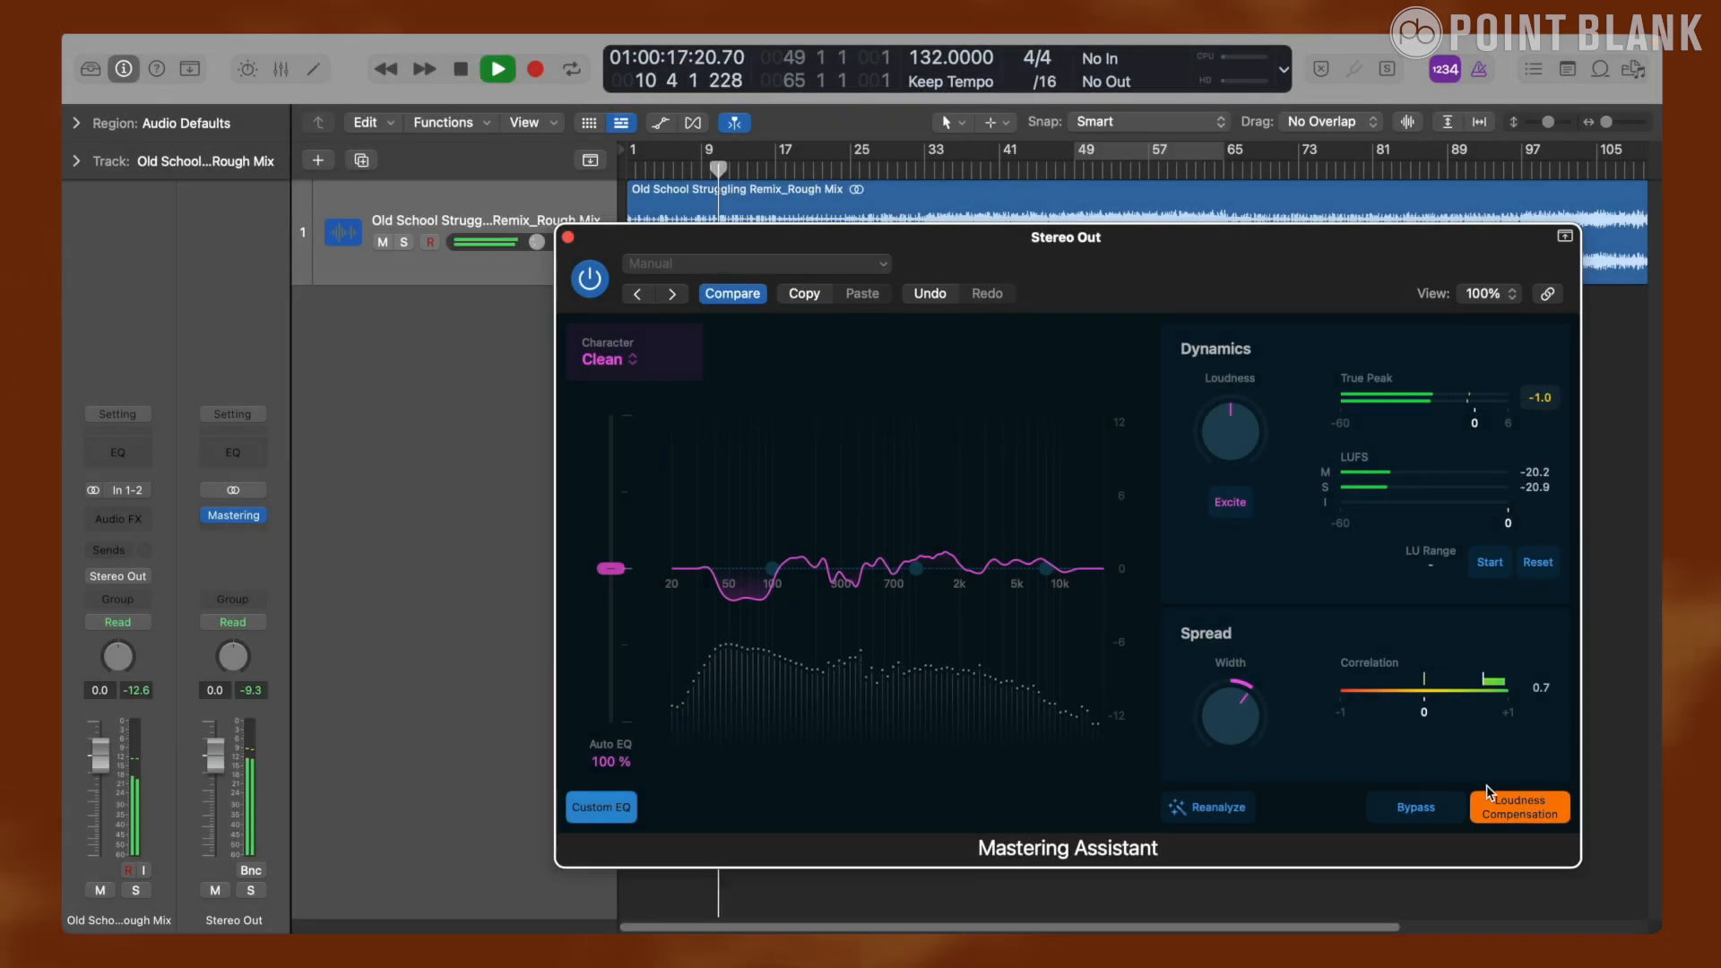
pyautogui.click(1414, 807)
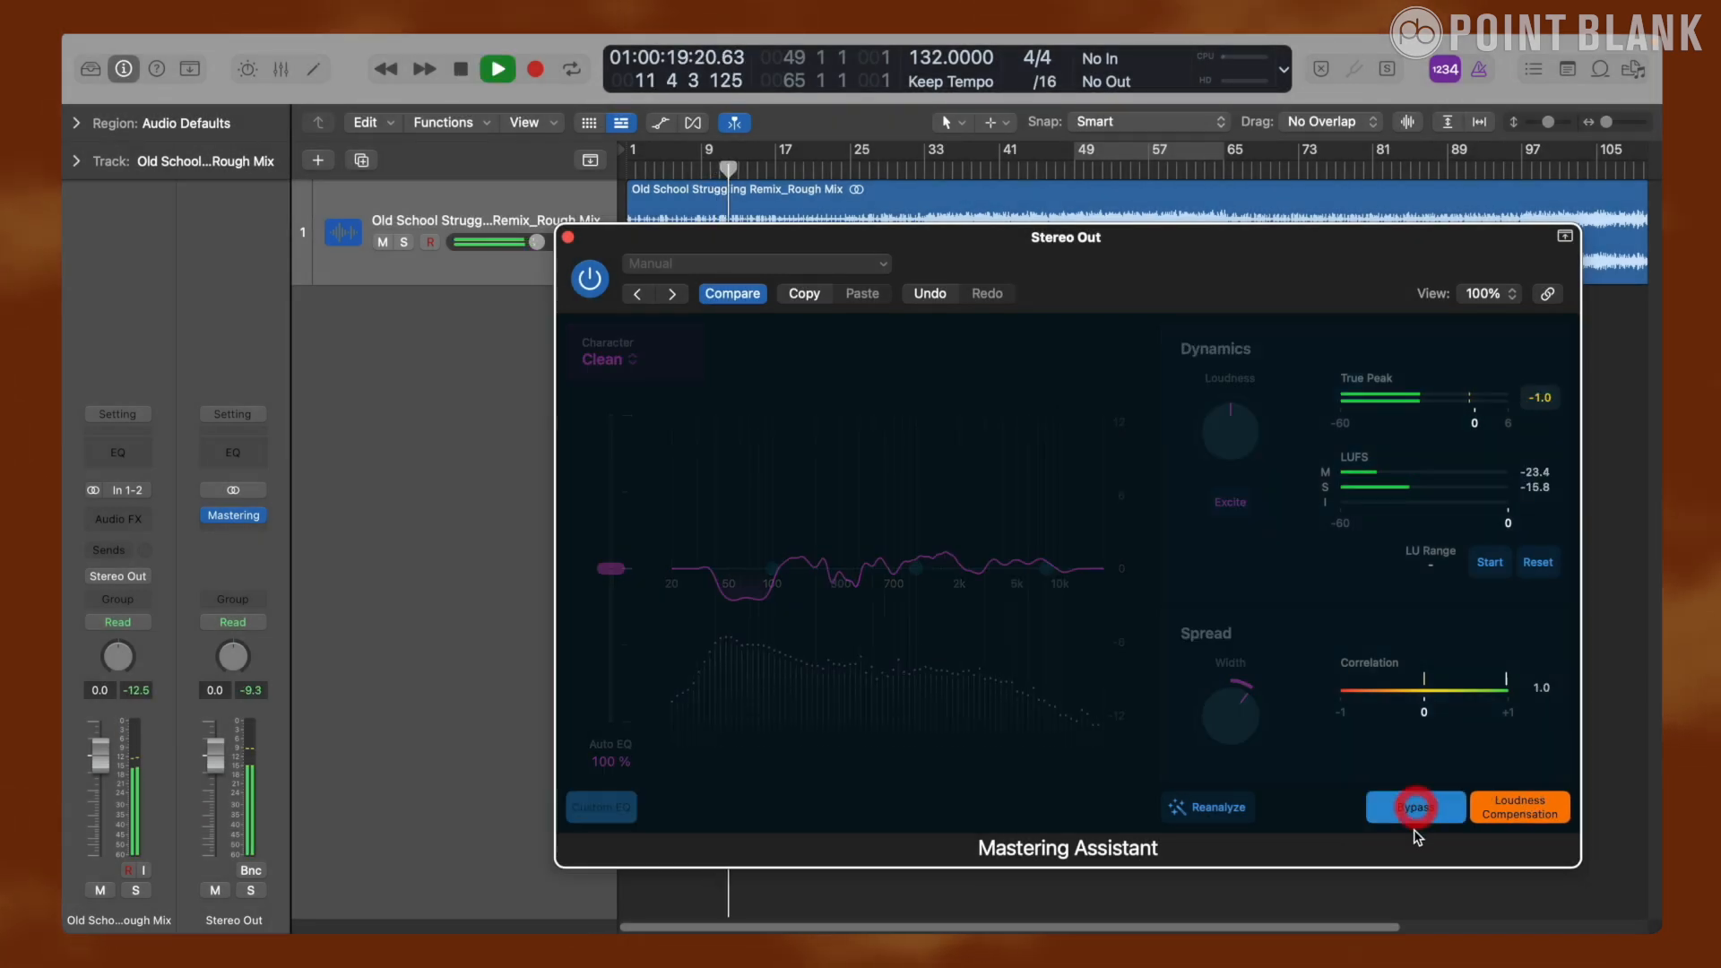
pyautogui.click(1414, 807)
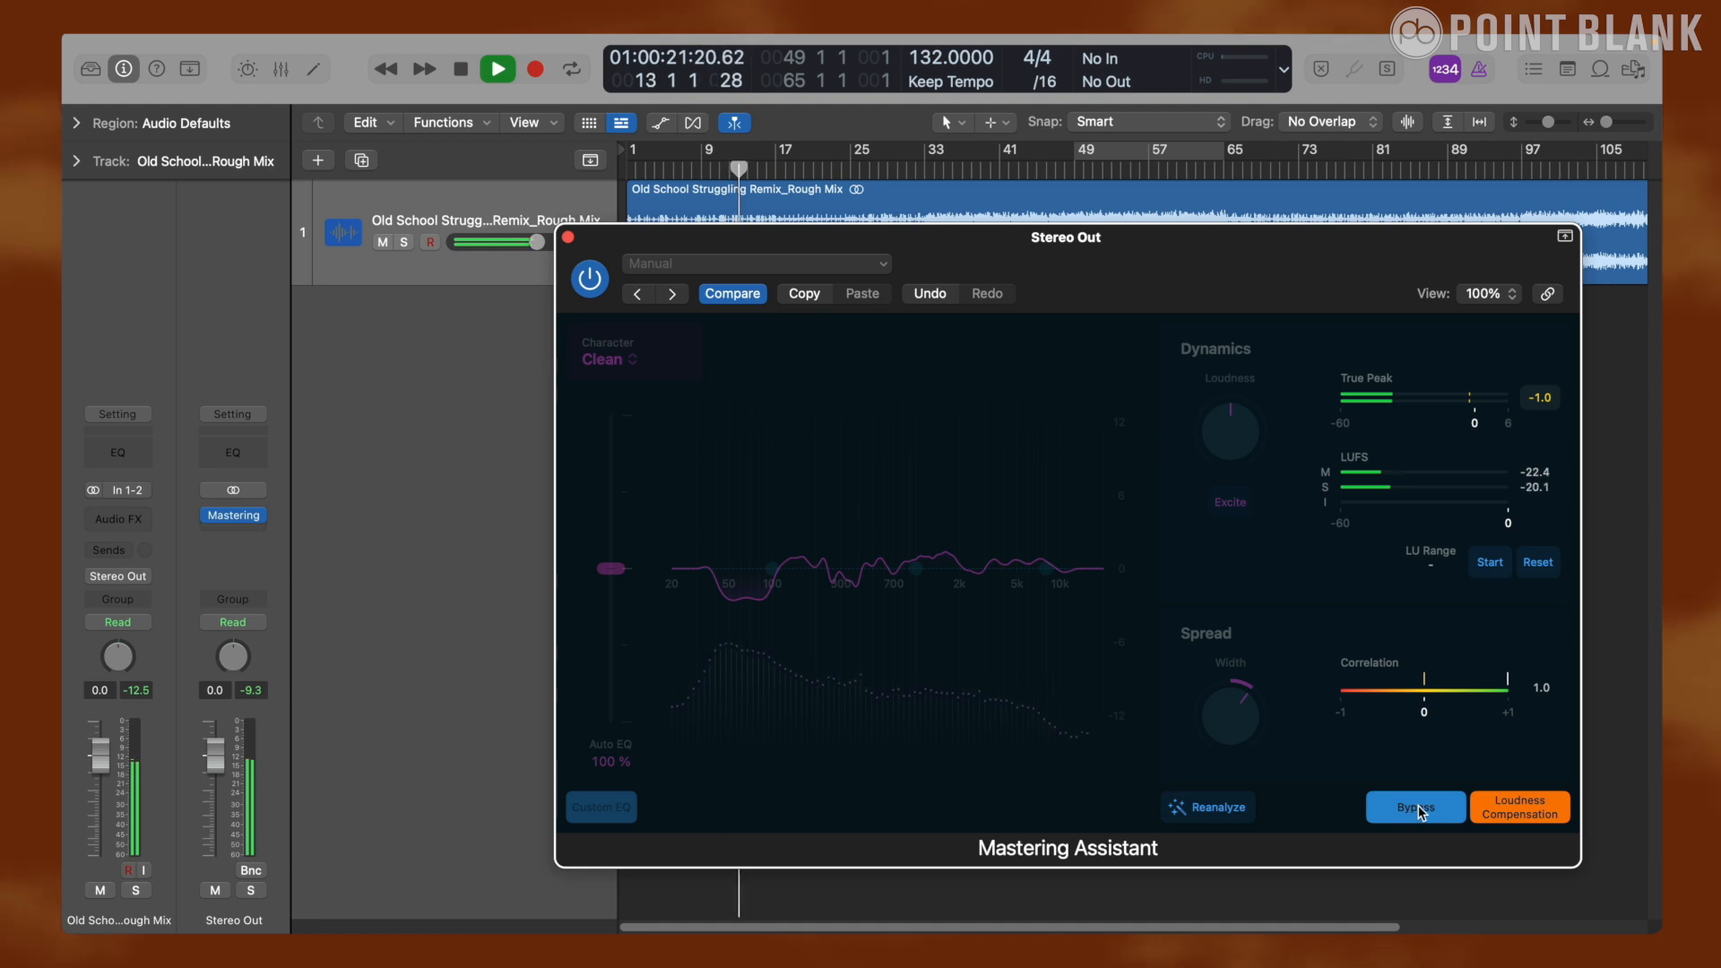
pyautogui.click(1414, 806)
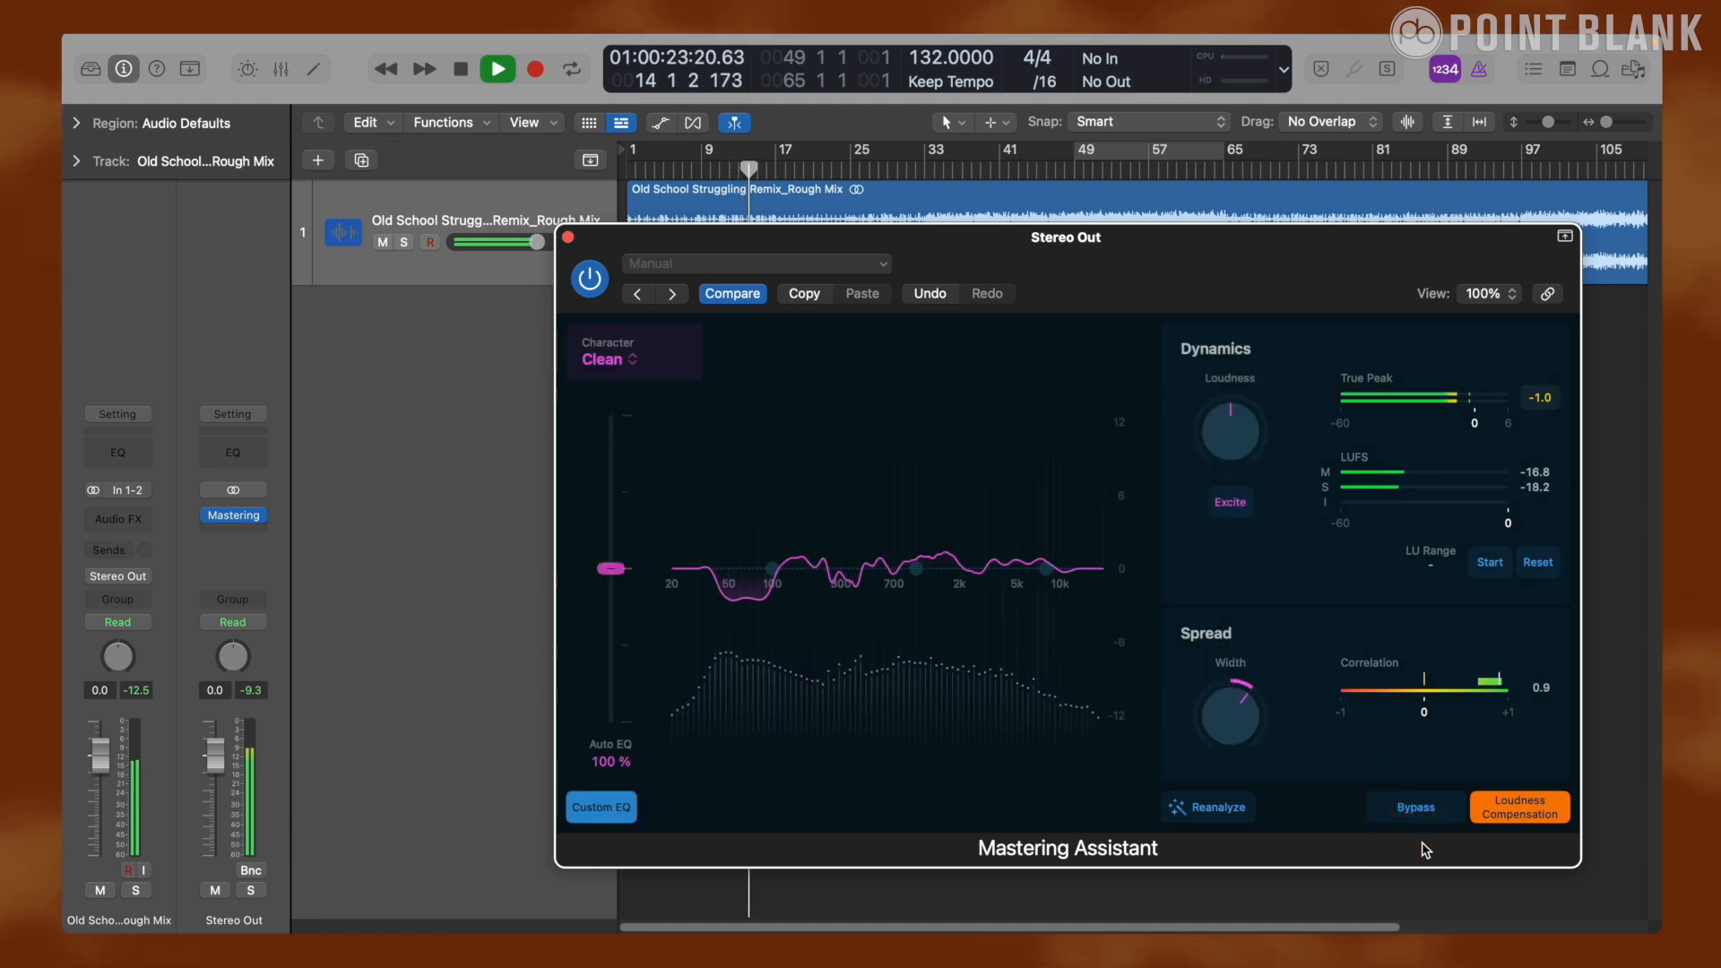
pyautogui.click(1414, 806)
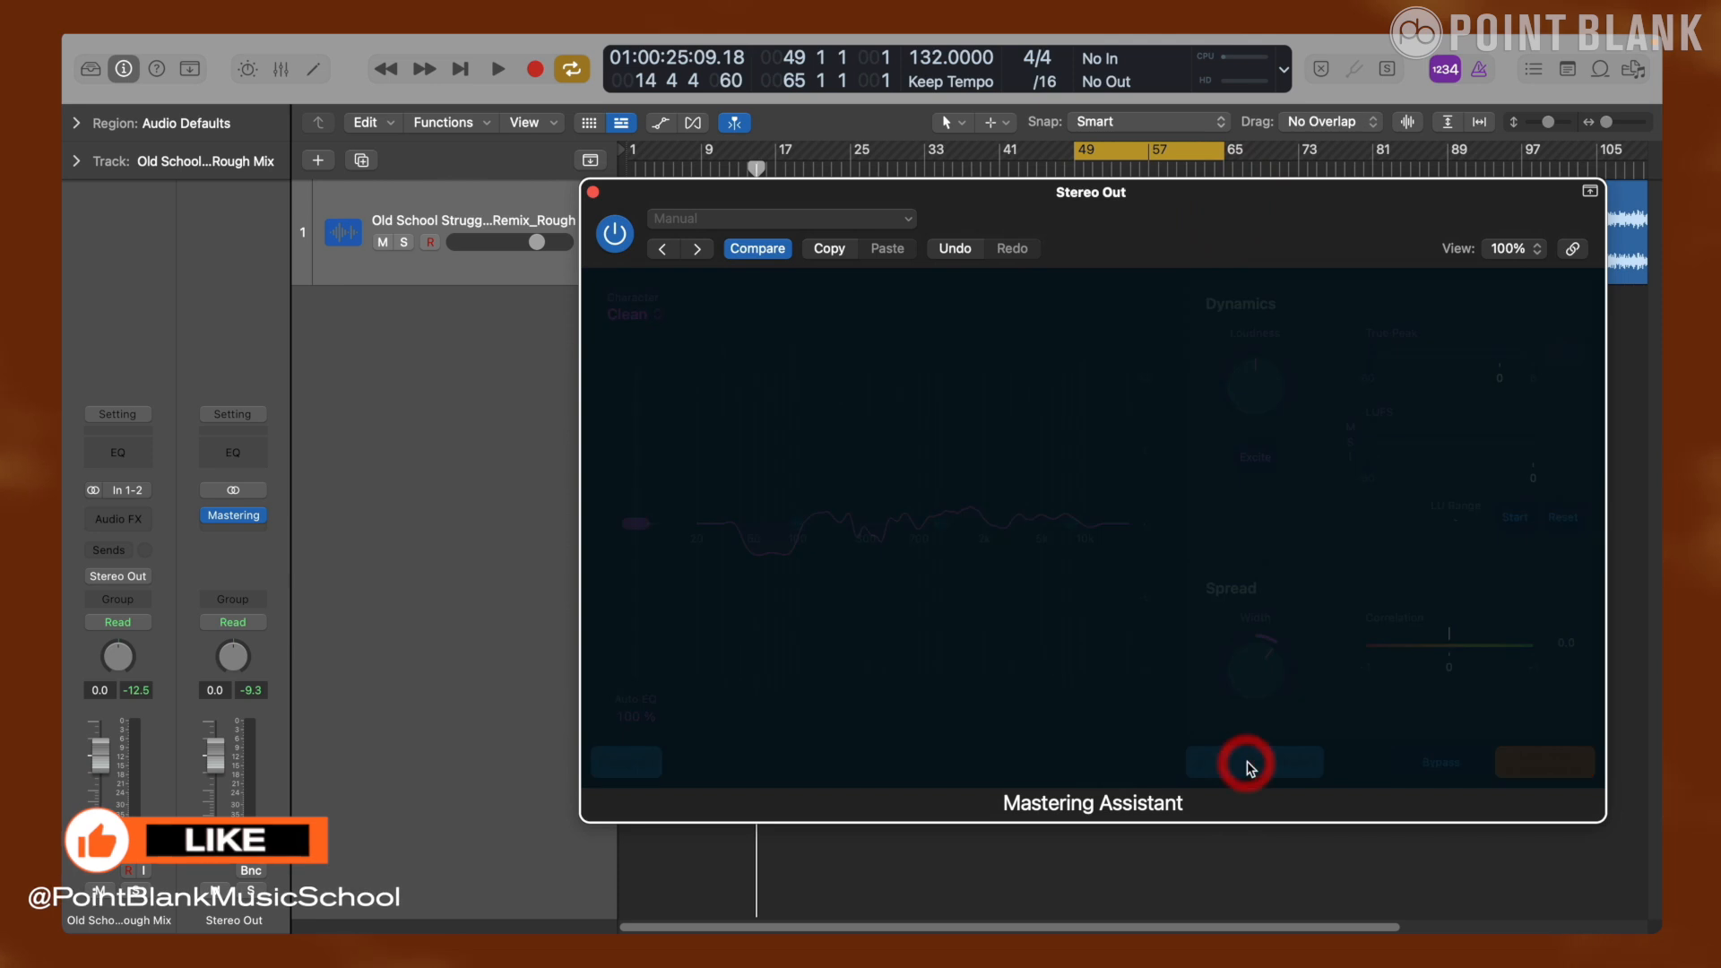
# - Reanalyse the master from the cycled bars 49–57 and move the plug-in window higher
pyautogui.click(1250, 762)
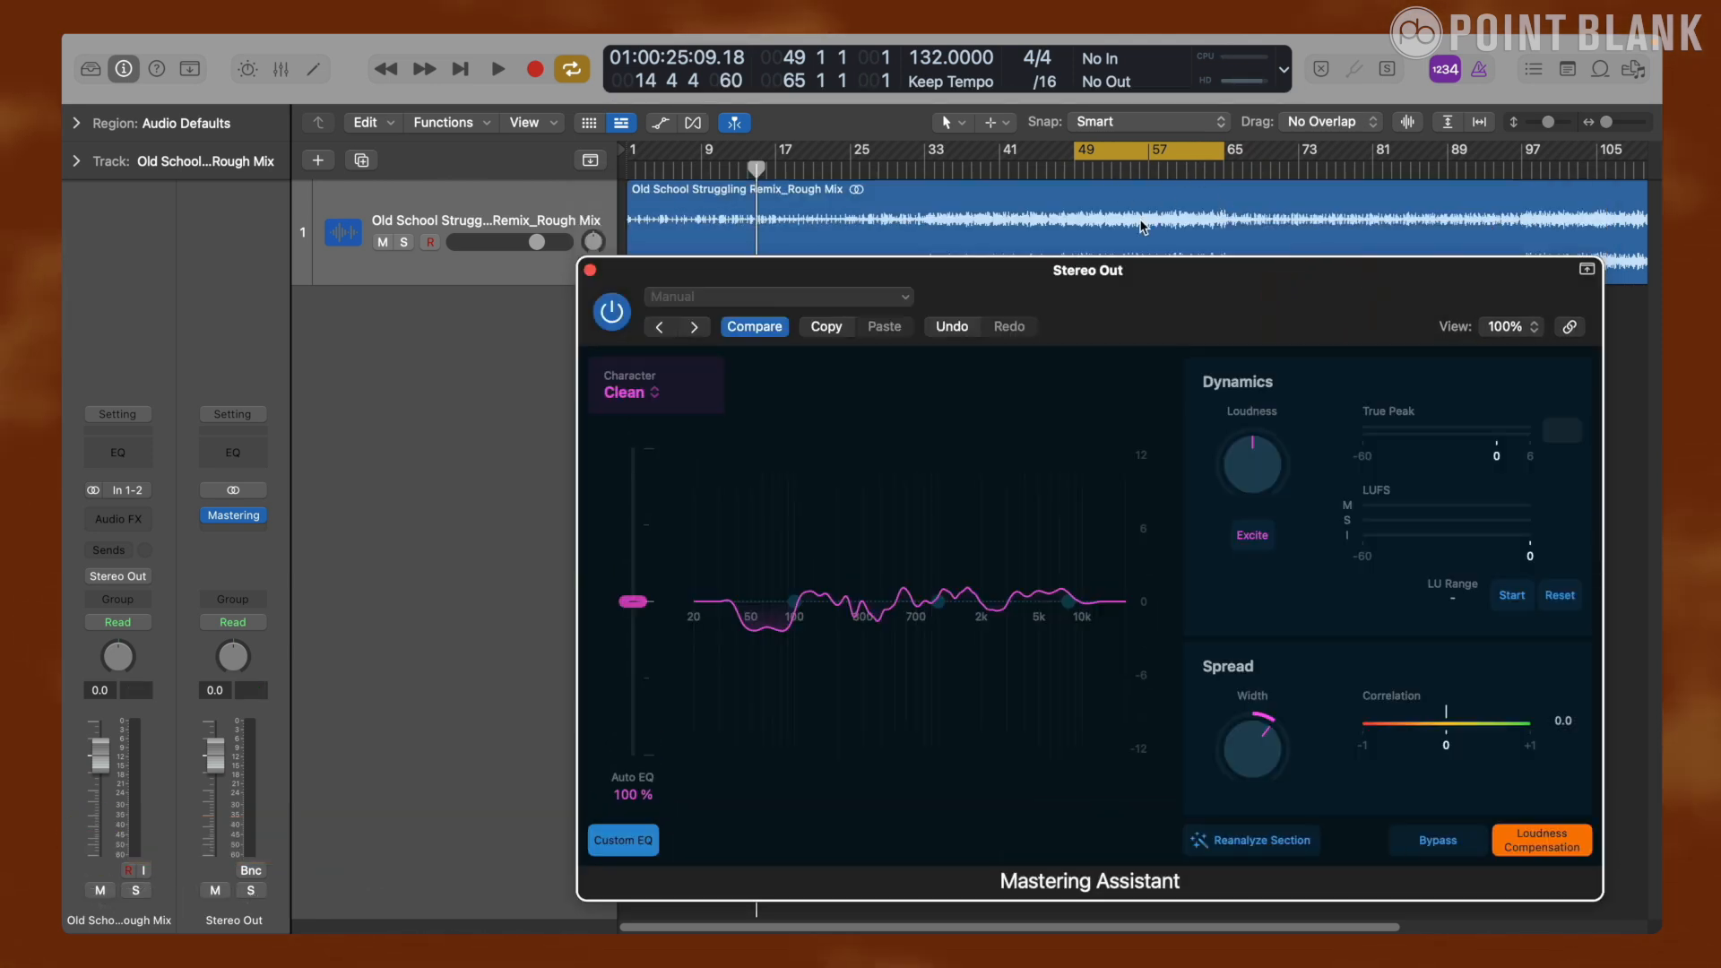
pyautogui.moveTo(1094, 651)
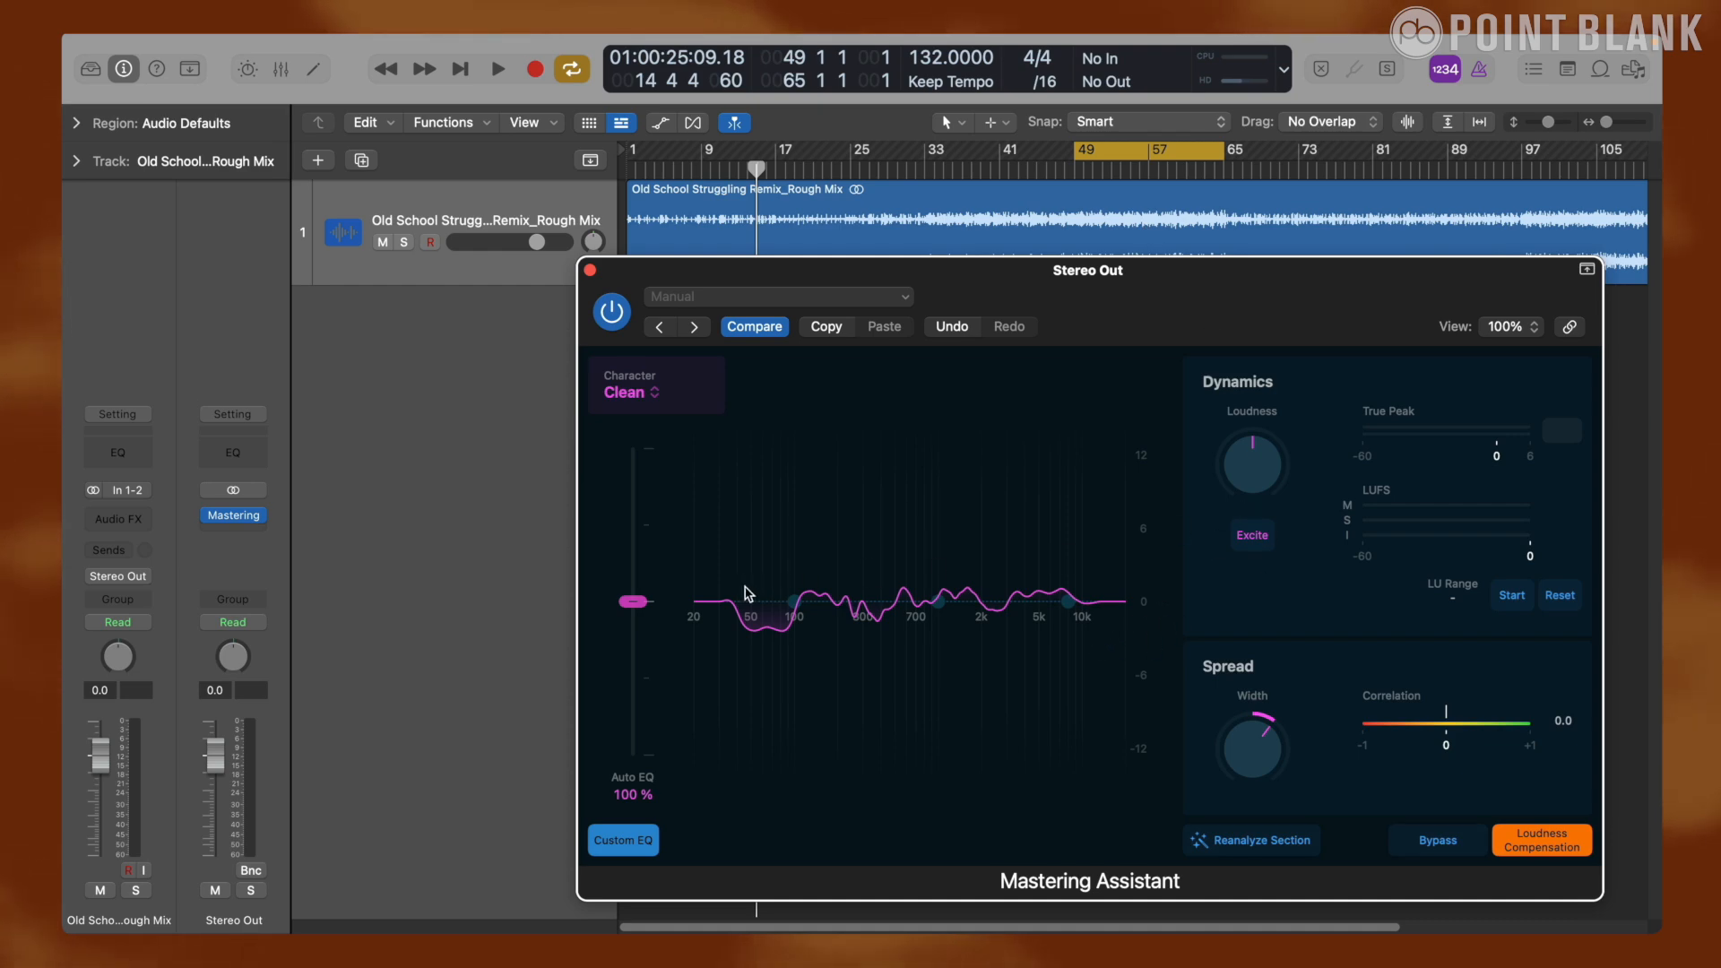
pyautogui.moveTo(1086, 270); pyautogui.dragTo(1092, 196)
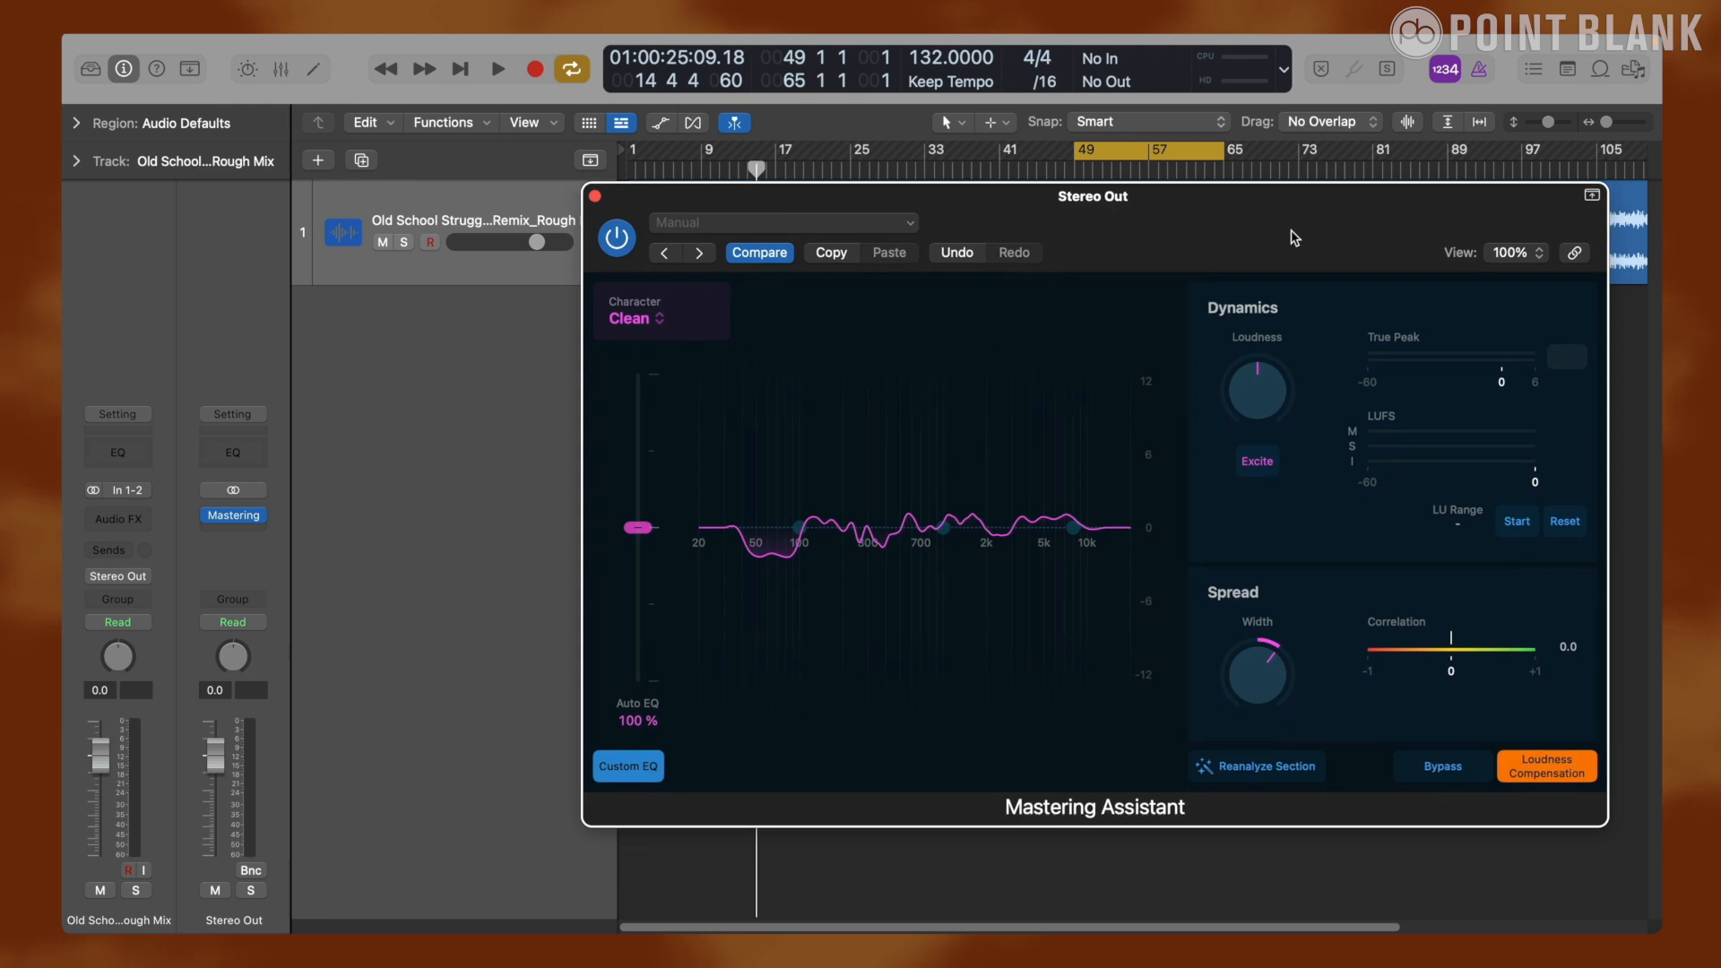
pyautogui.moveTo(1015, 577)
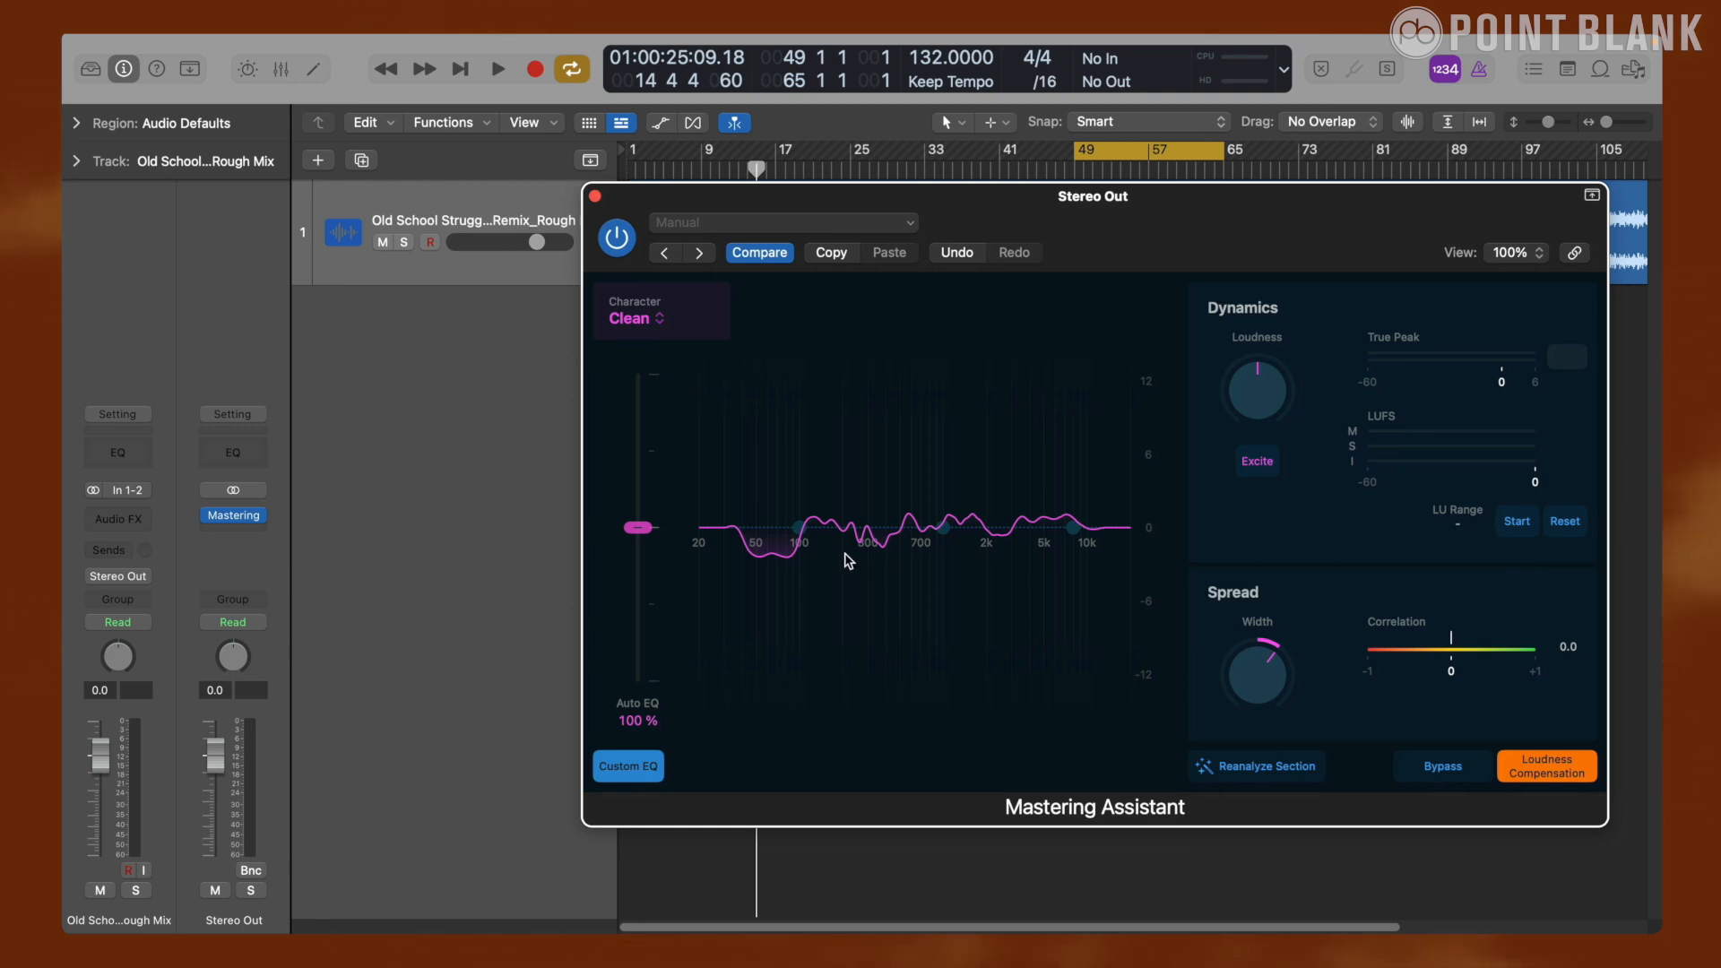
pyautogui.moveTo(889, 527)
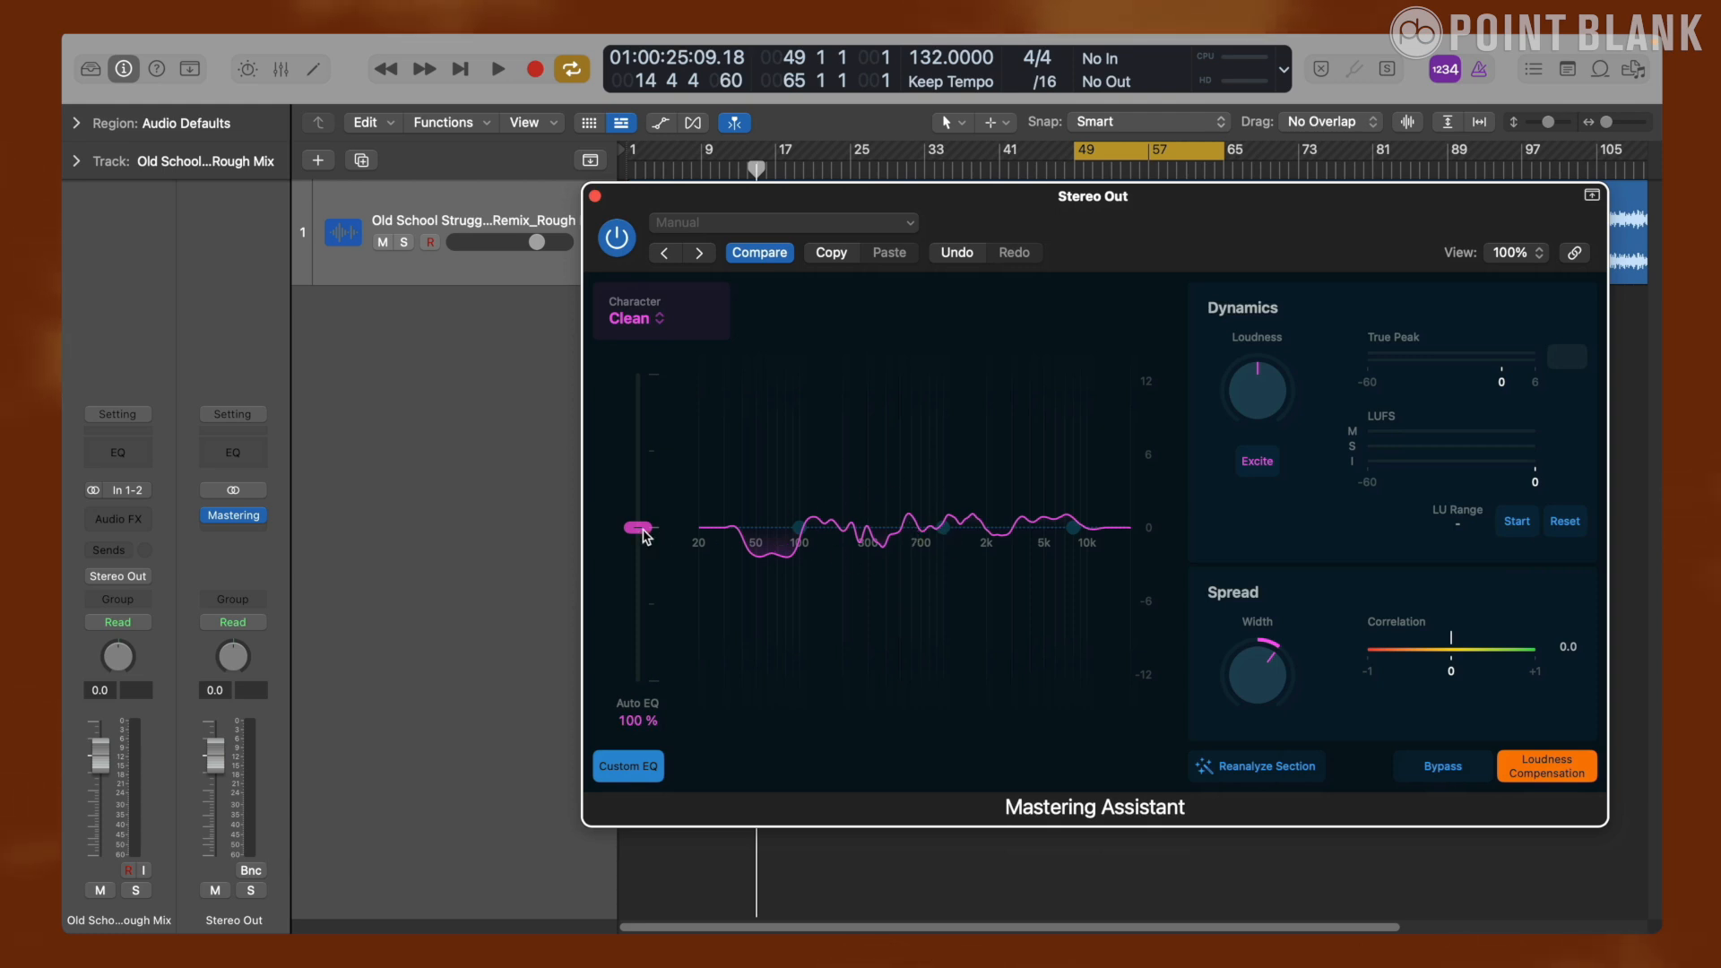
# - During playback, sweep Auto EQ down to 0%, up to 199%, then back to 100%
pyautogui.click(497, 68)
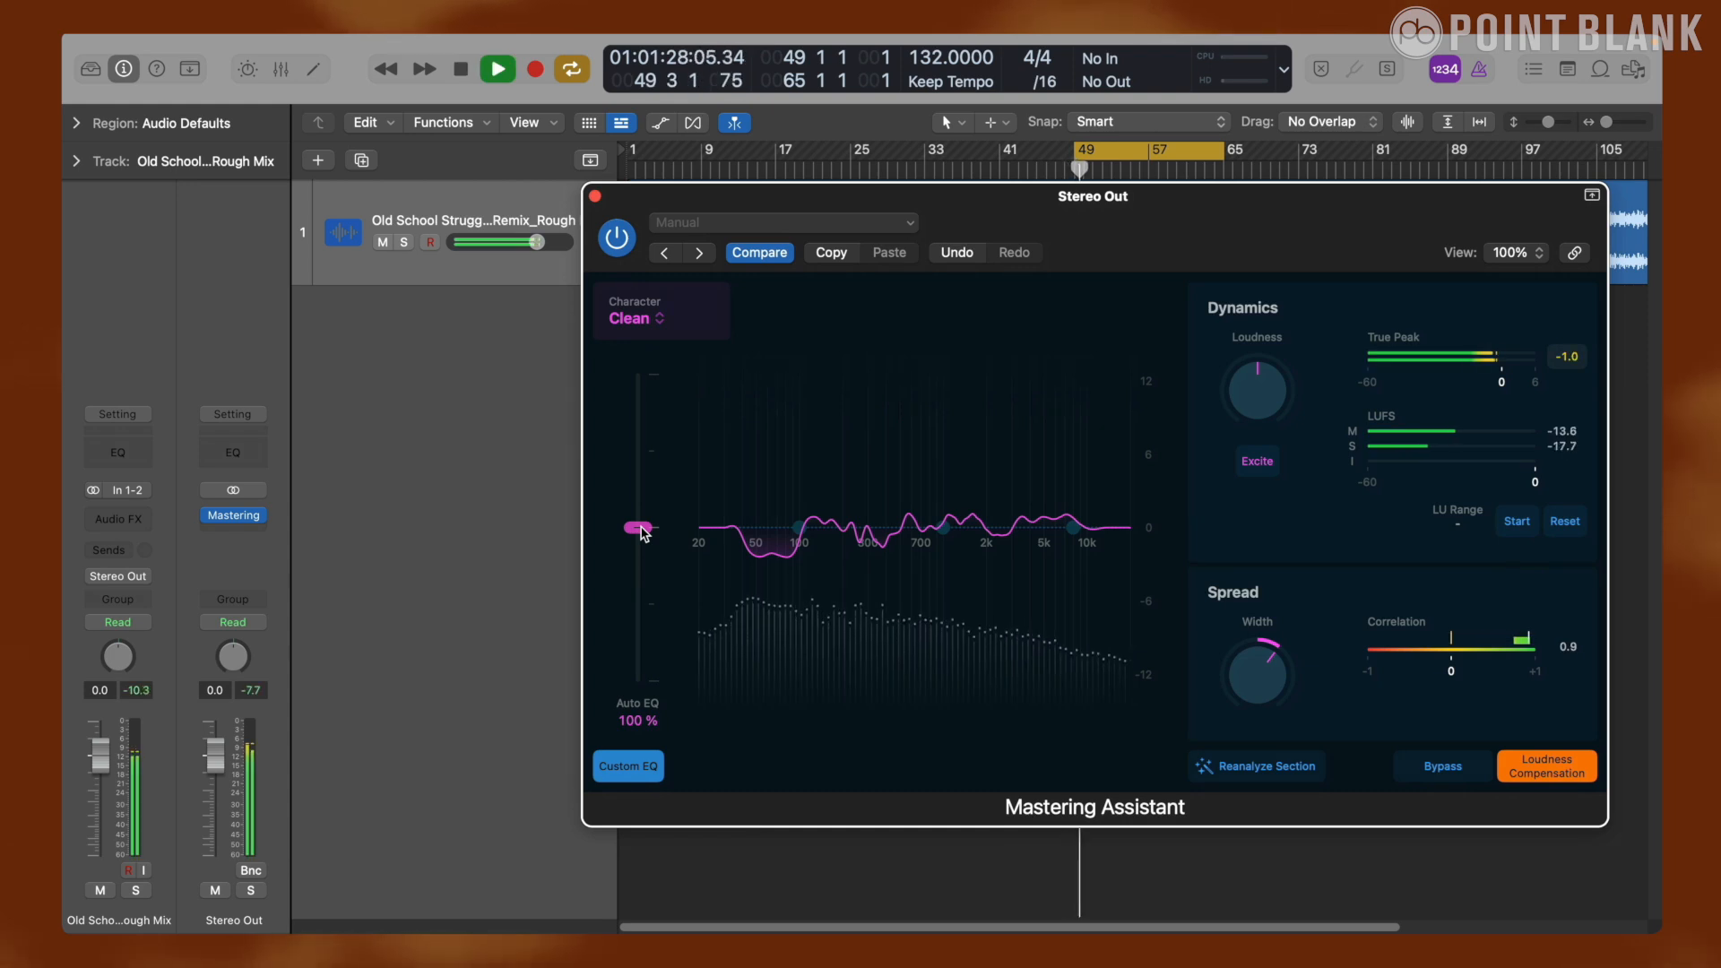
pyautogui.moveTo(640, 527); pyautogui.dragTo(637, 662)
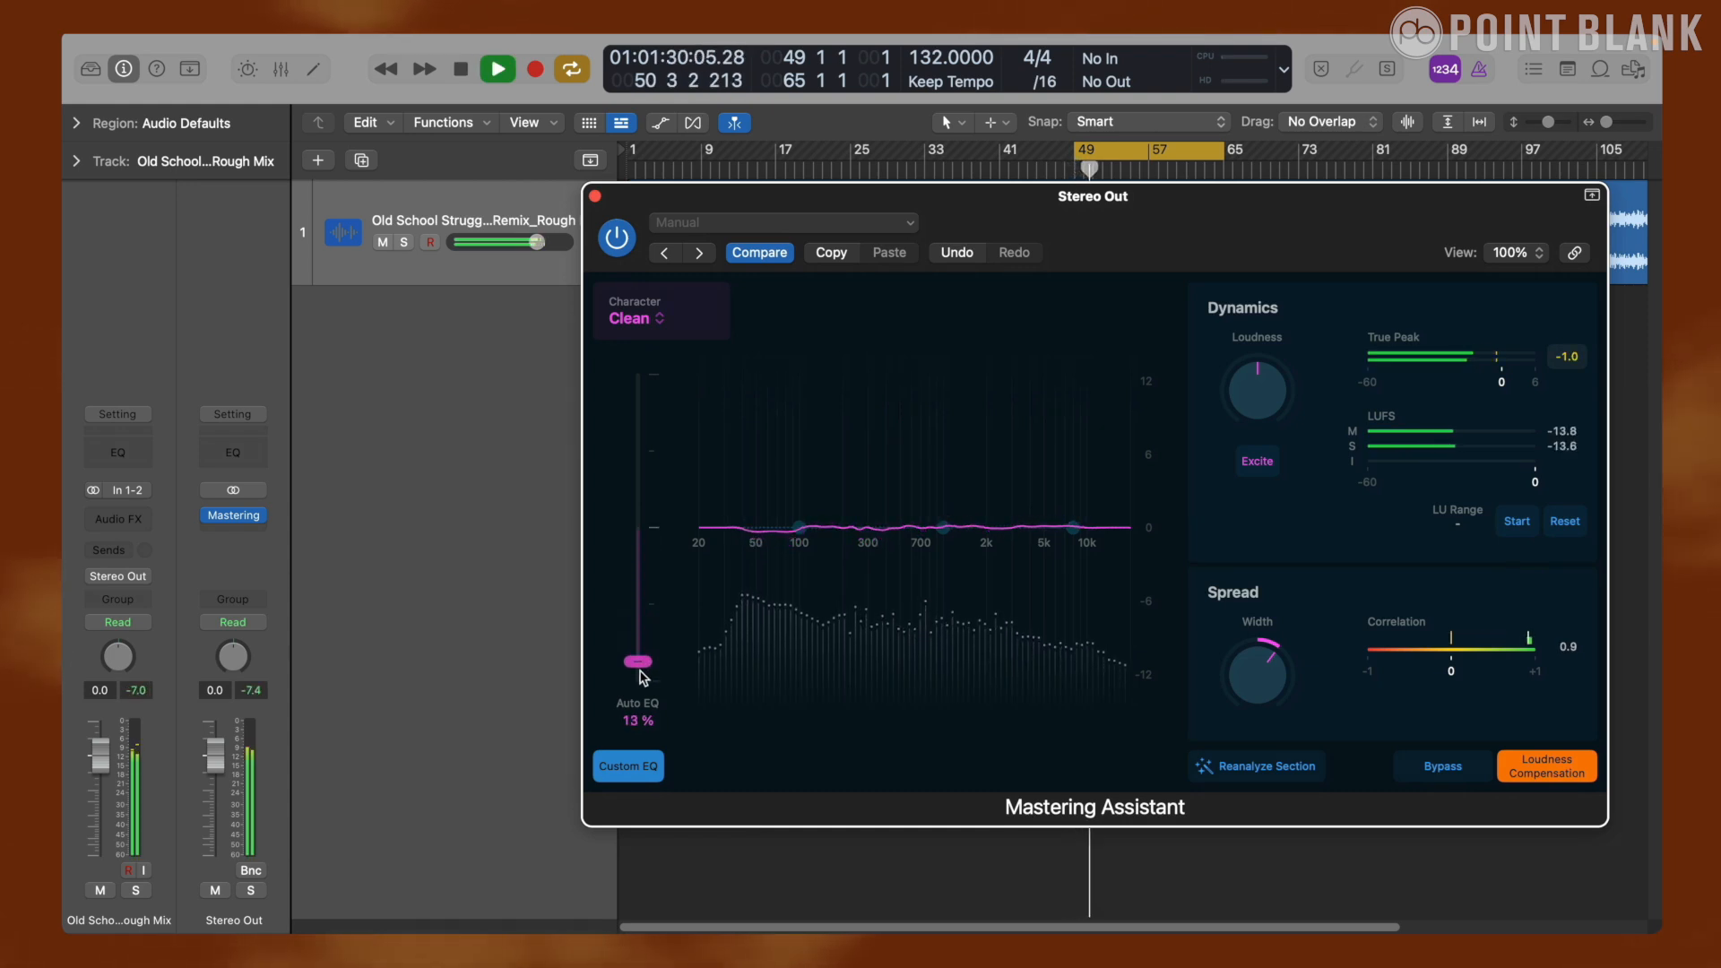
pyautogui.moveTo(639, 663); pyautogui.dragTo(638, 681)
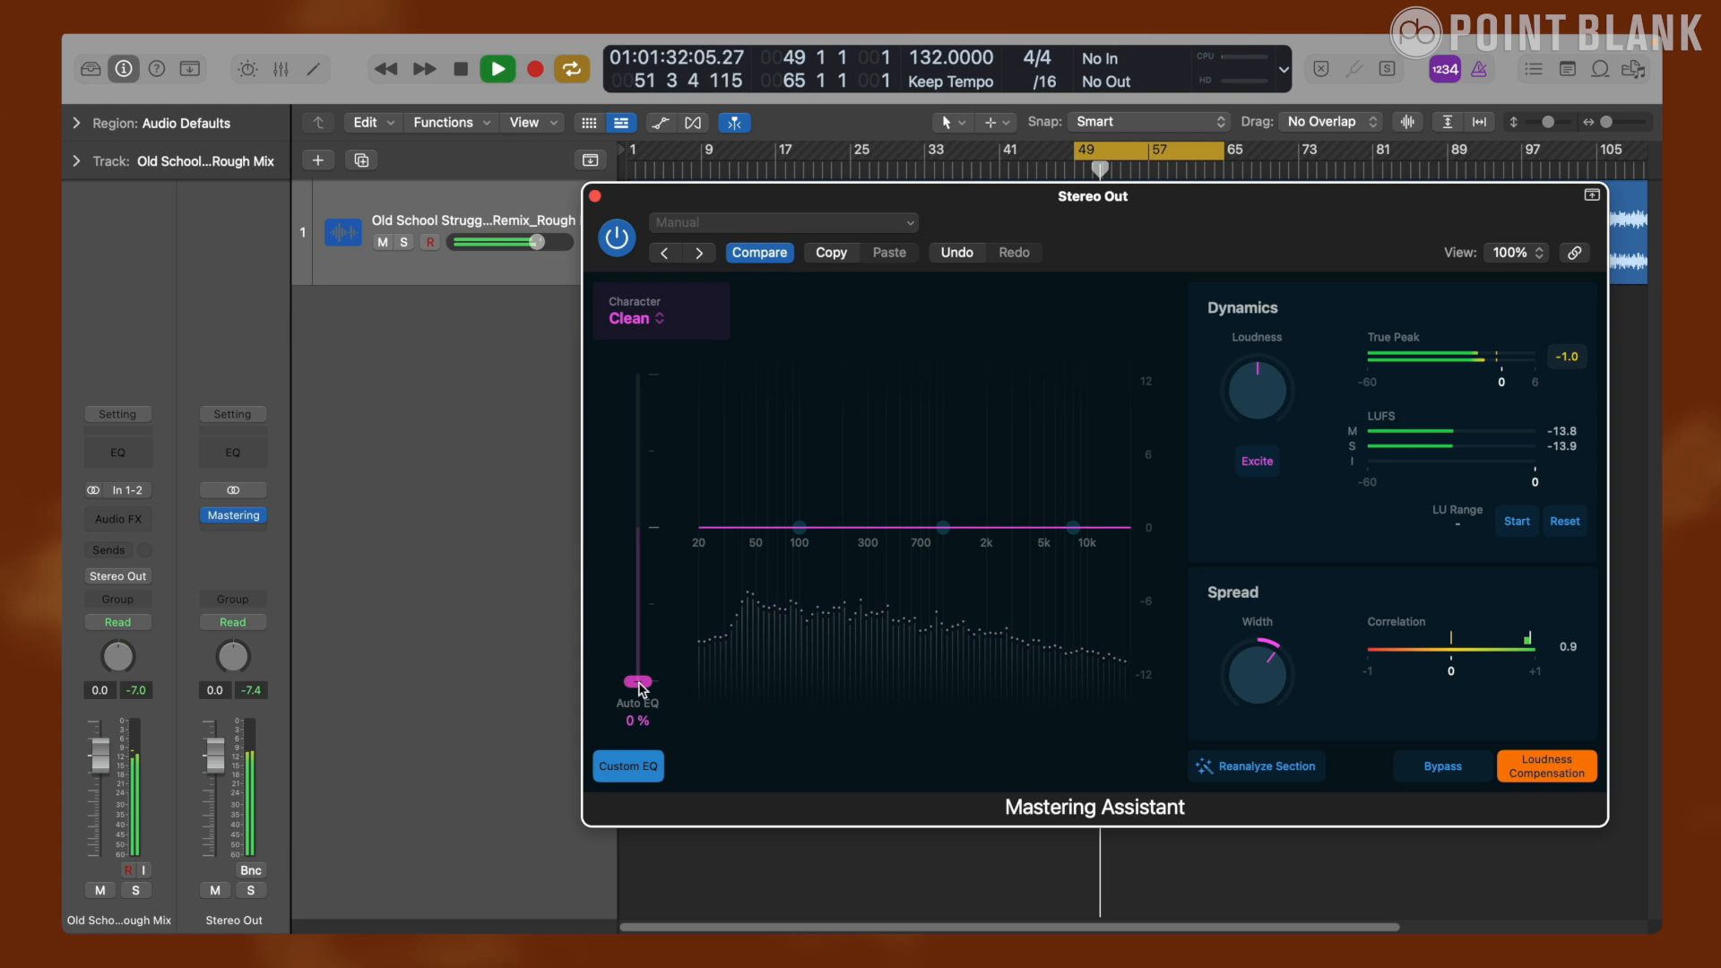
pyautogui.moveTo(637, 682); pyautogui.dragTo(636, 387)
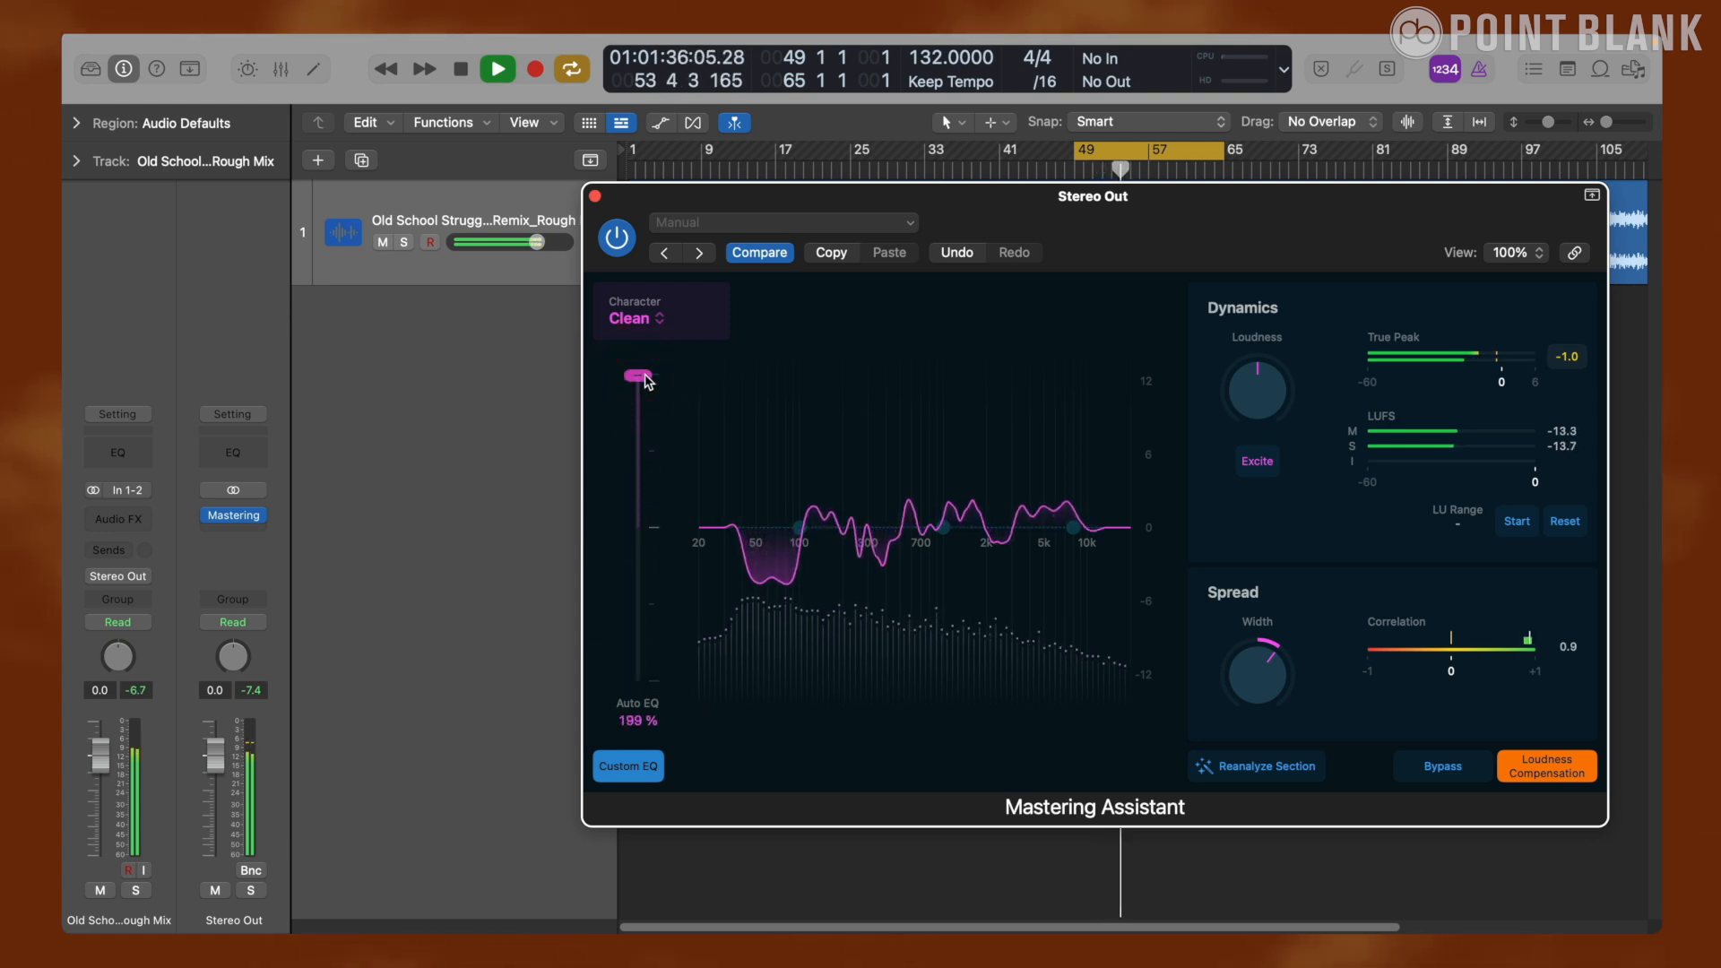
pyautogui.moveTo(638, 376); pyautogui.dragTo(639, 527)
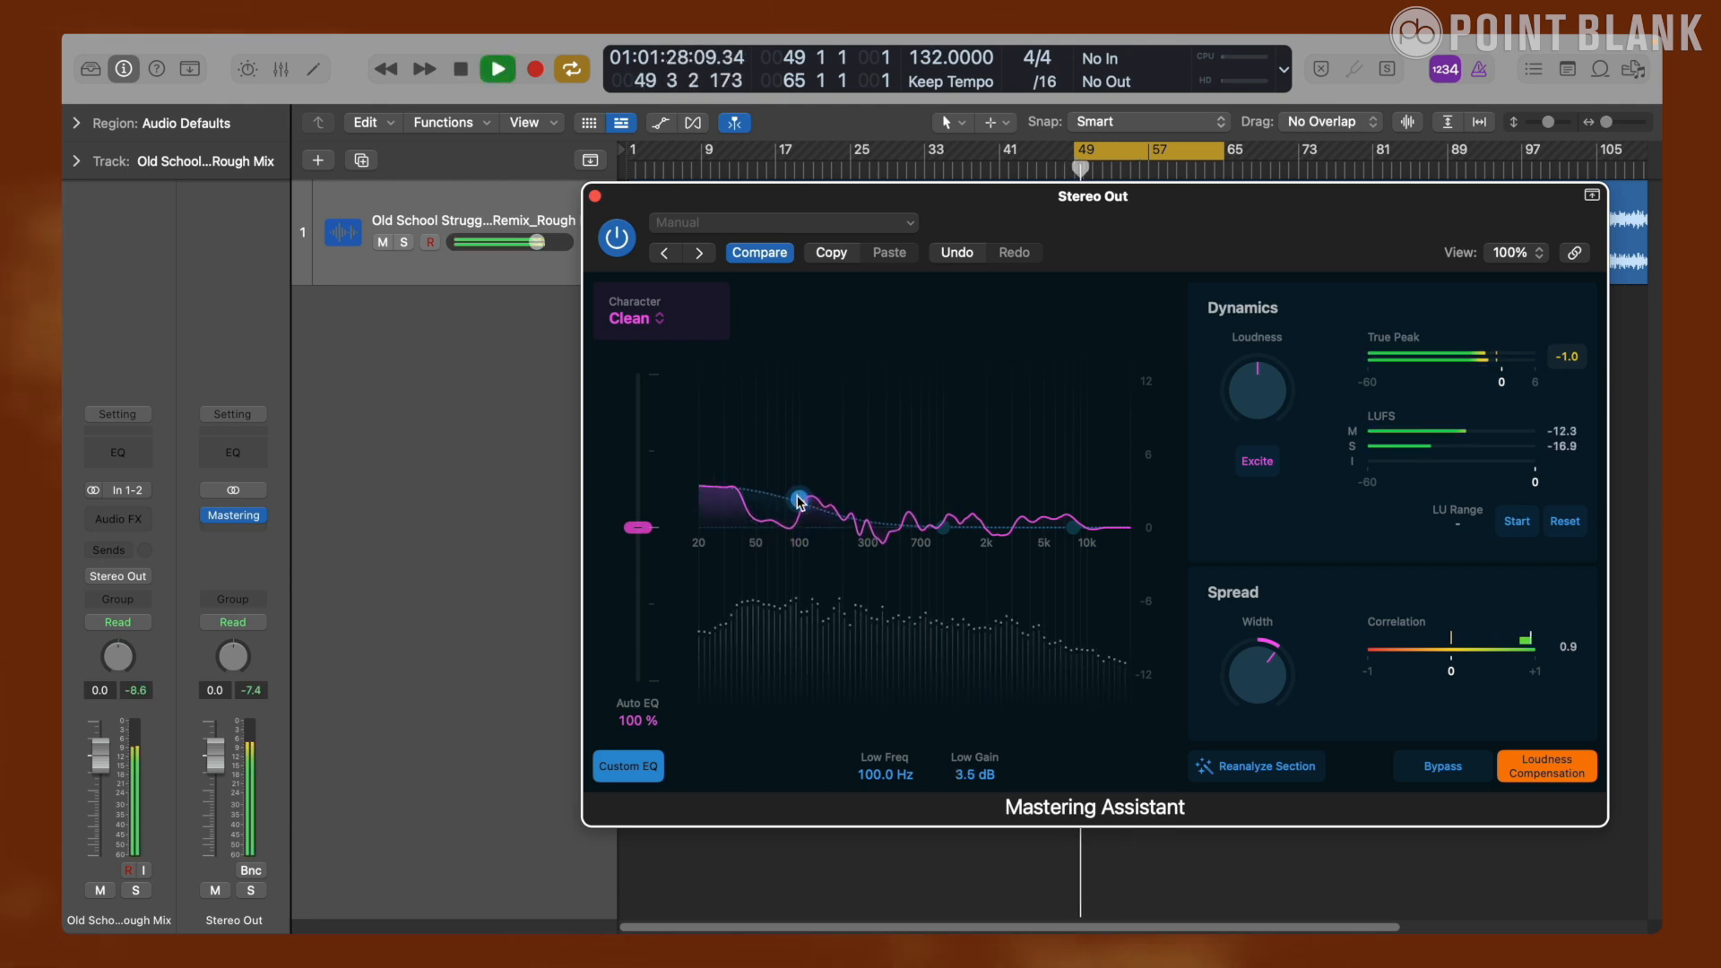
# - Cut the low band and lift the highs +6 dB at 8 kHz, then stop playback
pyautogui.moveTo(798, 500); pyautogui.dragTo(790, 515)
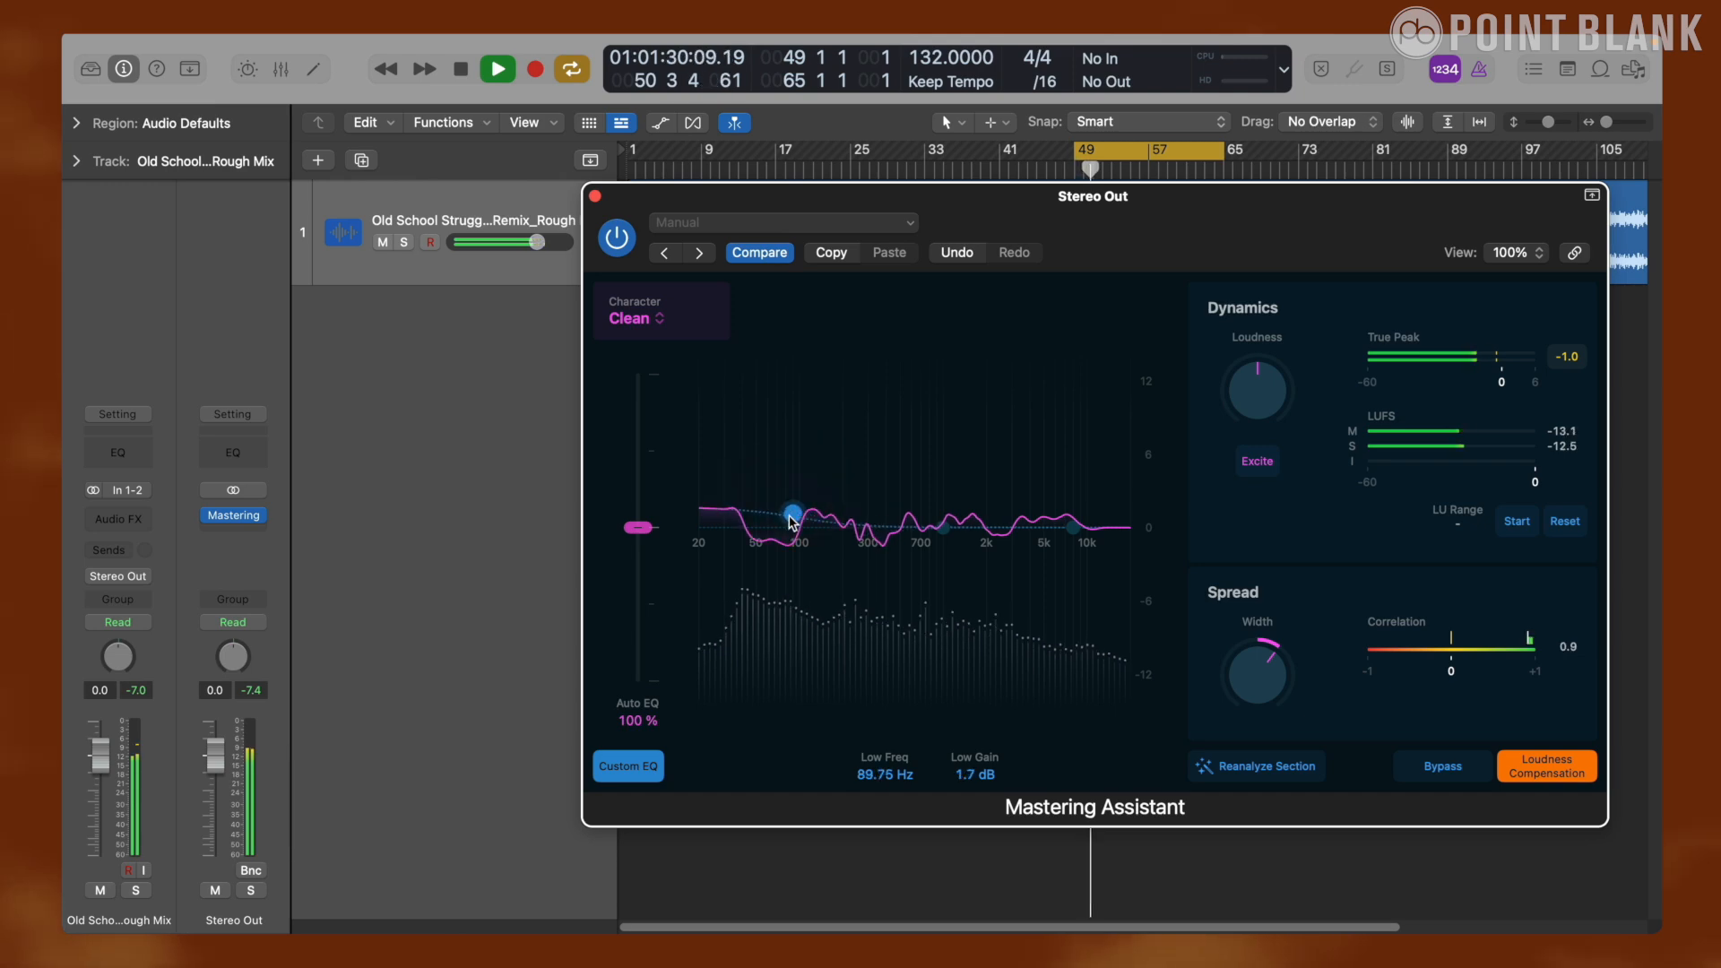
pyautogui.moveTo(792, 511); pyautogui.dragTo(789, 574)
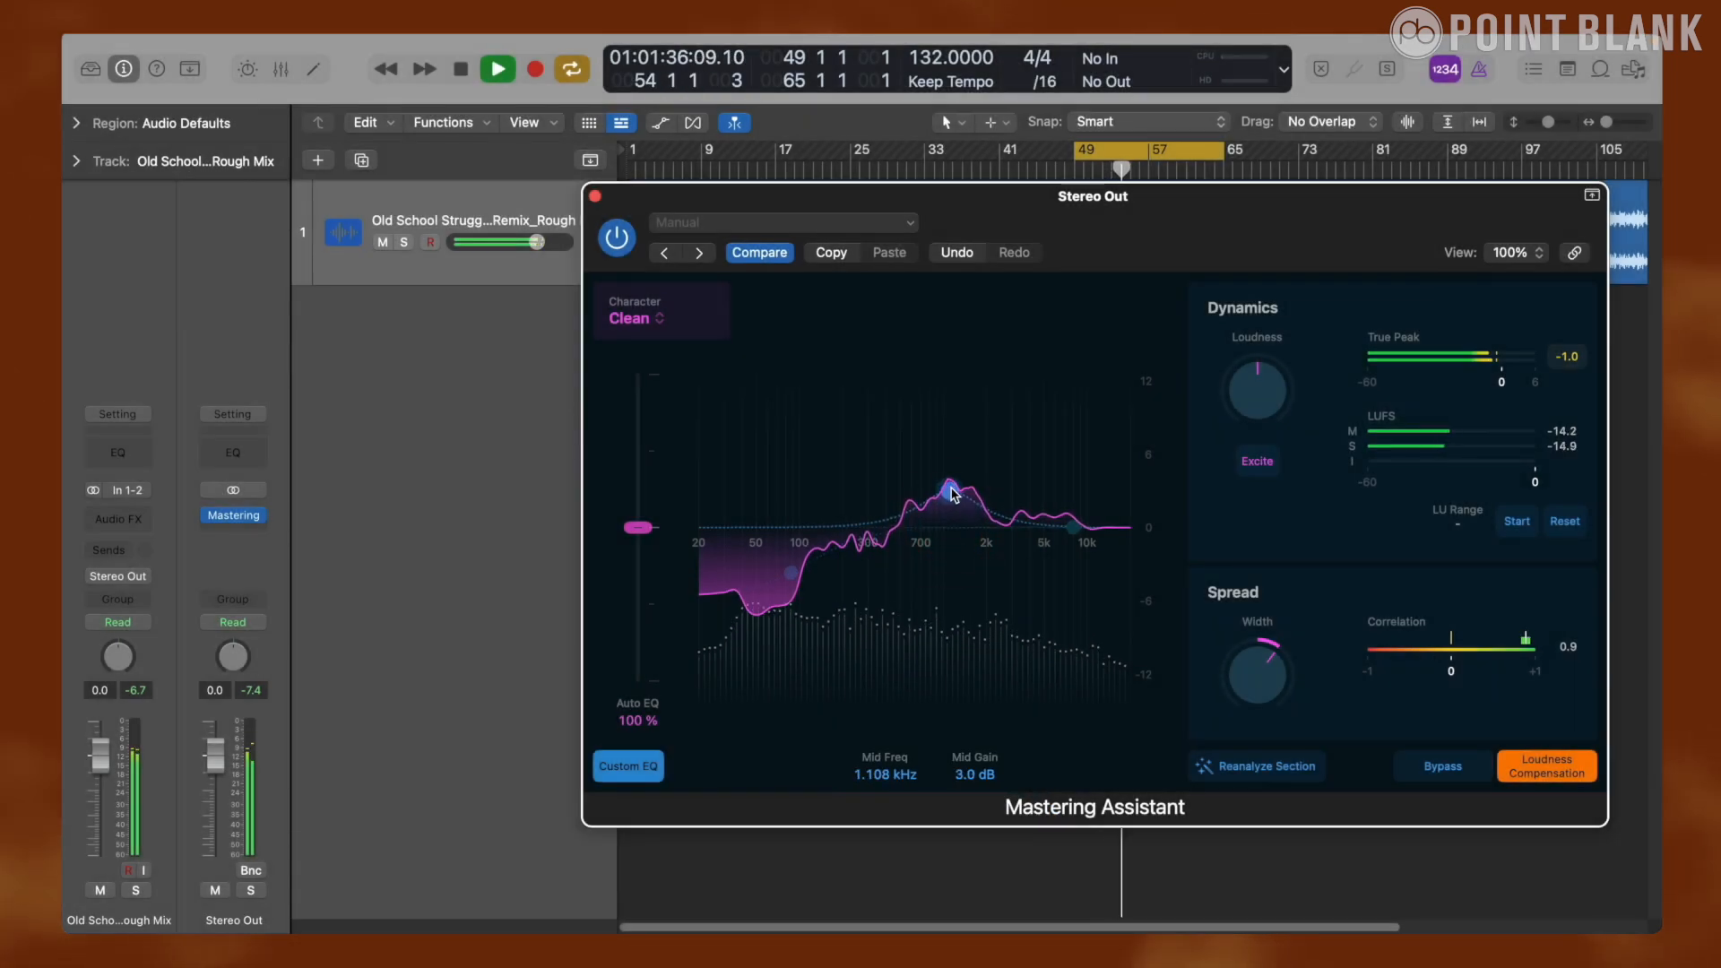
pyautogui.moveTo(950, 488); pyautogui.dragTo(906, 481)
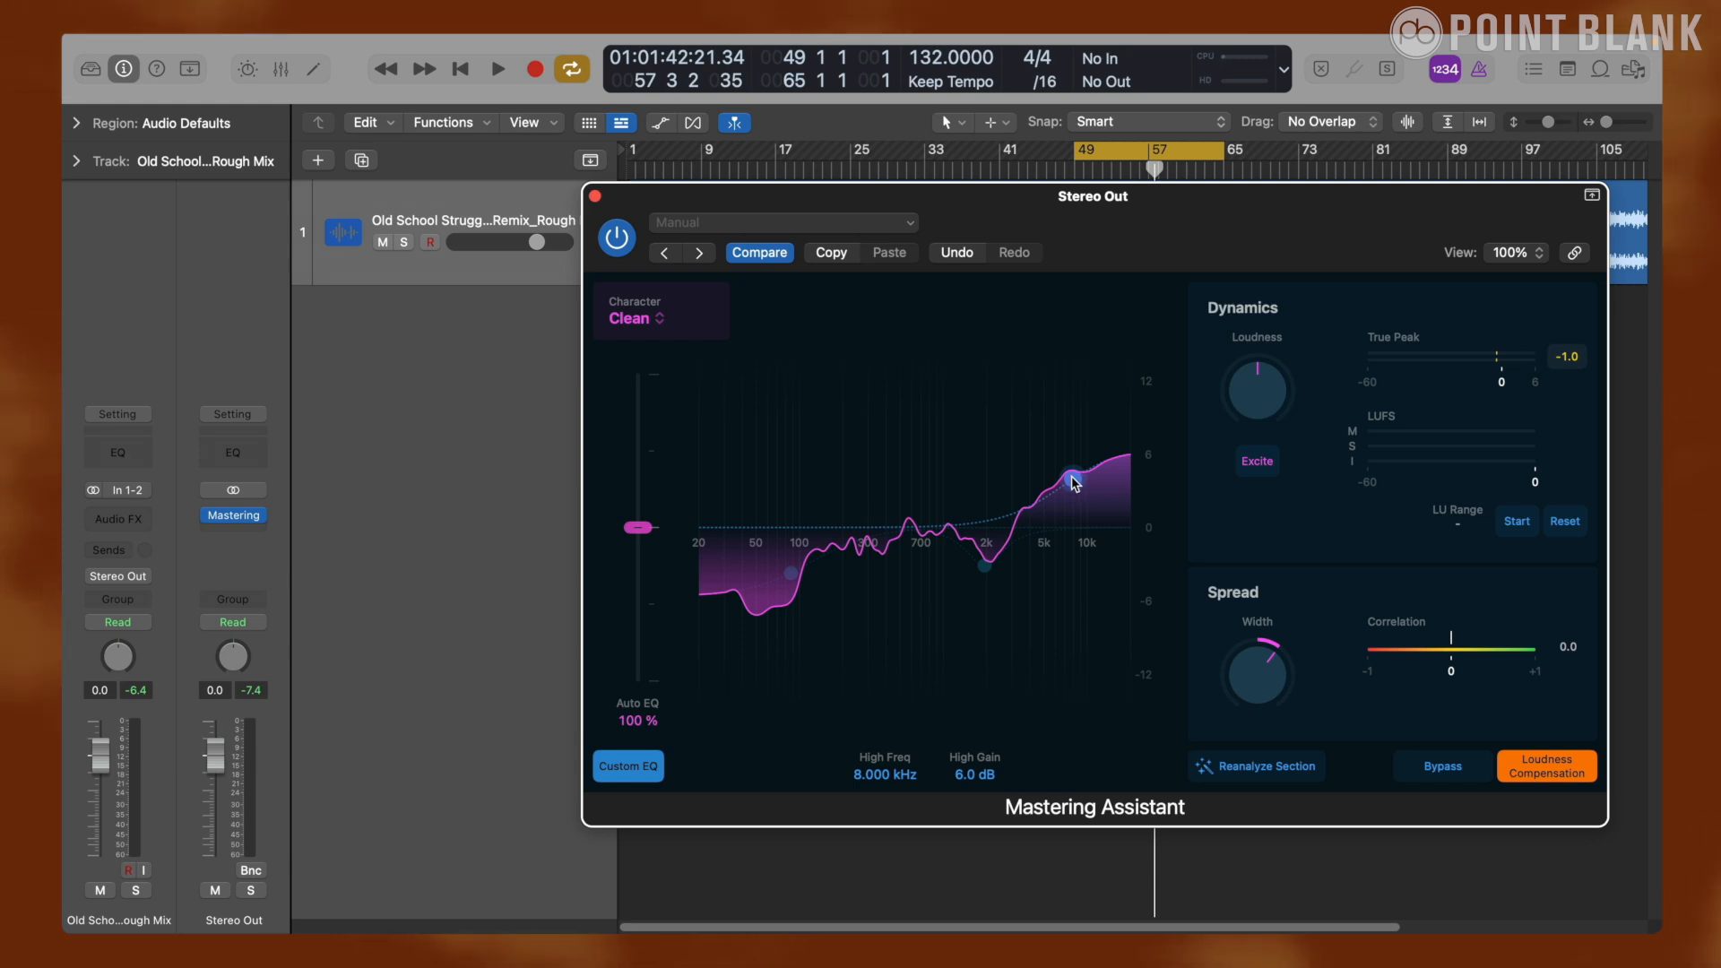
pyautogui.click(1065, 481)
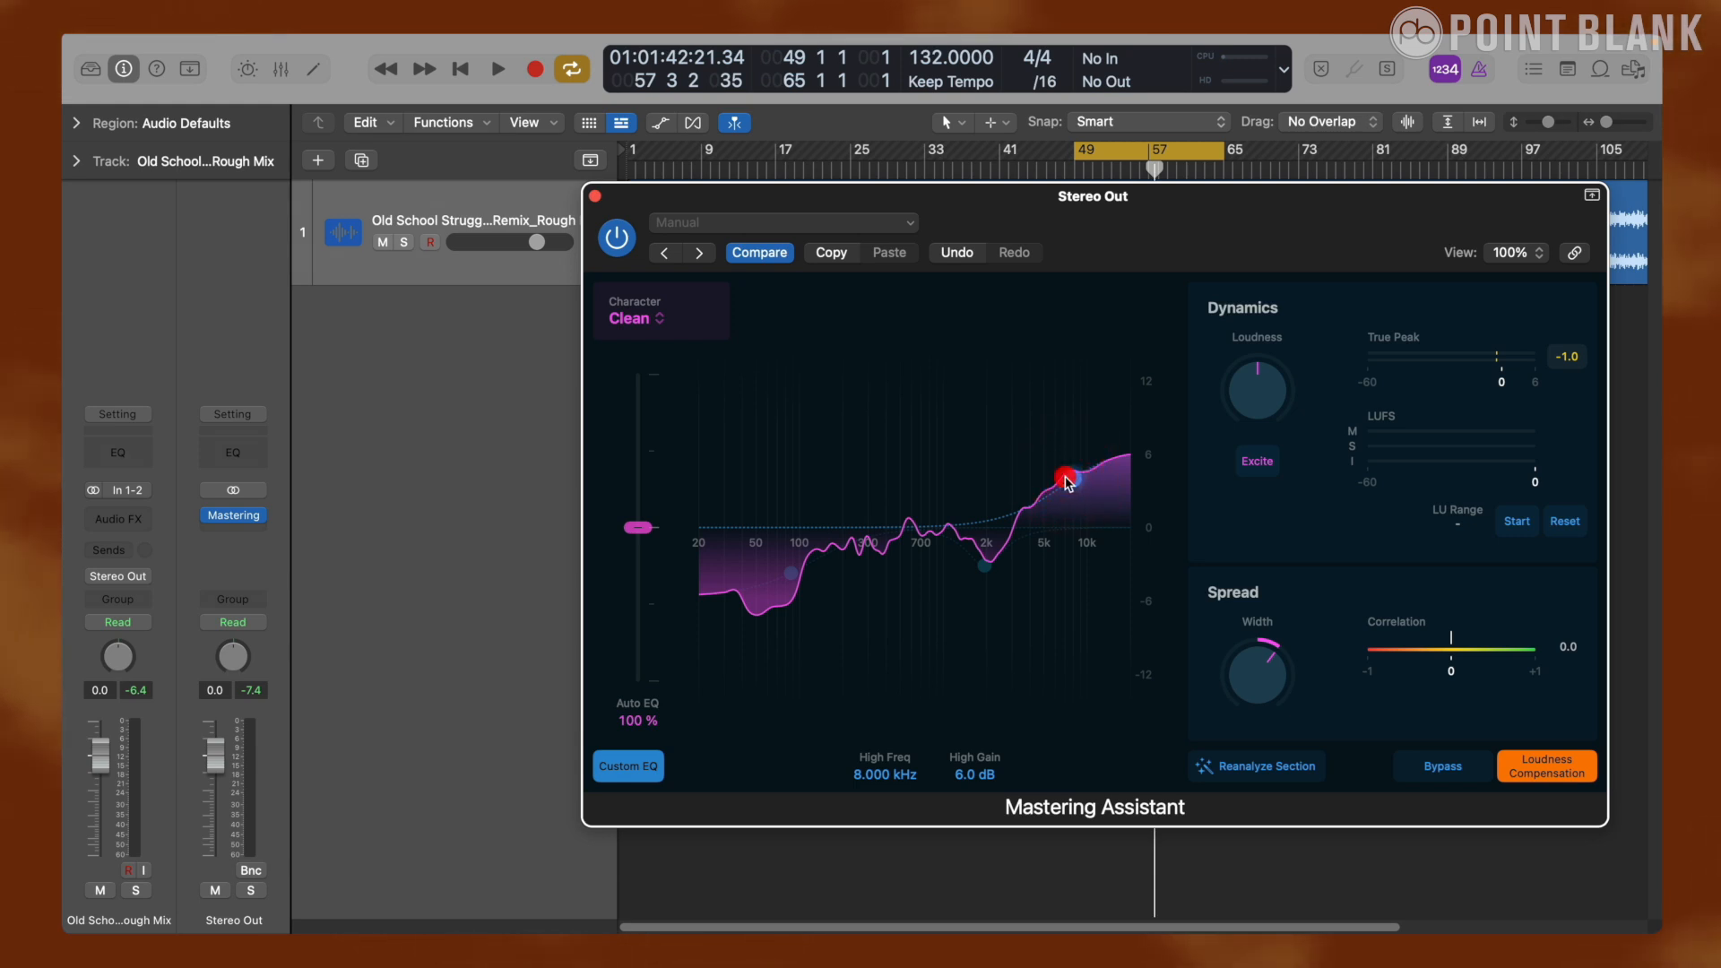
pyautogui.click(627, 766)
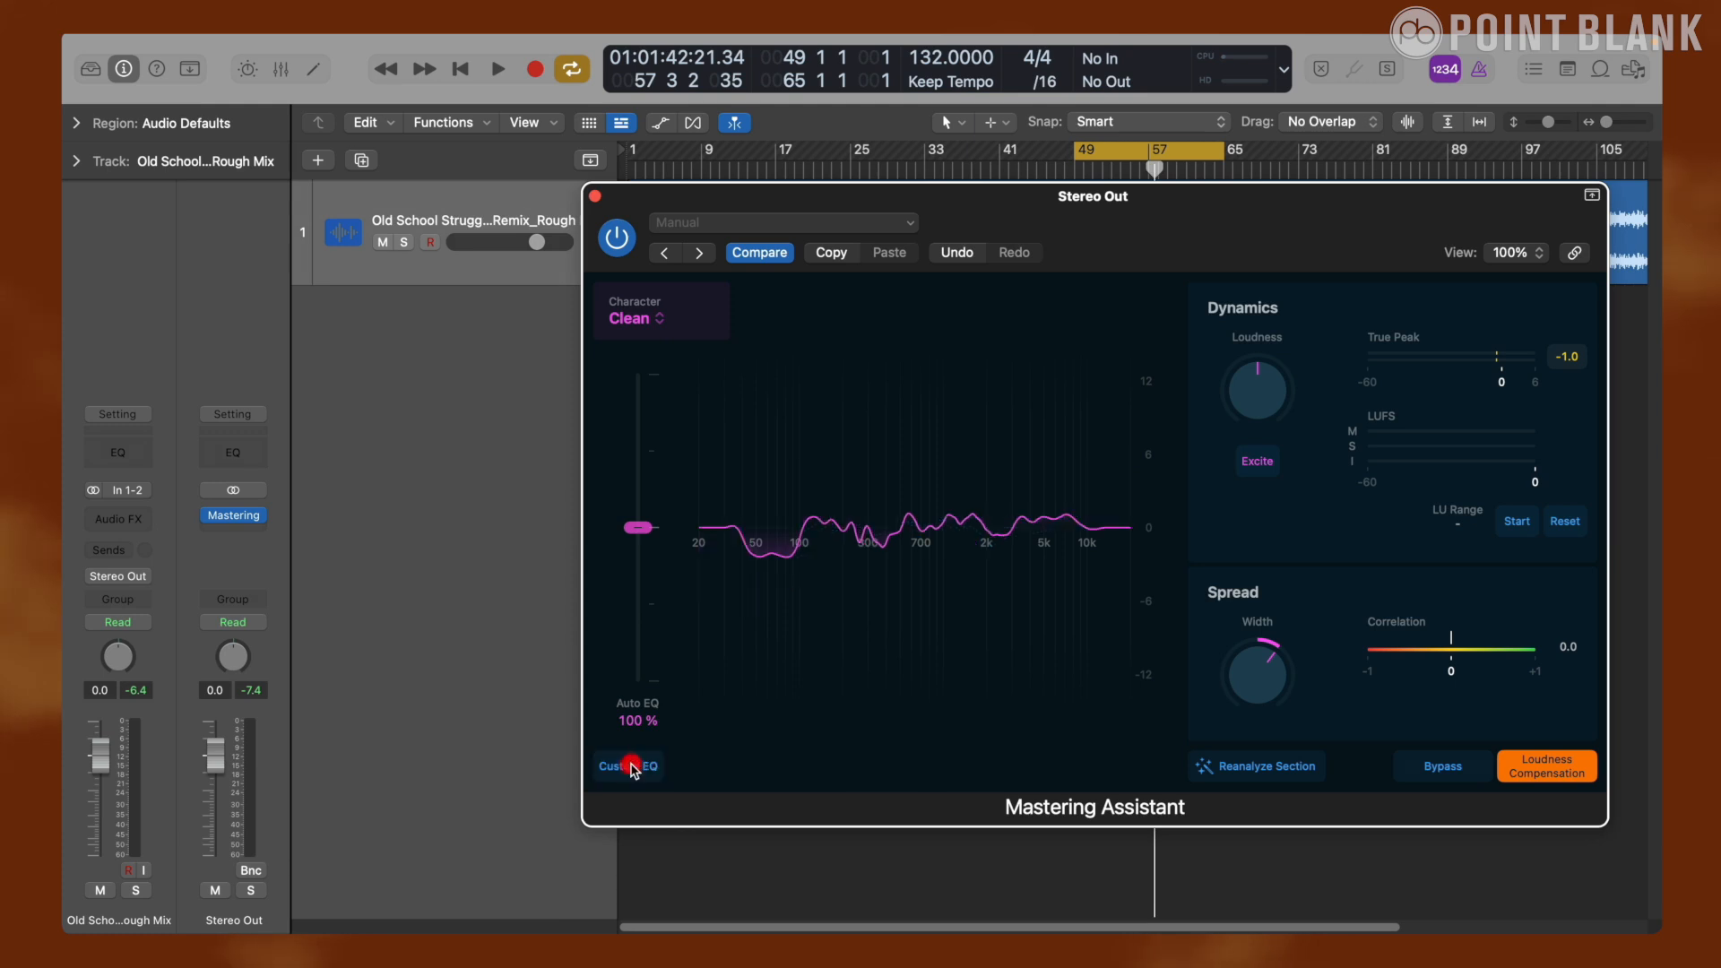
pyautogui.click(496, 68)
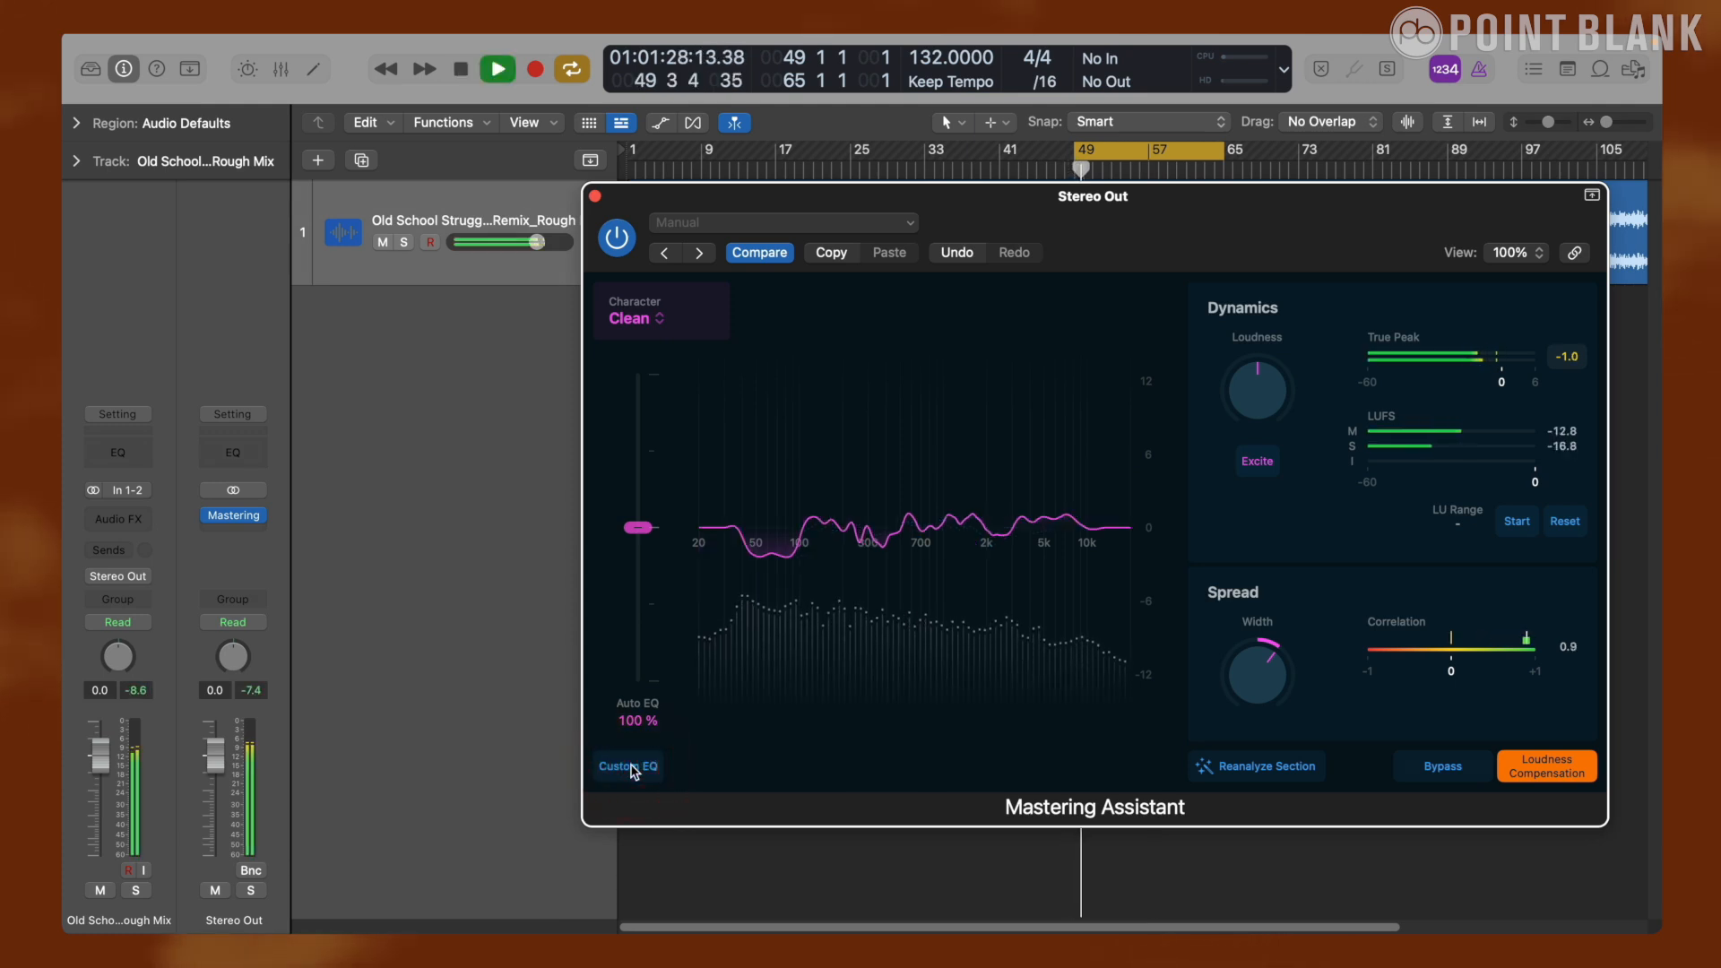
pyautogui.click(627, 765)
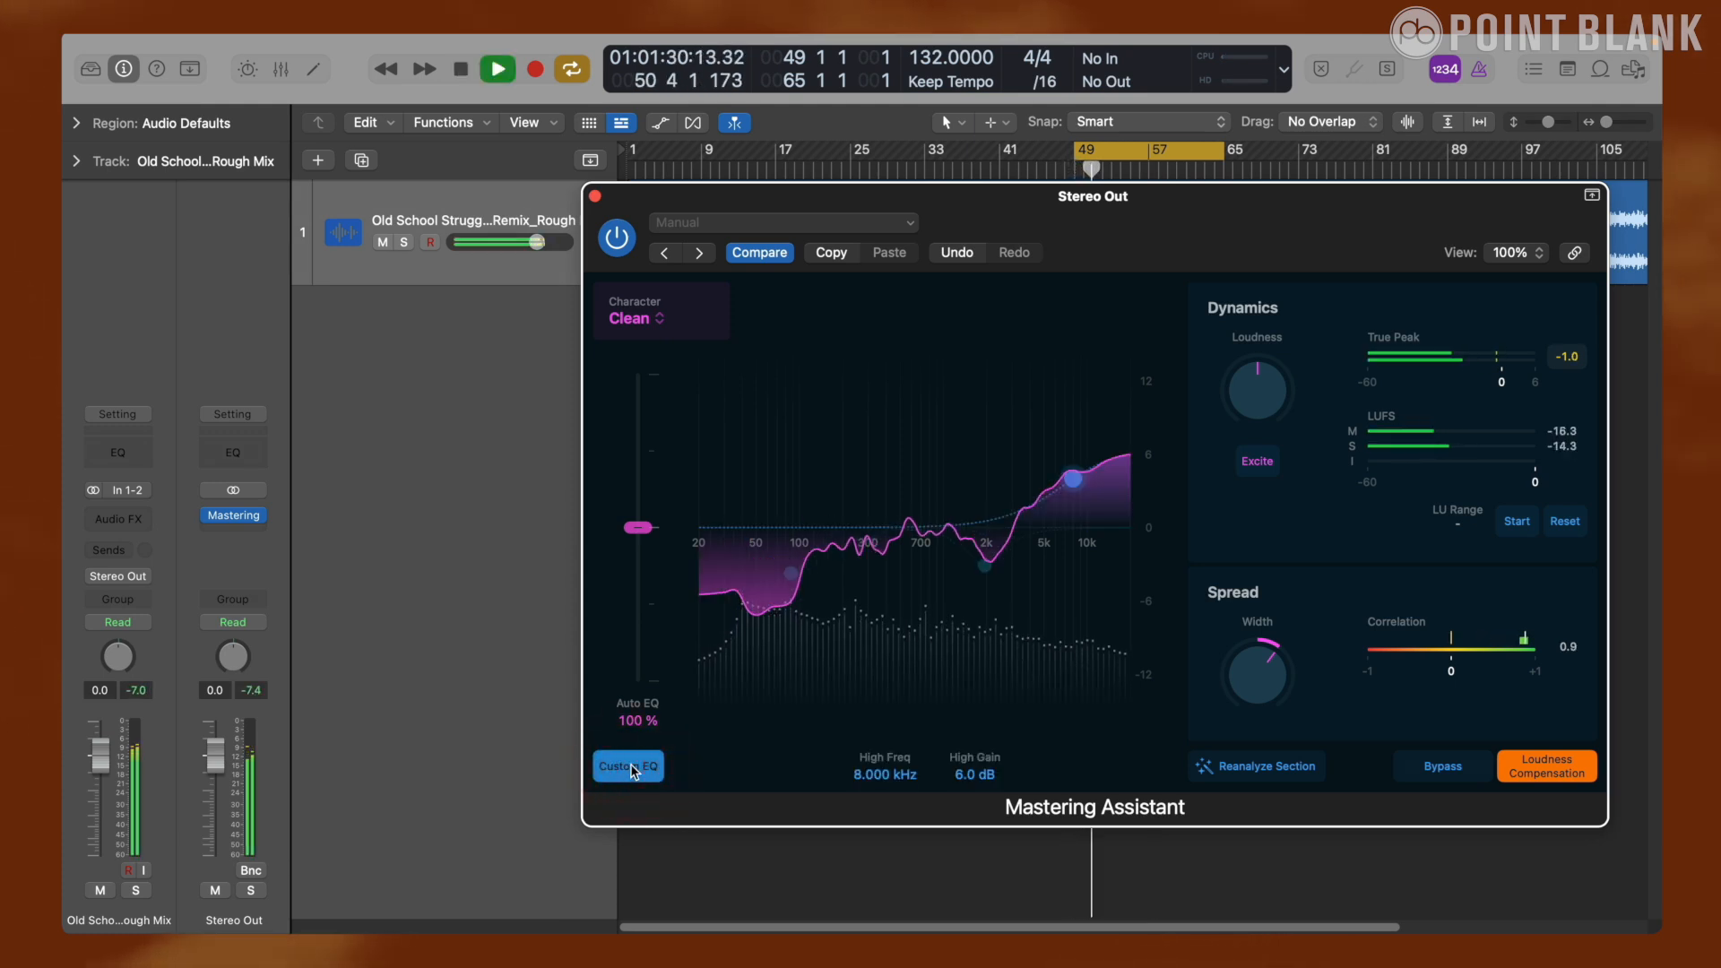
pyautogui.click(635, 319)
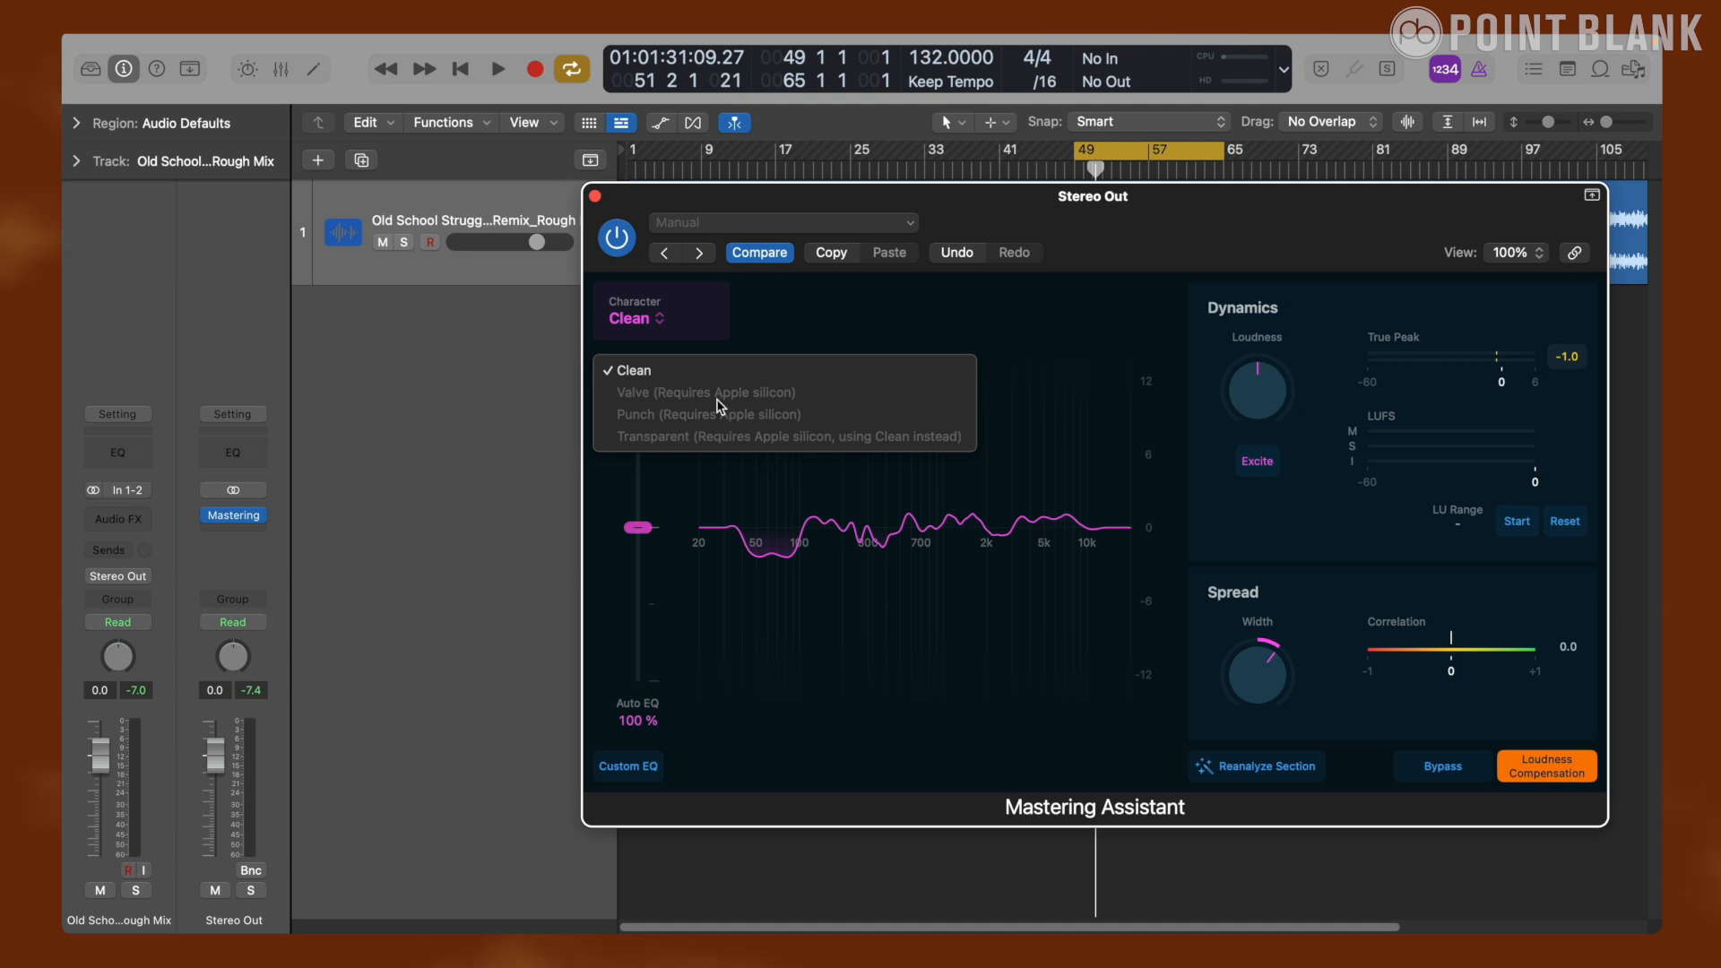
pyautogui.moveTo(702, 420)
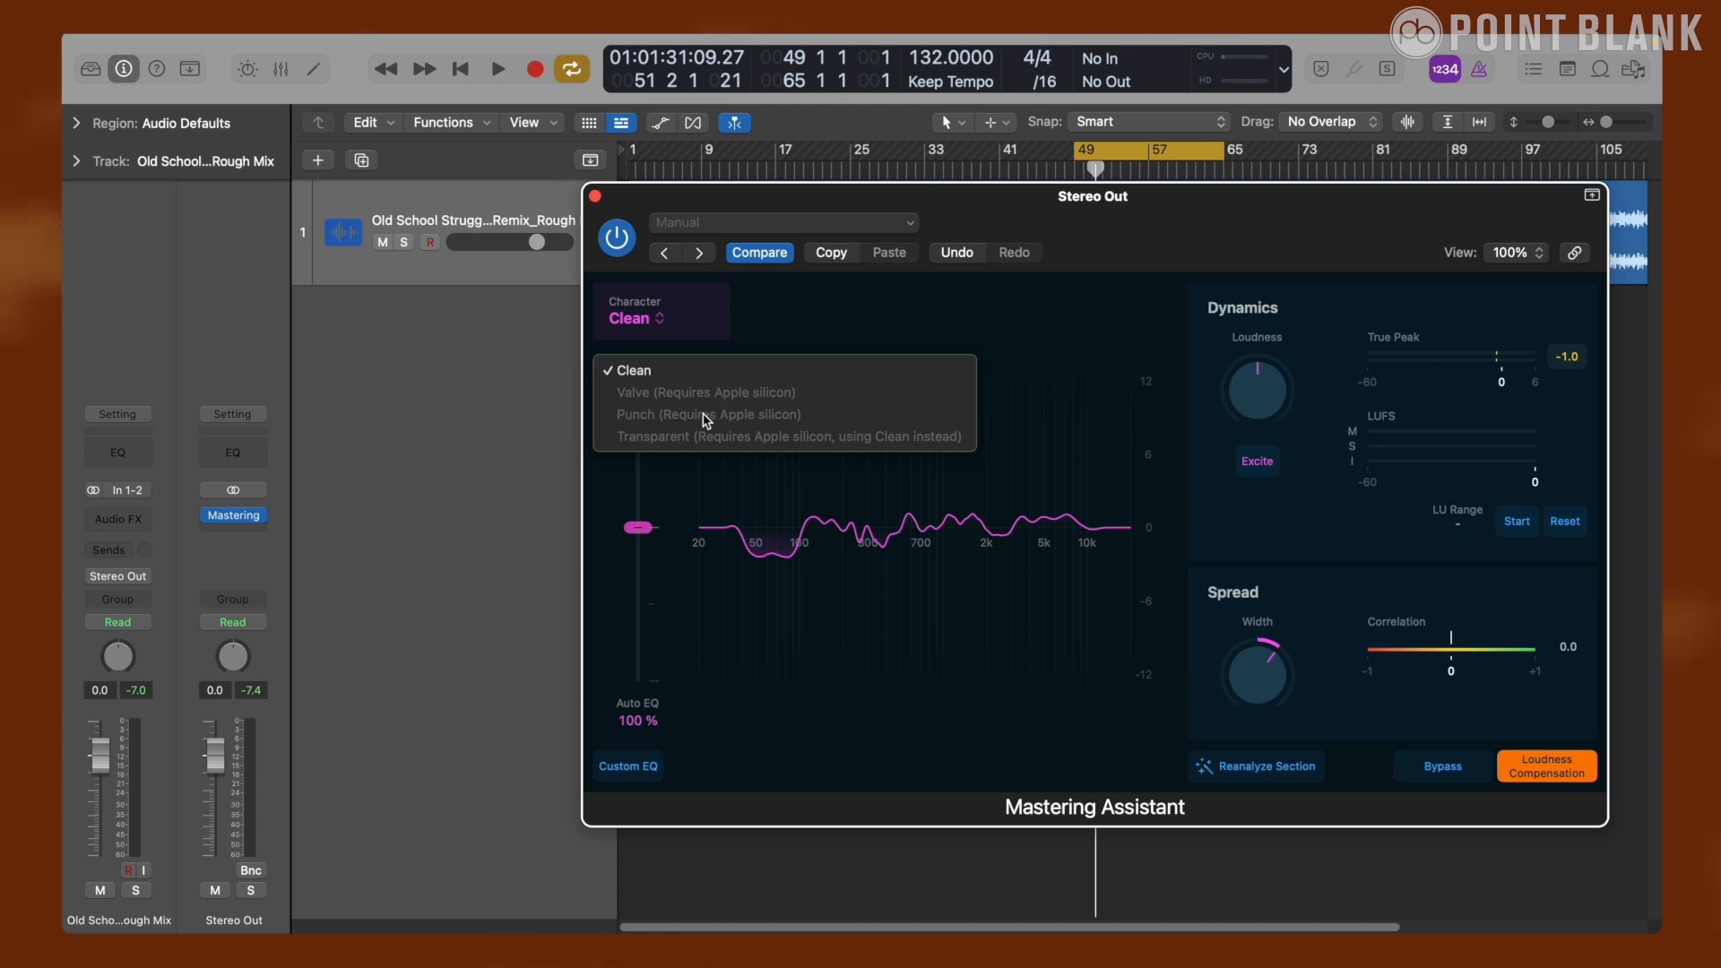
pyautogui.moveTo(755, 439)
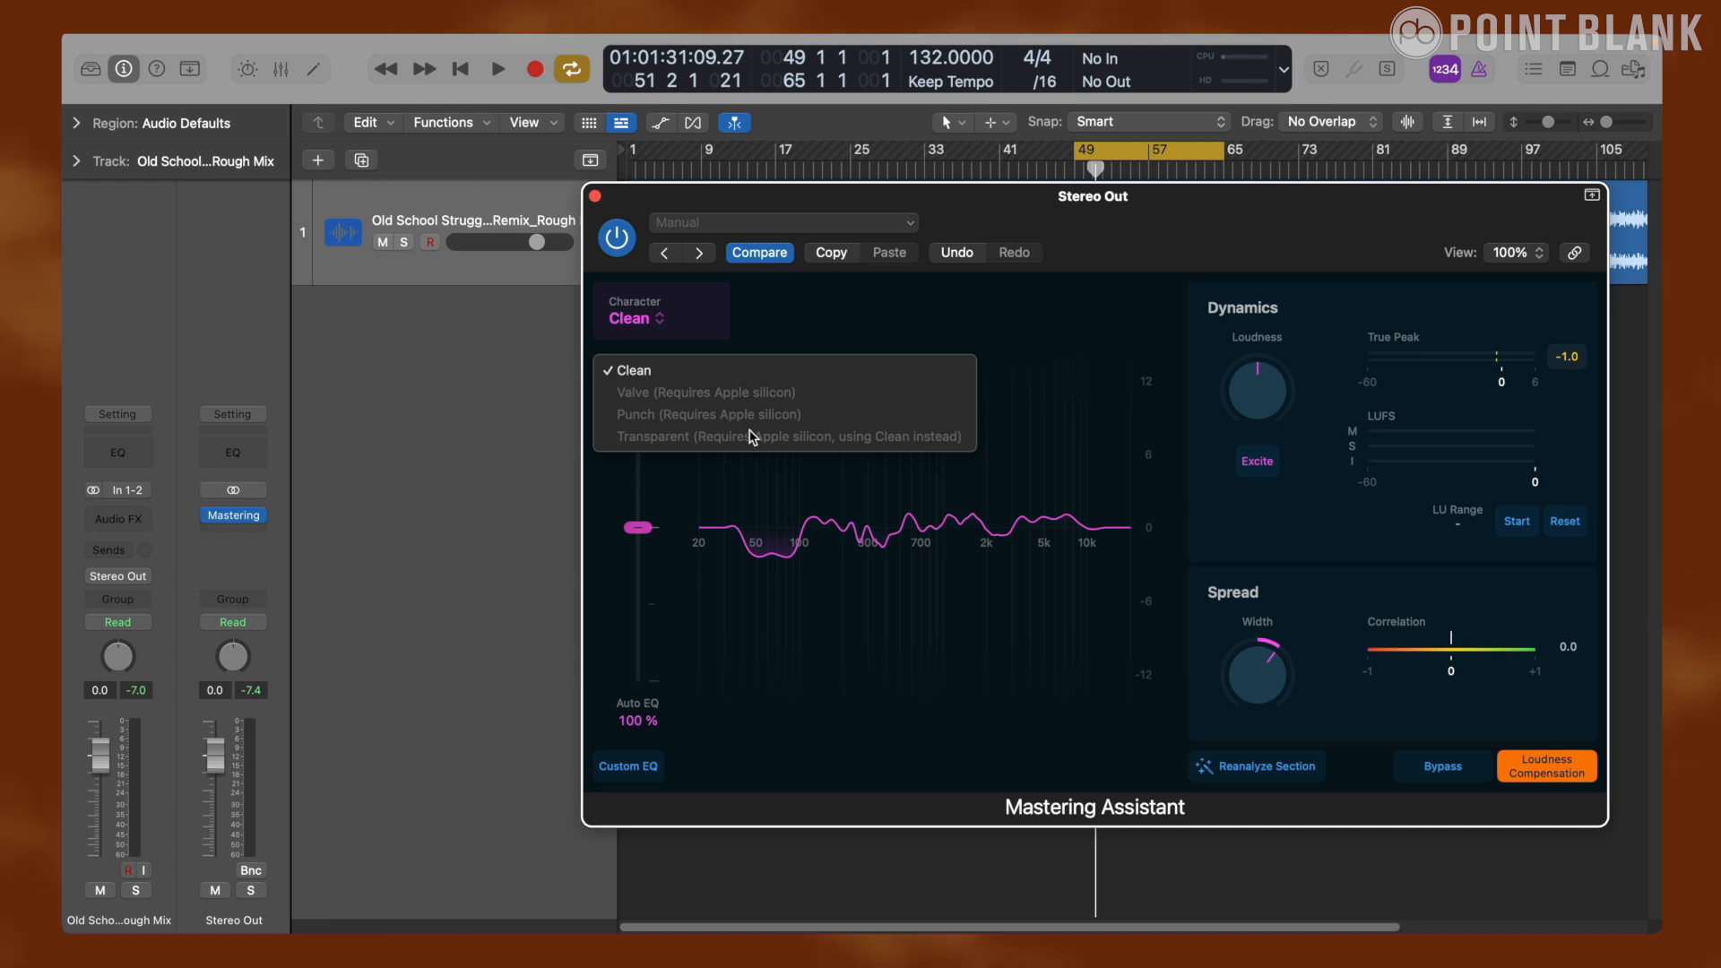
pyautogui.moveTo(717, 408)
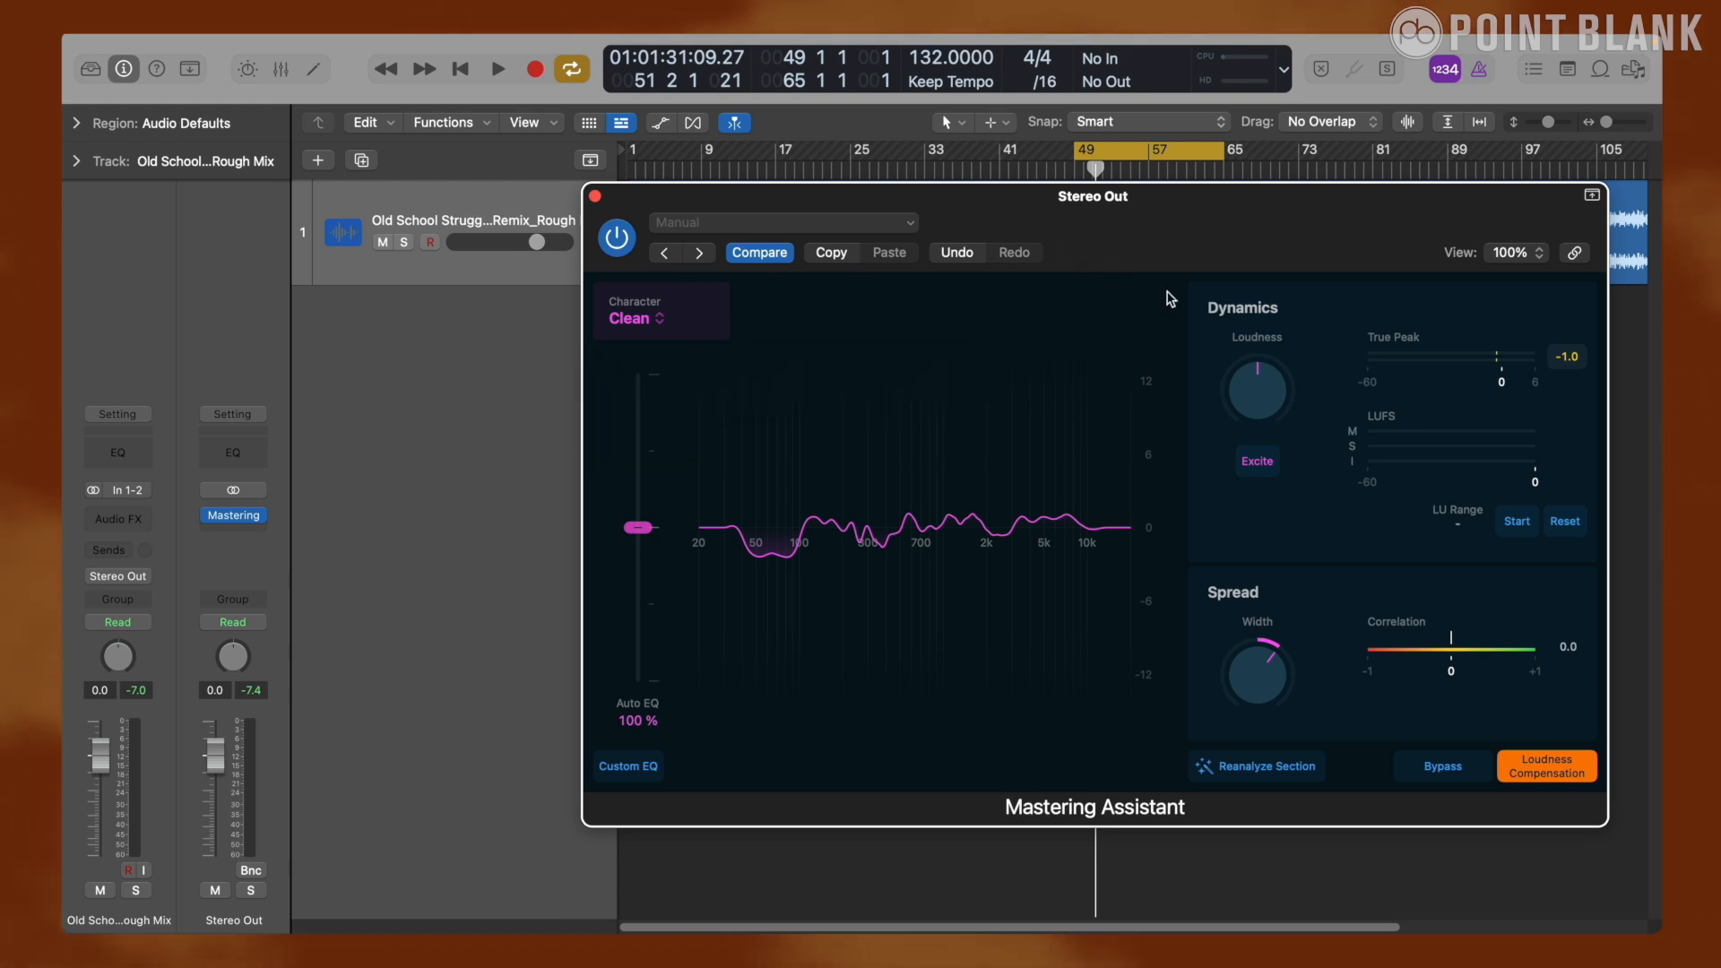
pyautogui.moveTo(1323, 687)
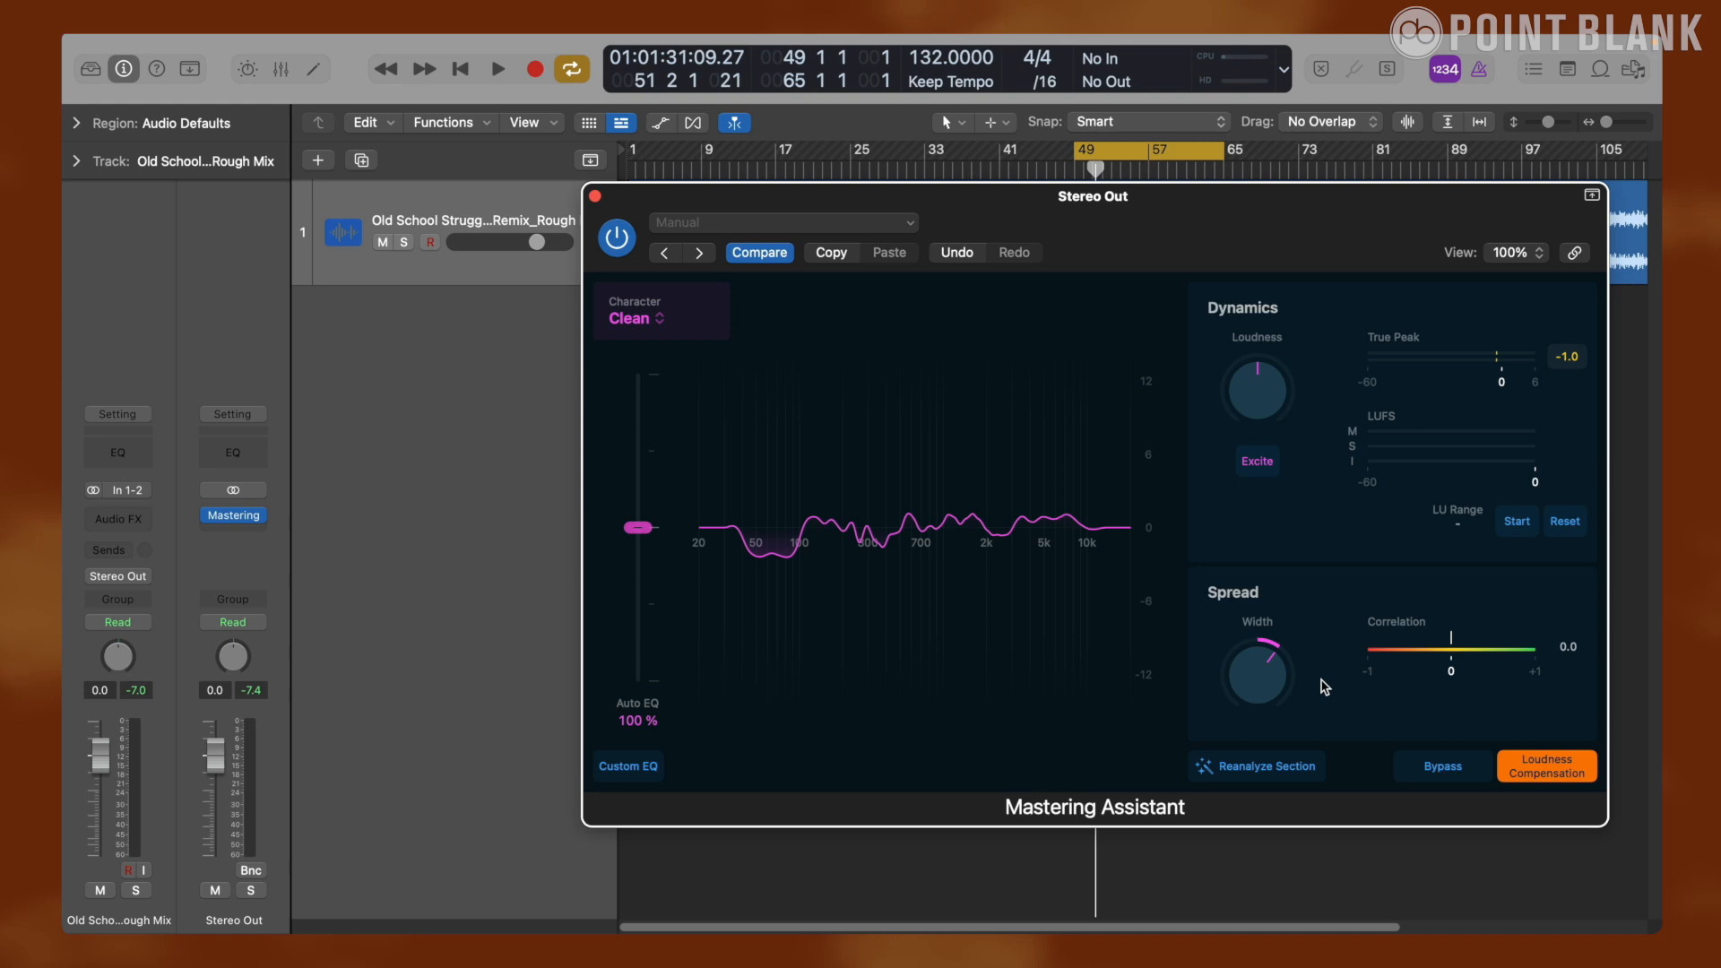
pyautogui.moveTo(1269, 668)
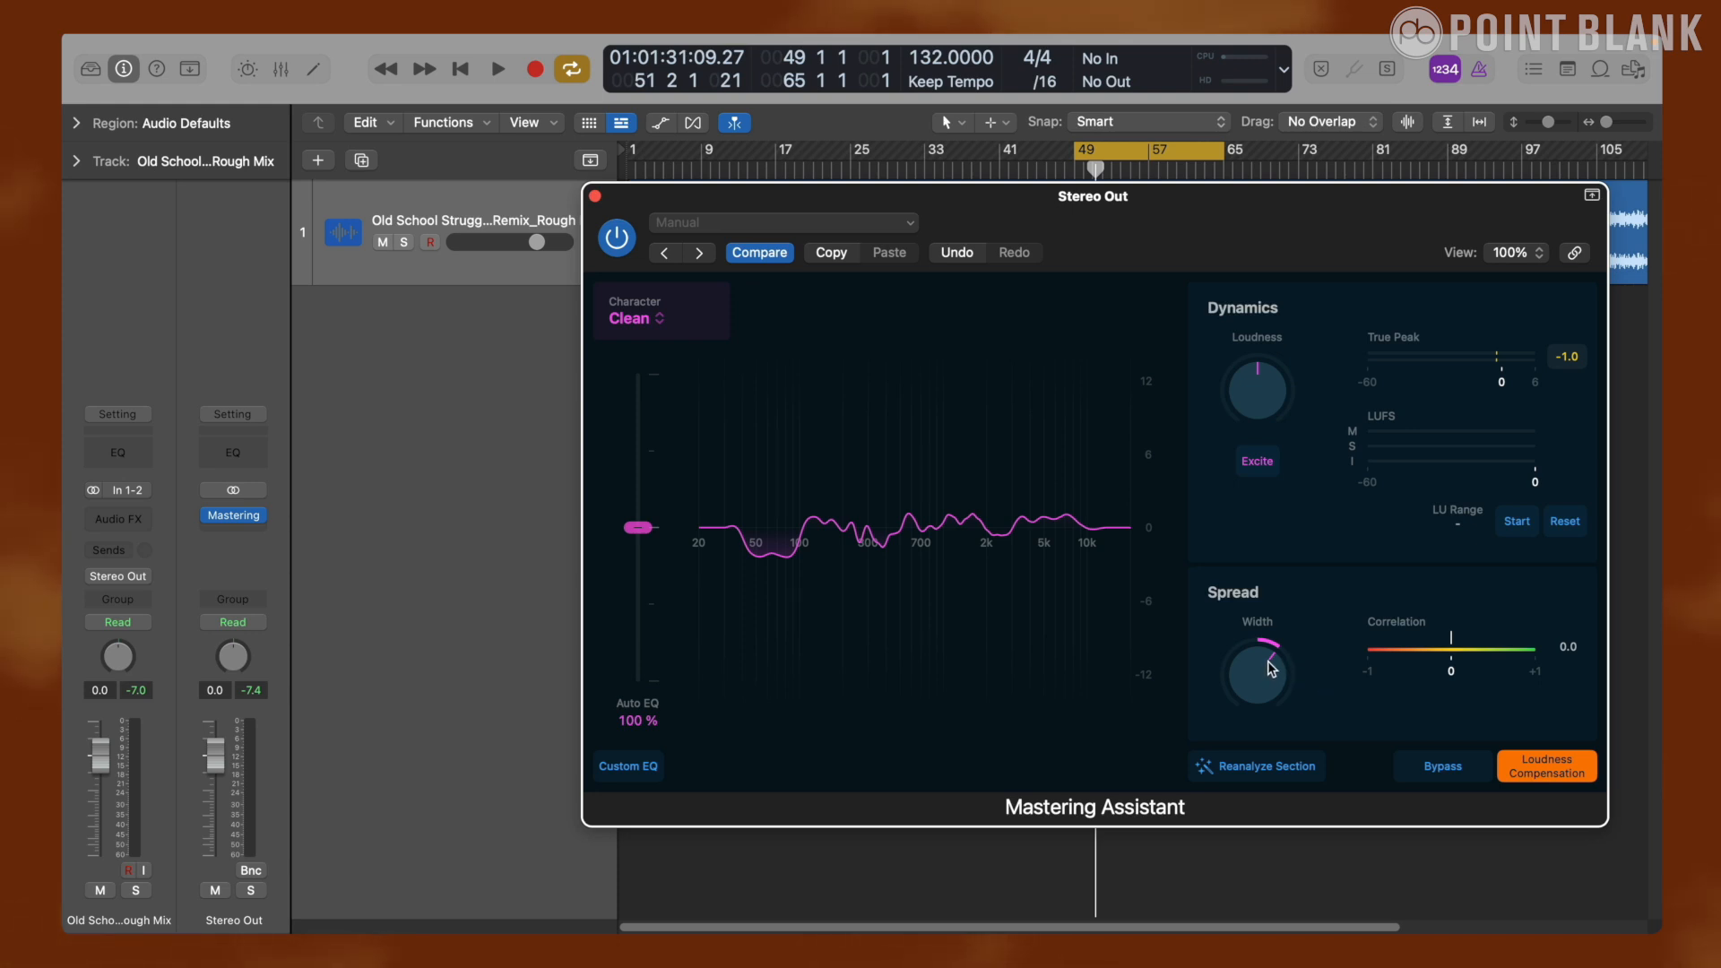
pyautogui.moveTo(1275, 662)
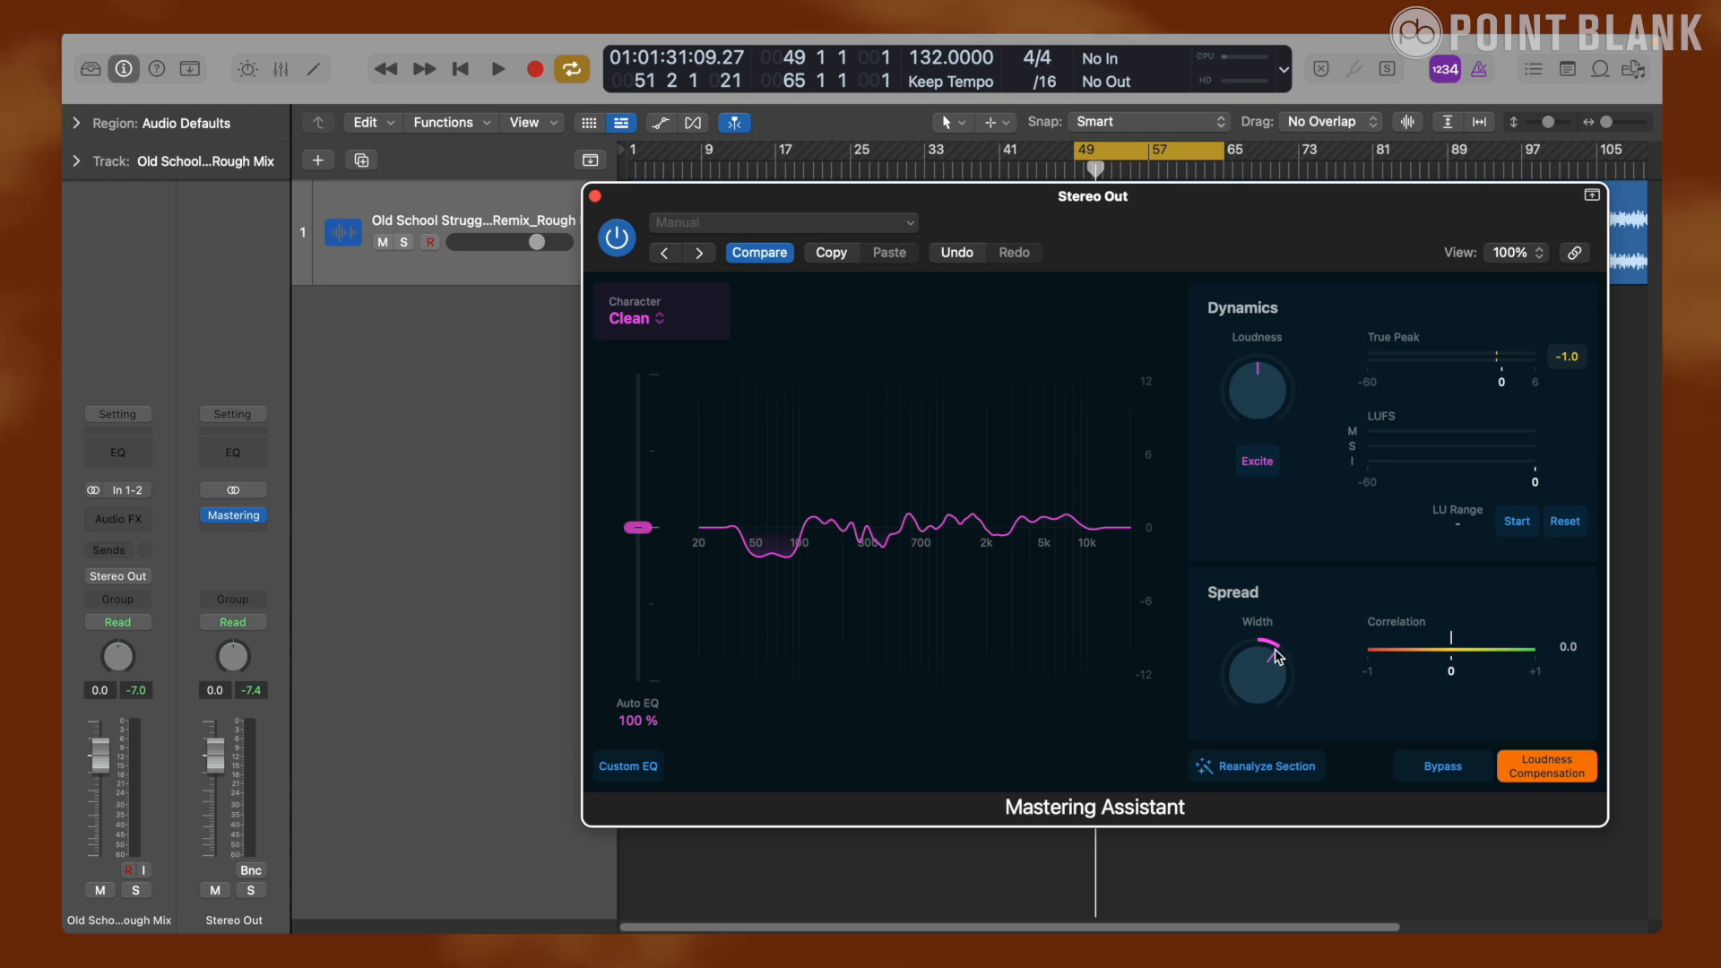
# - Audition Spread Width at full +1.00, then settle it back to a subtle +0.16
pyautogui.click(496, 68)
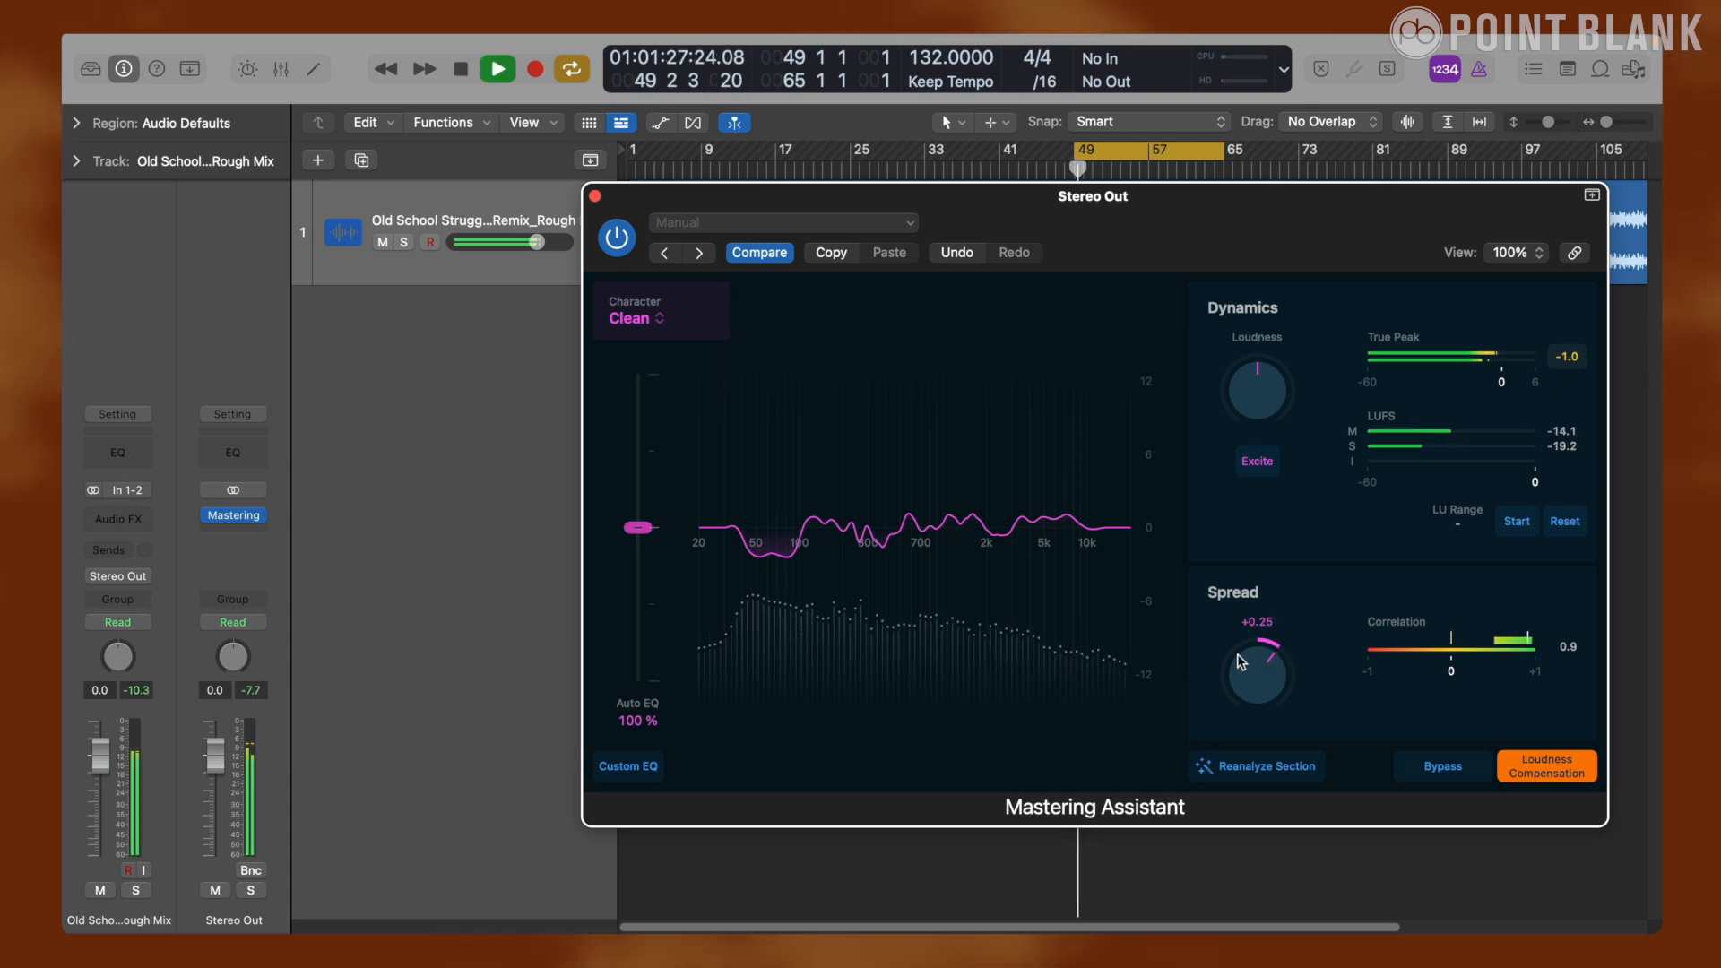
pyautogui.moveTo(1255, 658); pyautogui.dragTo(1255, 725)
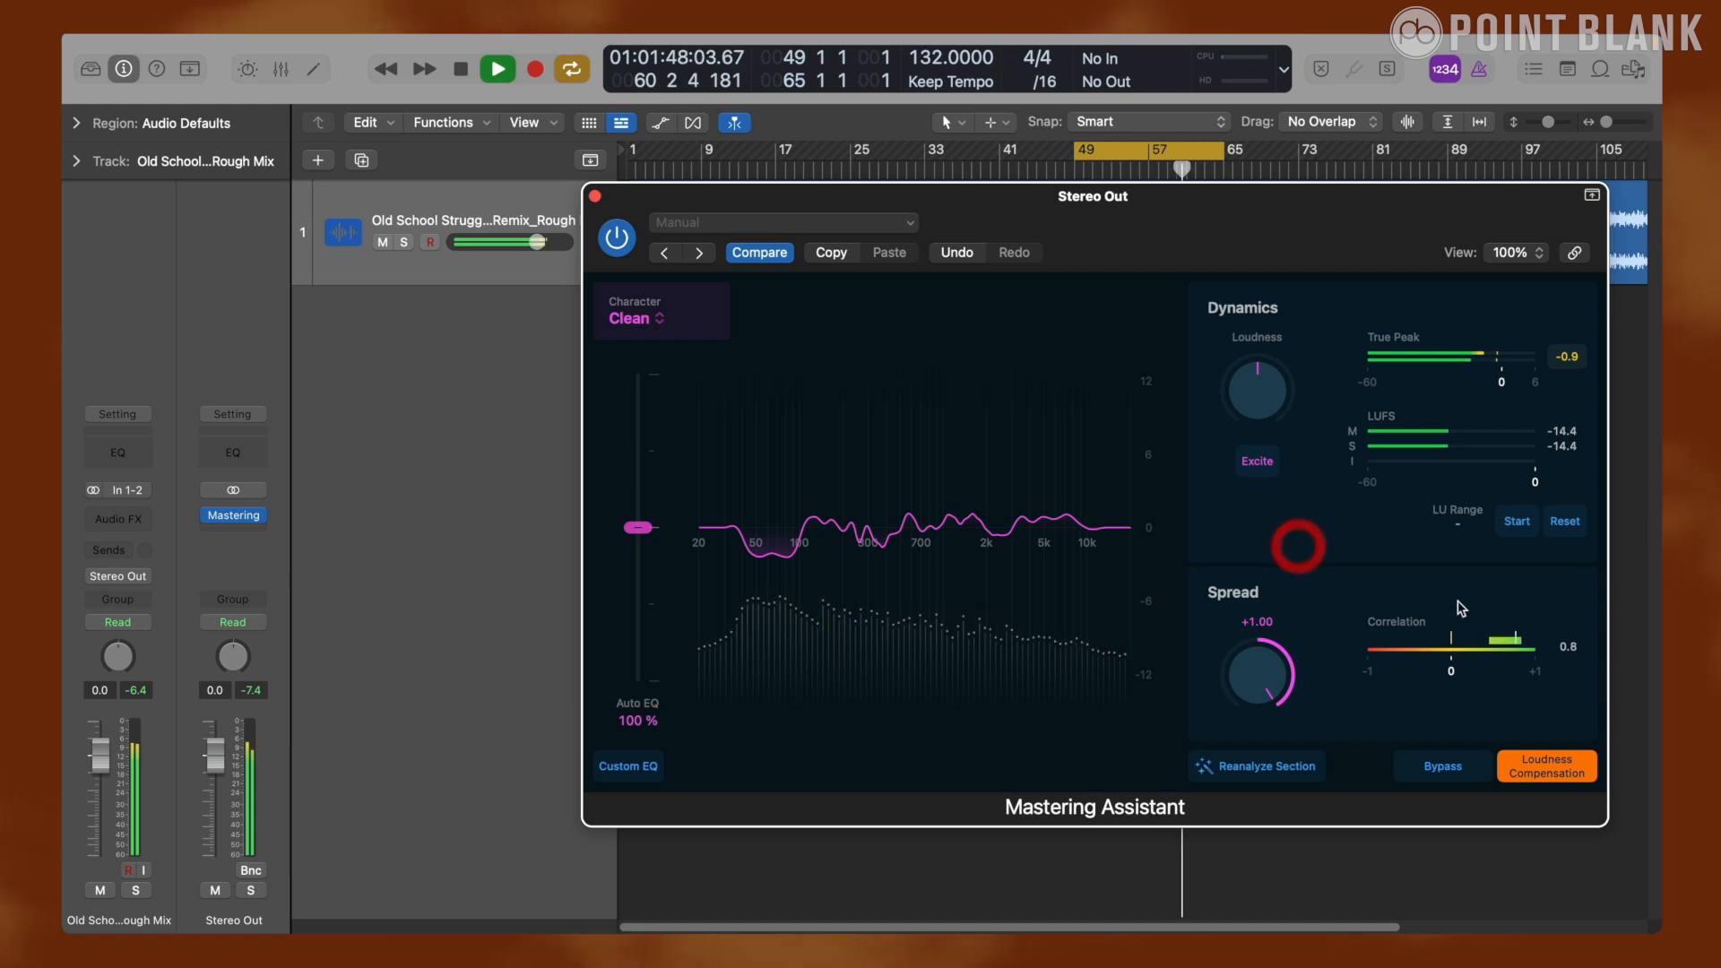
pyautogui.click(497, 68)
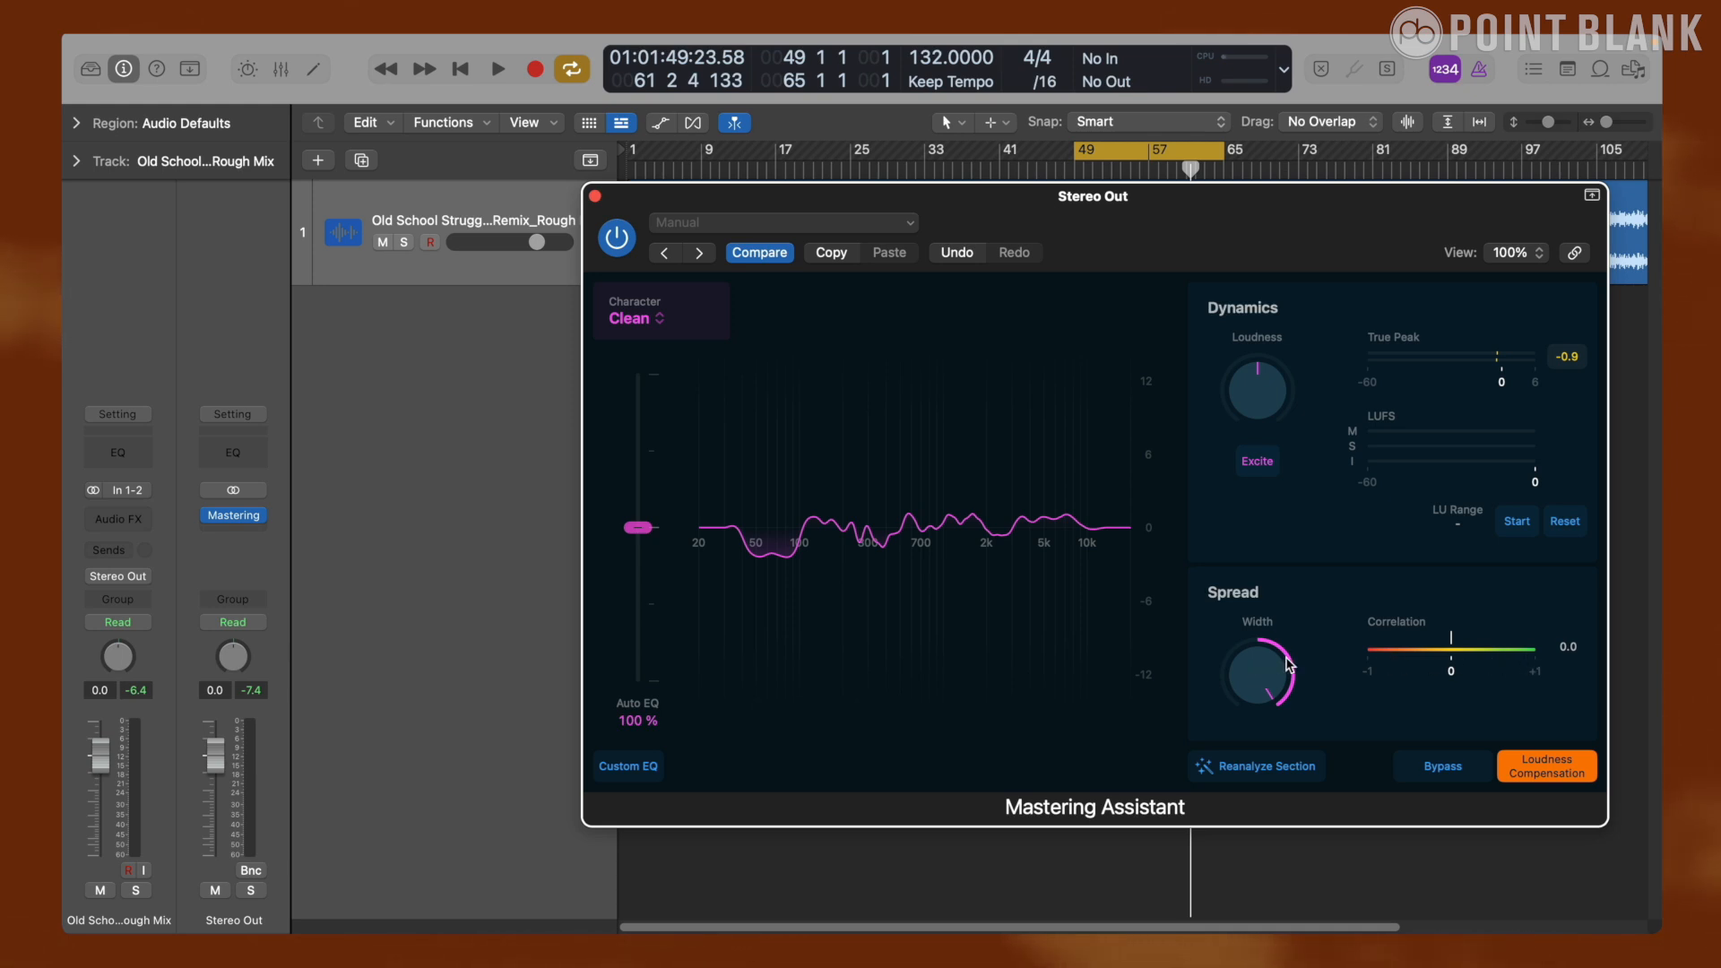
pyautogui.moveTo(1257, 676); pyautogui.dragTo(1272, 658)
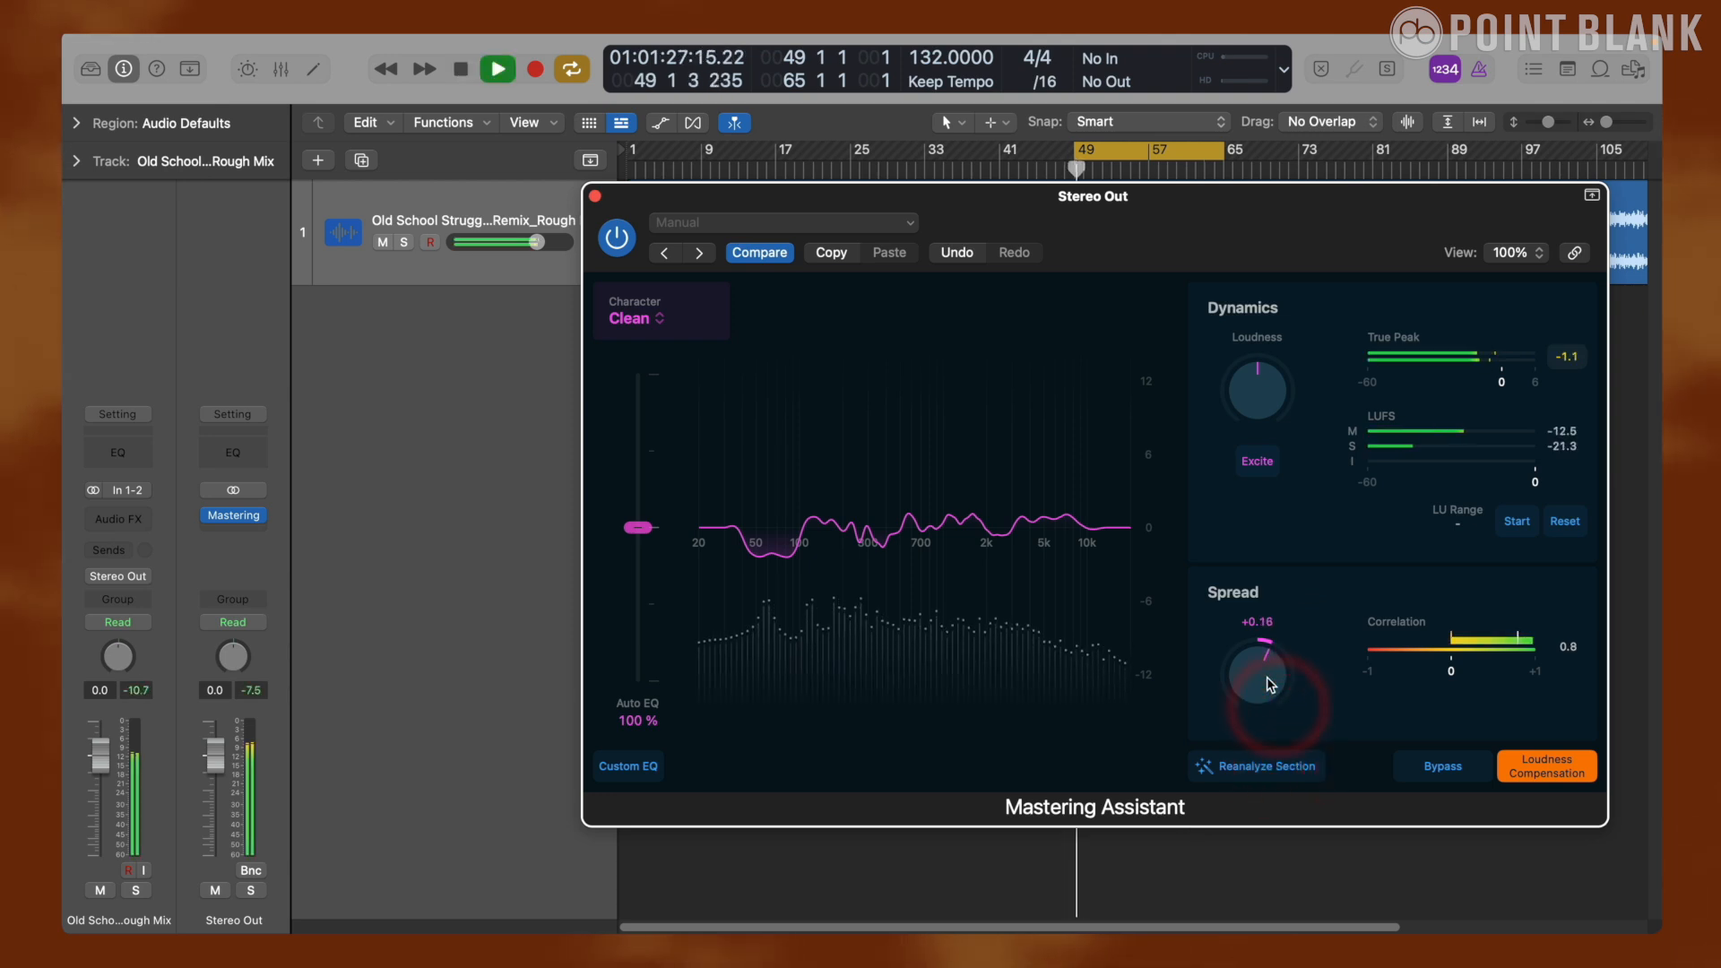
pyautogui.moveTo(1261, 687); pyautogui.dragTo(1261, 663)
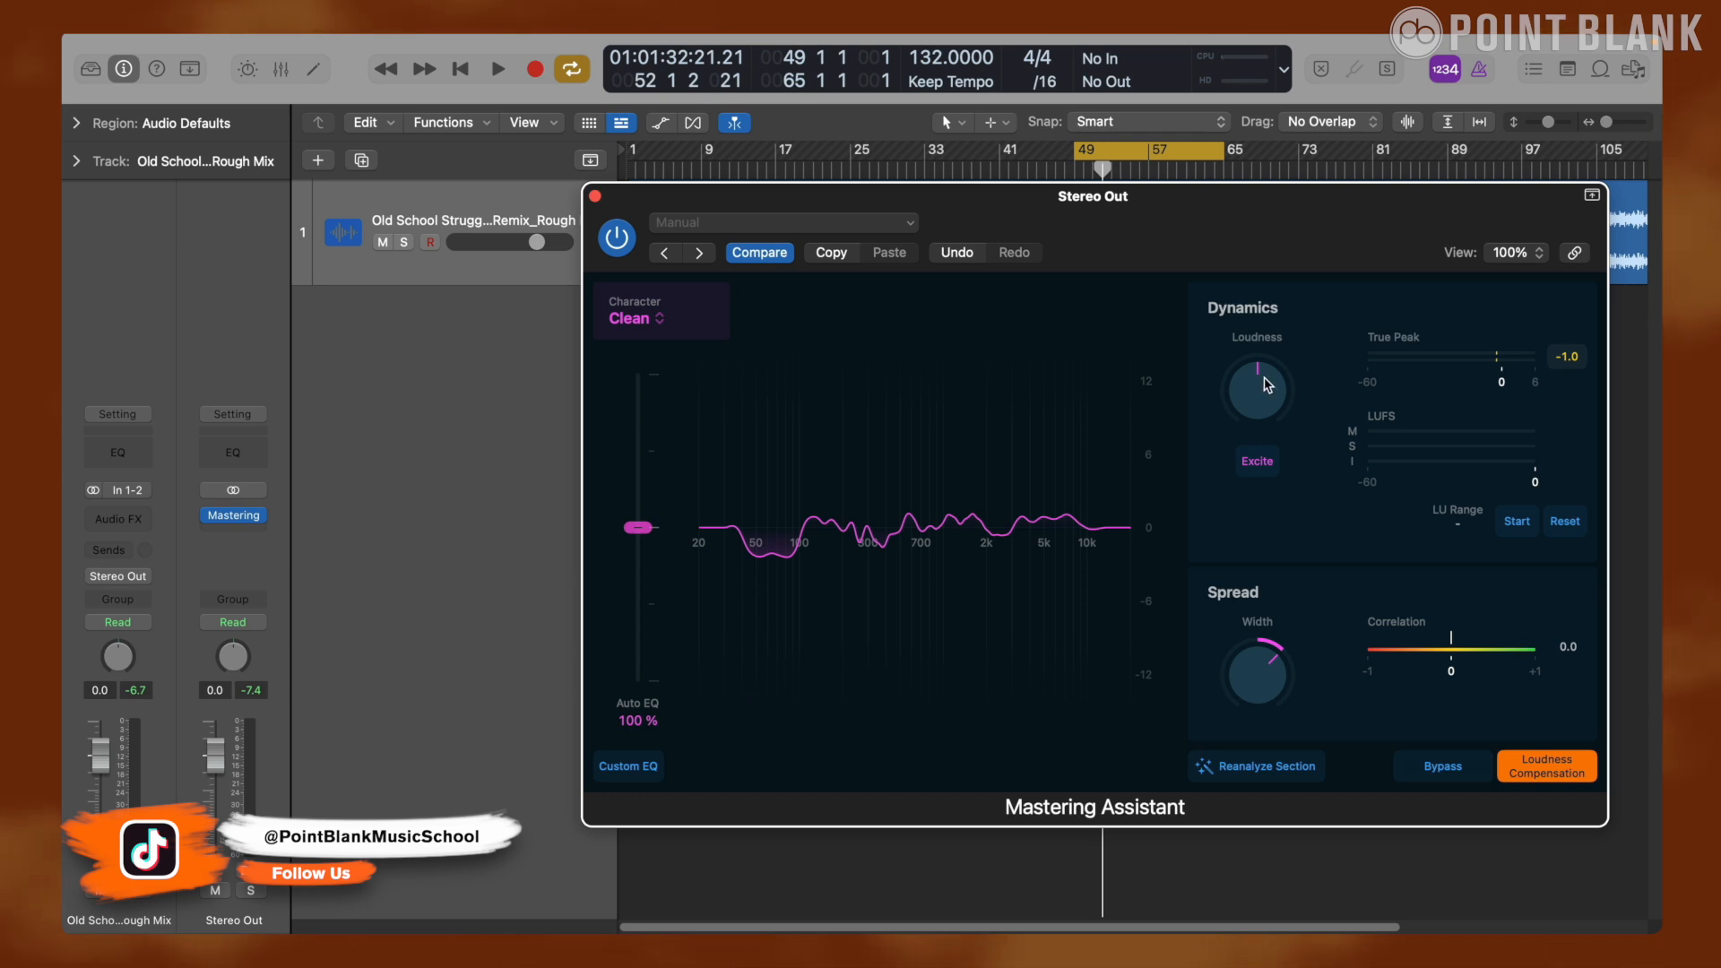
pyautogui.moveTo(1264, 375)
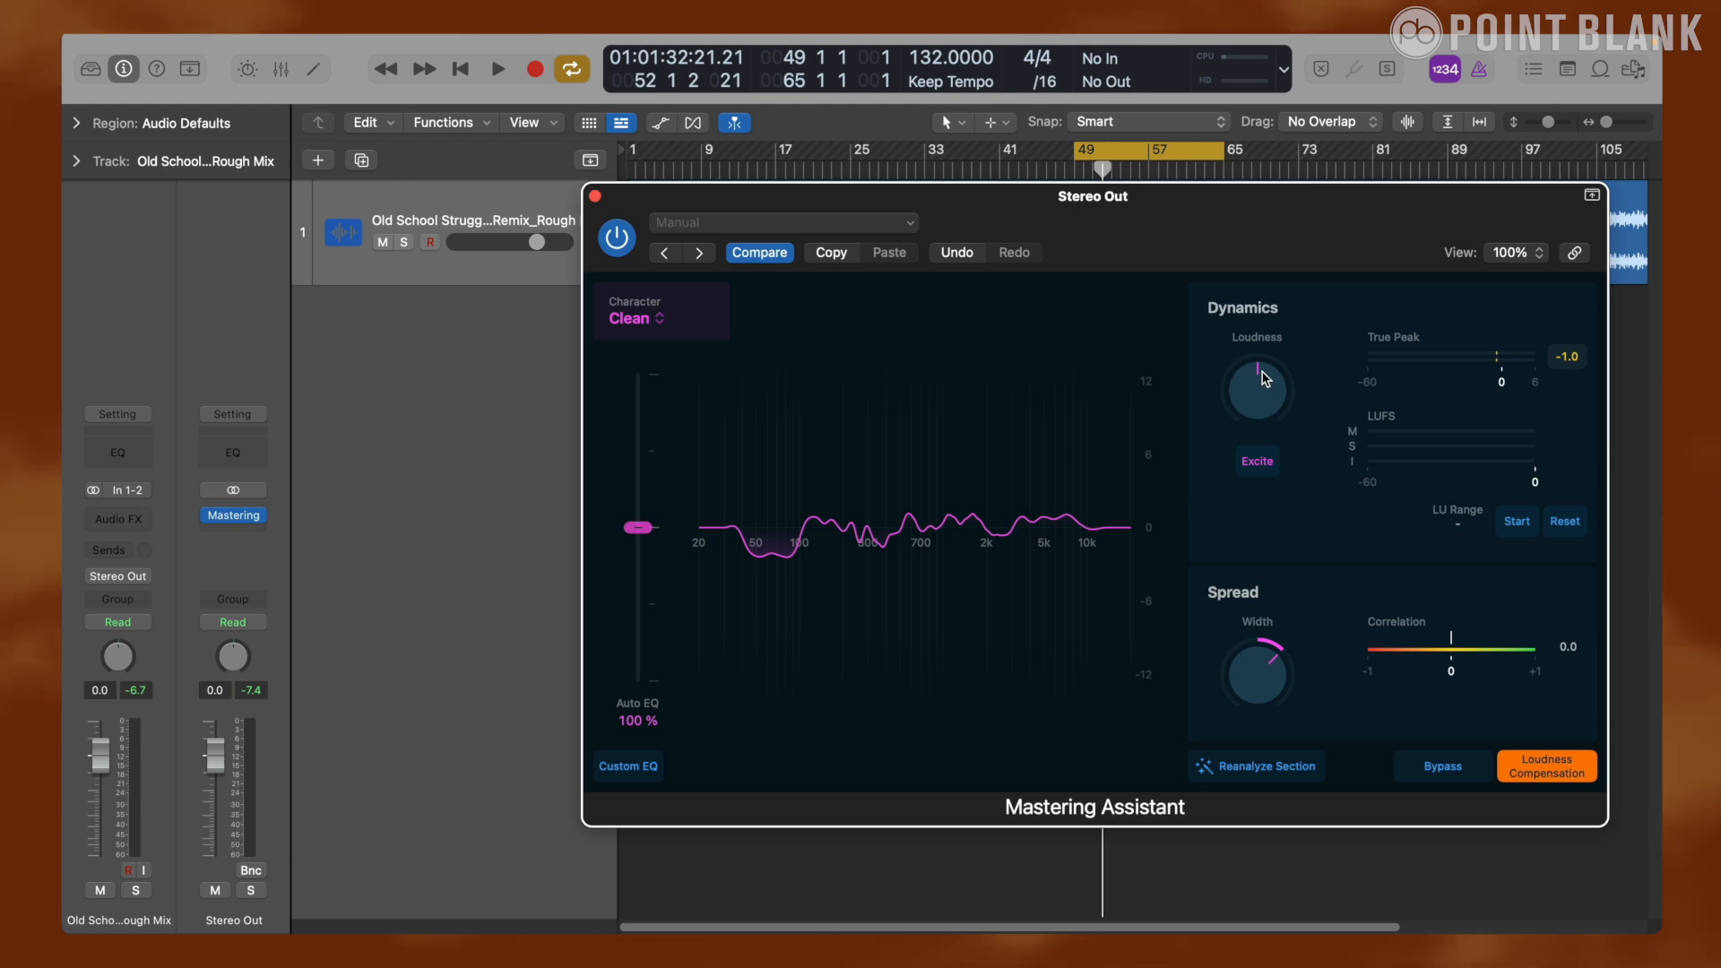
pyautogui.moveTo(1302, 417)
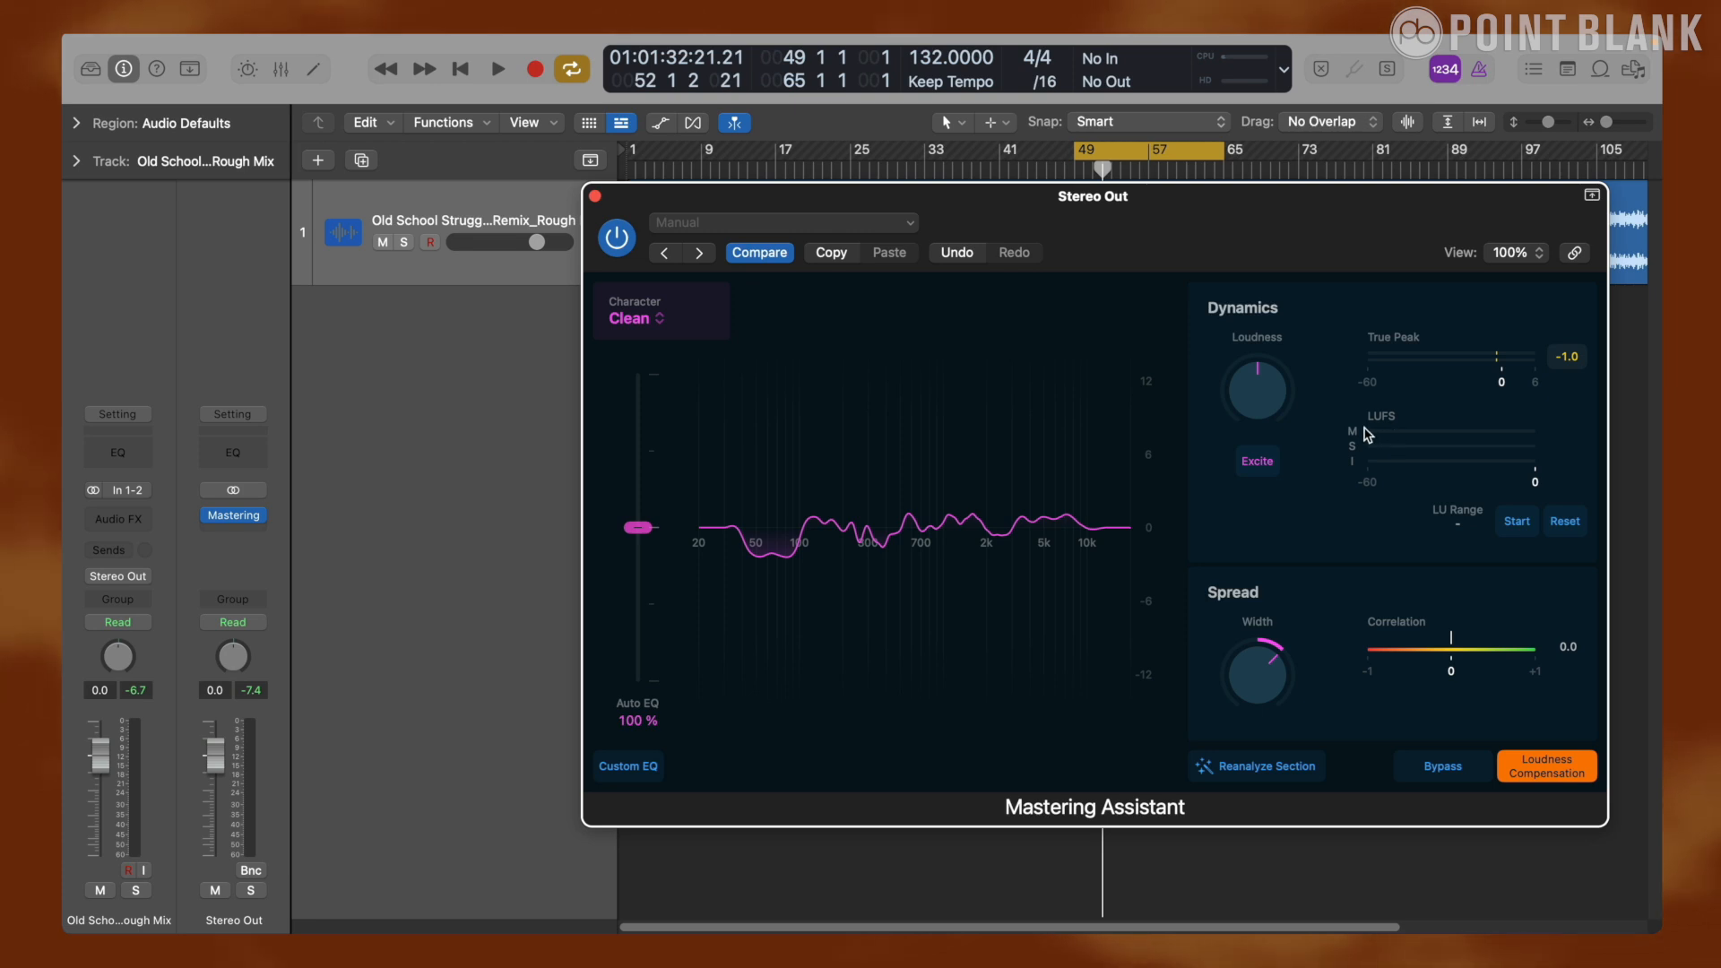
pyautogui.moveTo(1361, 462)
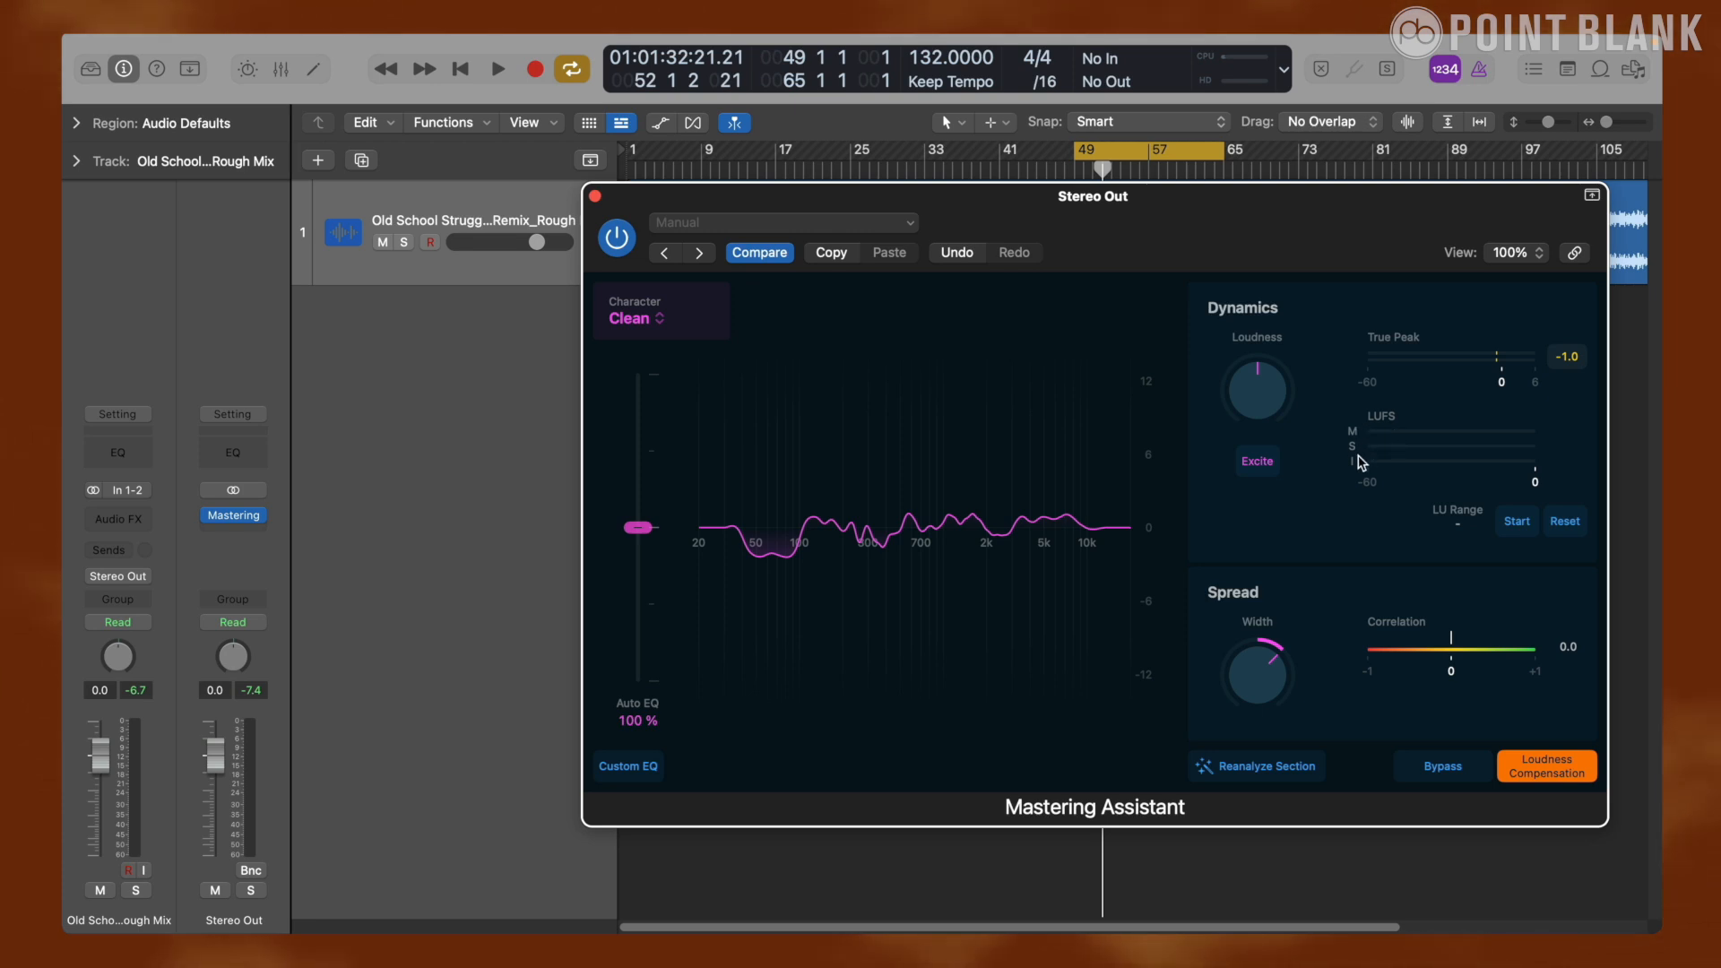
pyautogui.moveTo(1360, 468)
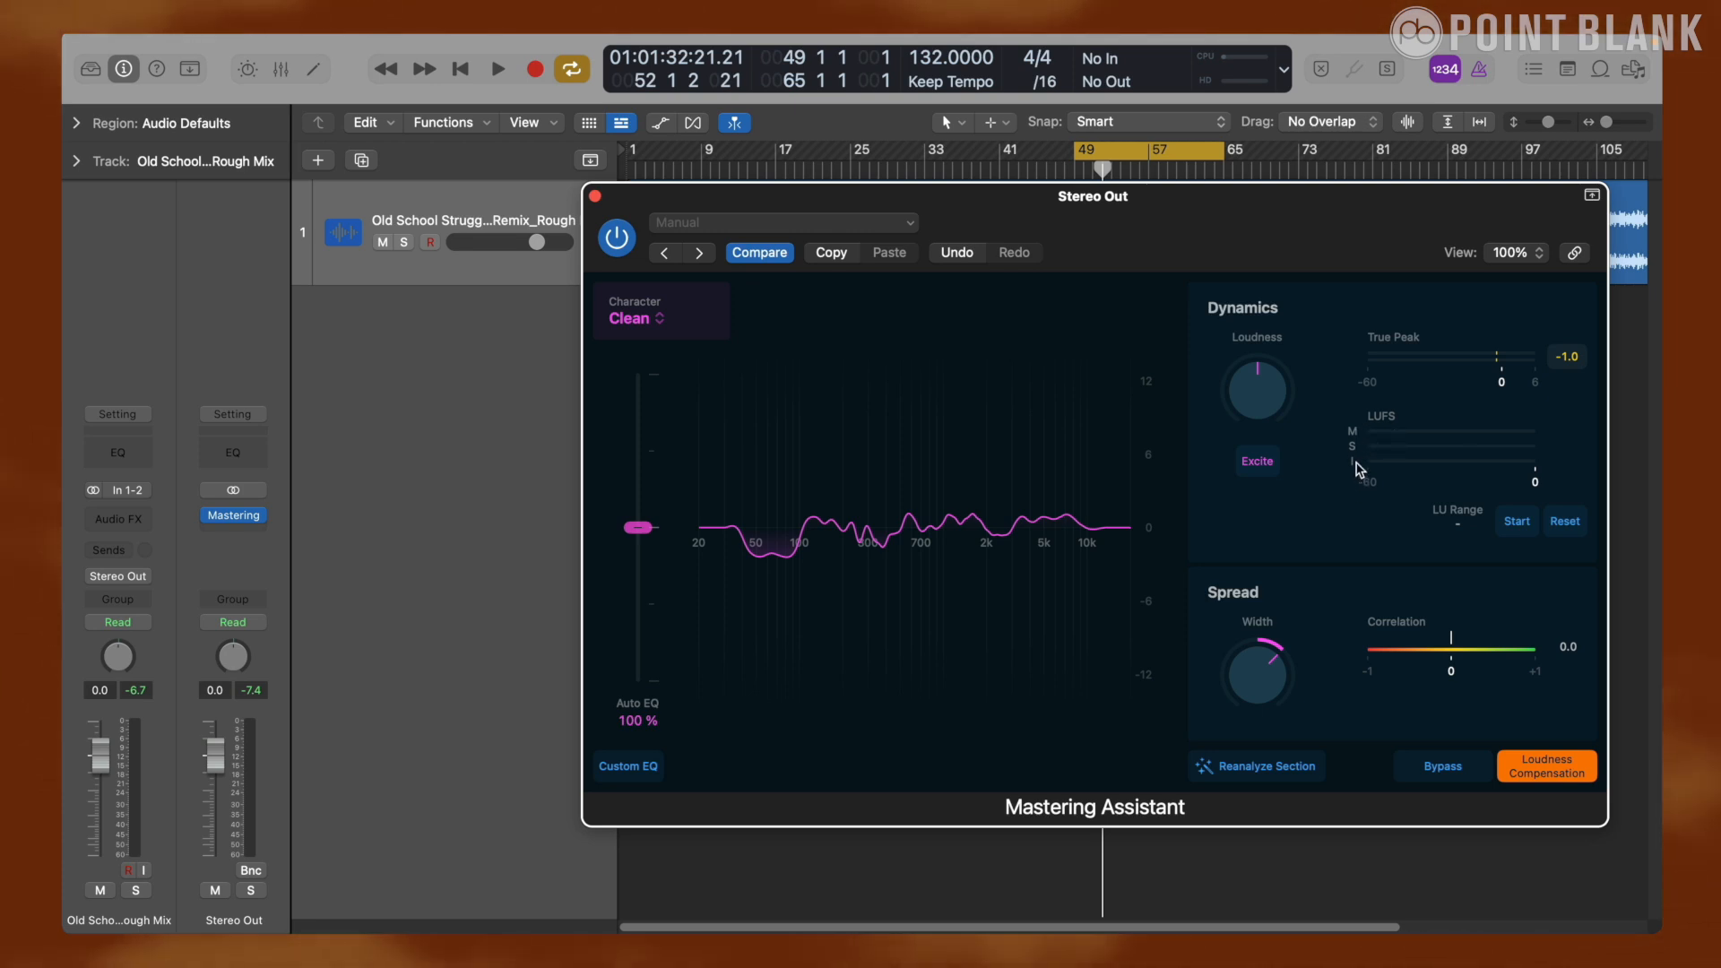
pyautogui.moveTo(1395, 474)
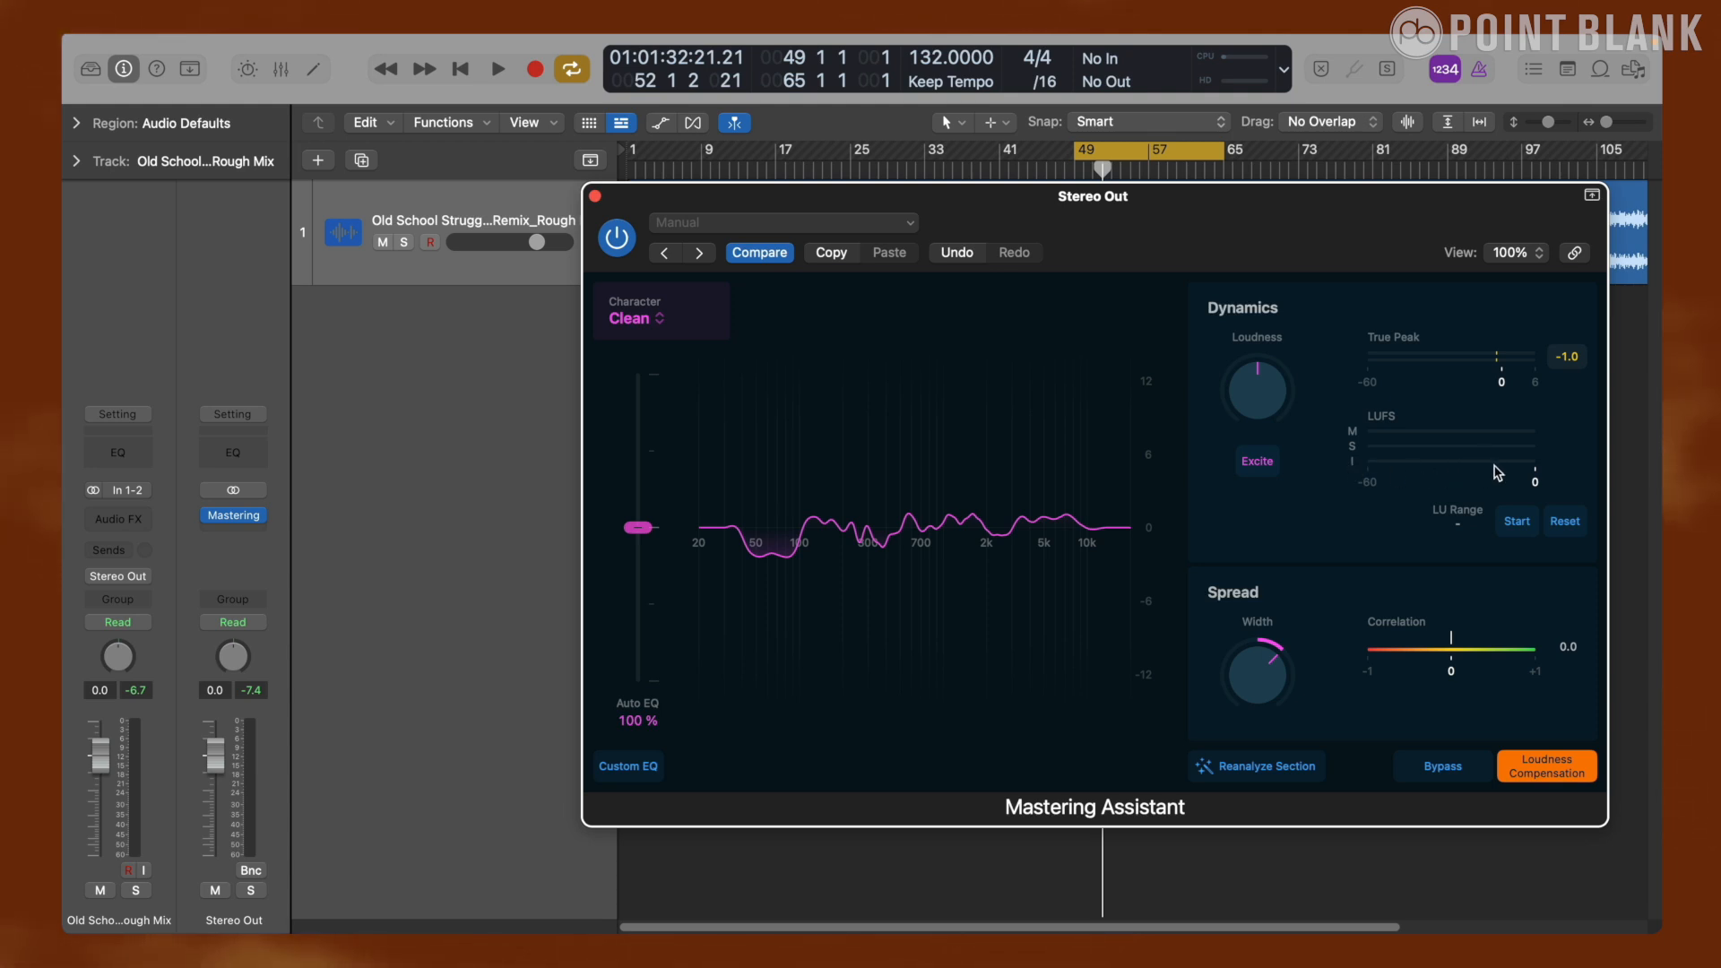
pyautogui.moveTo(1486, 468)
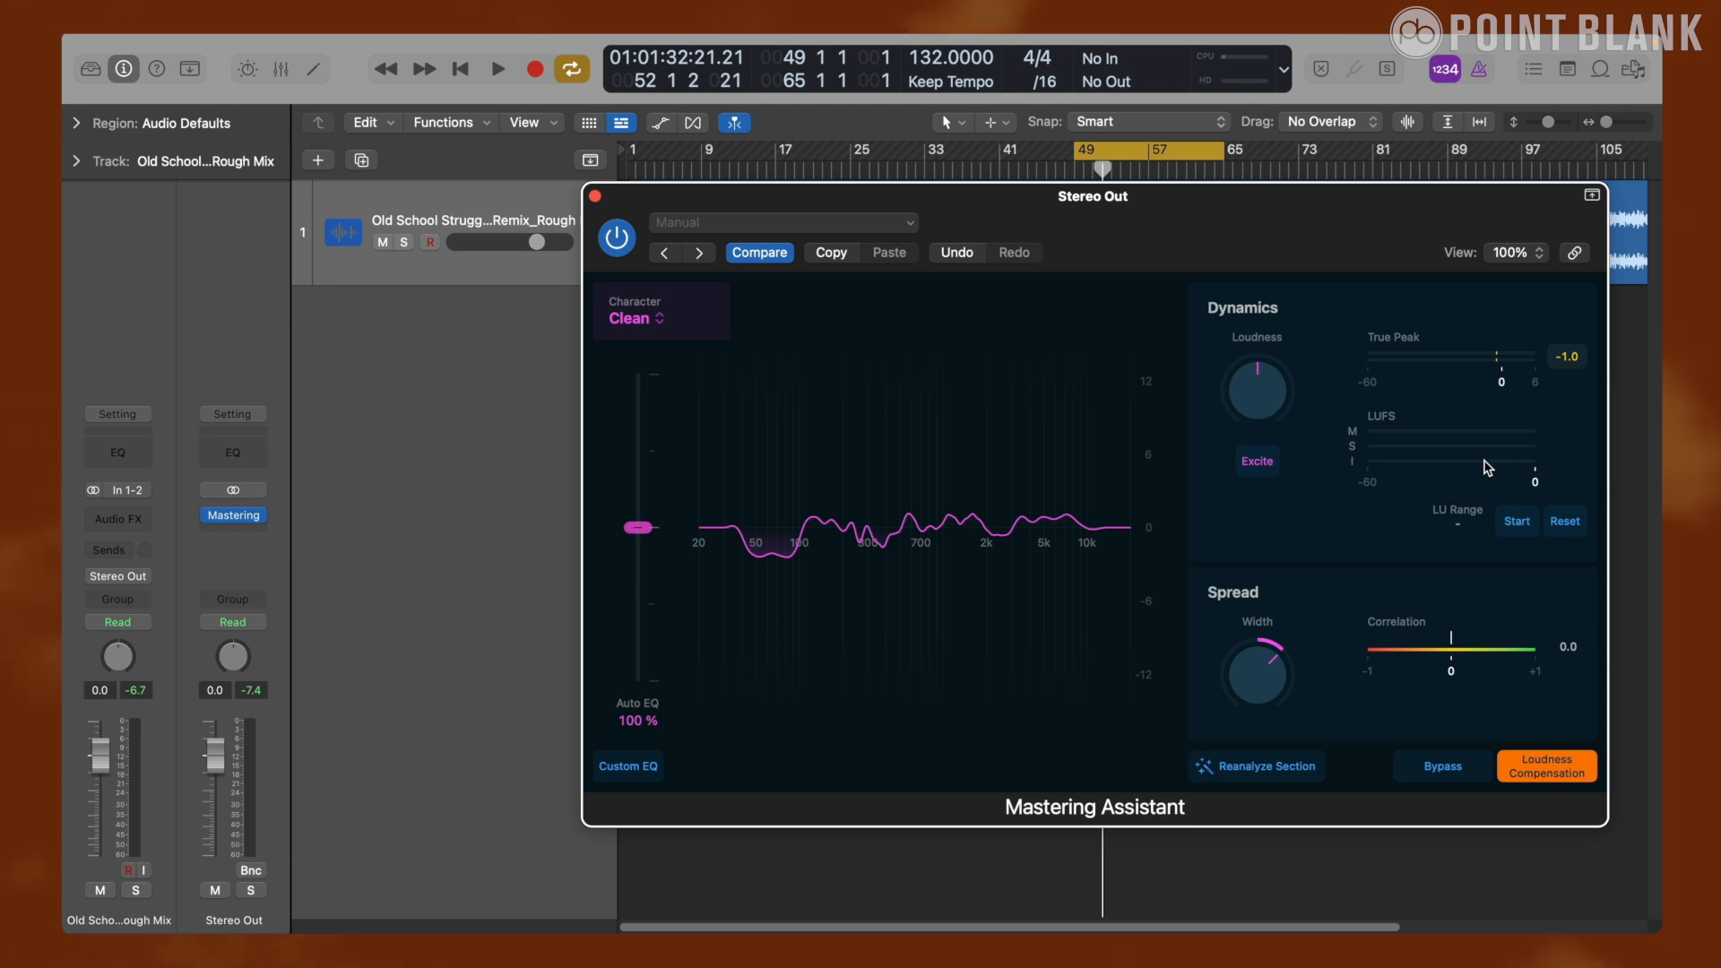
# - Begin measuring integrated LUFS loudness and LU range during playback
pyautogui.click(496, 68)
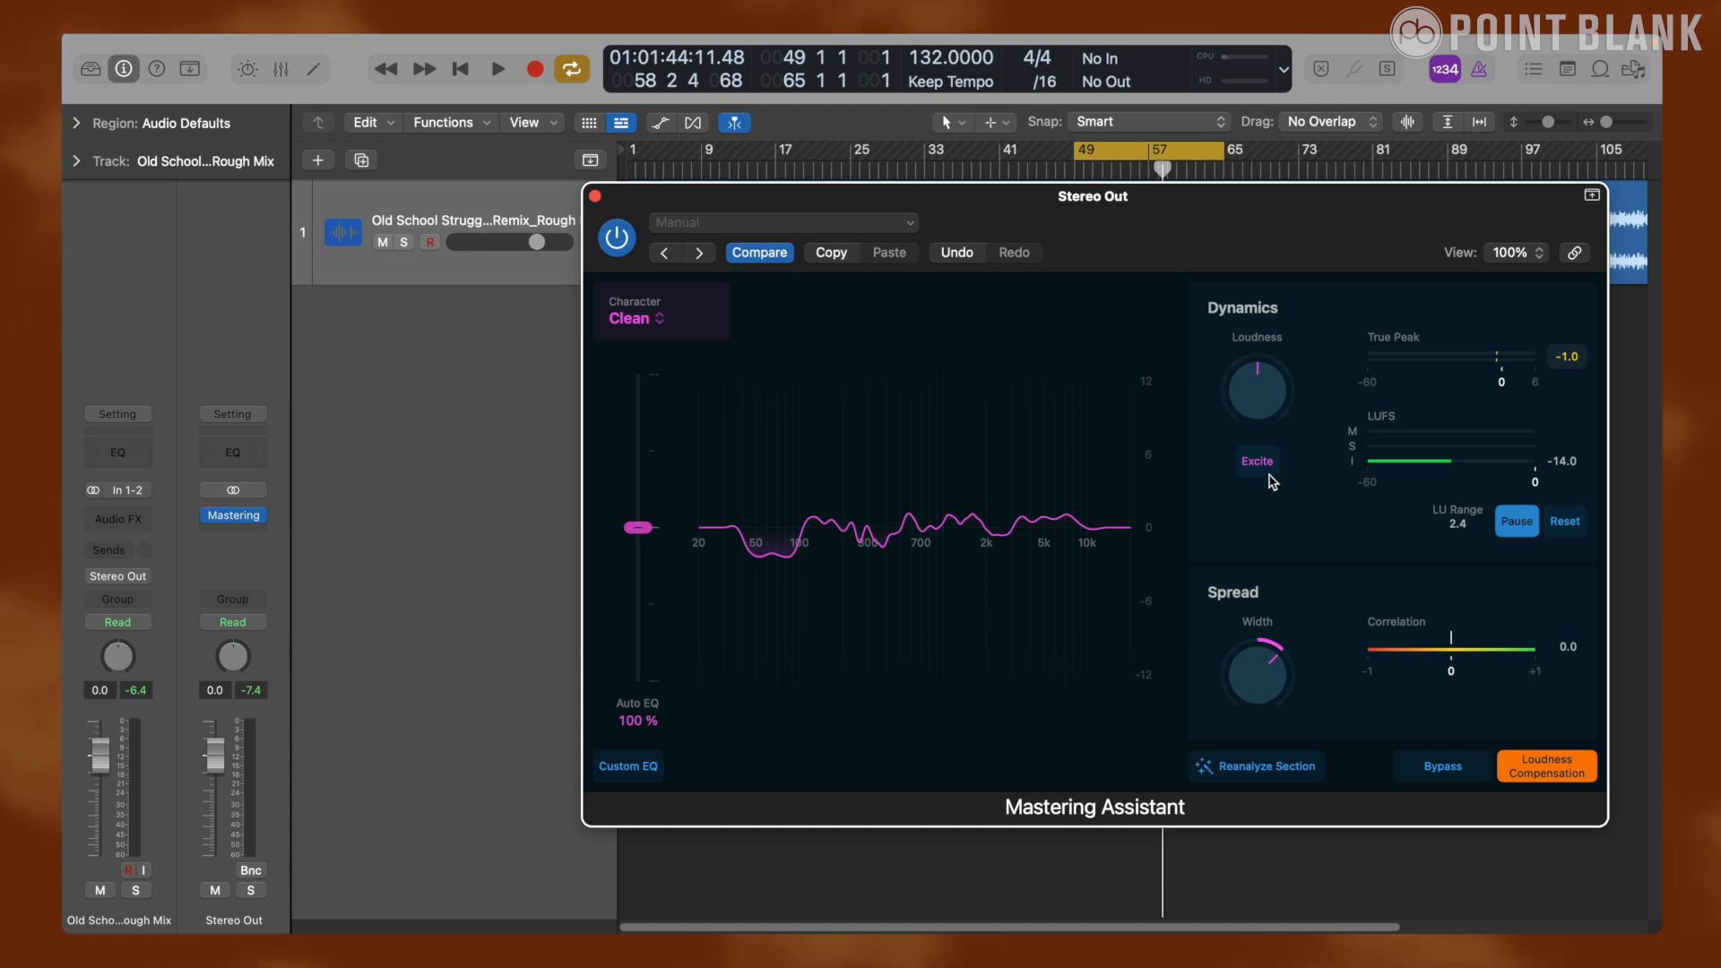
pyautogui.moveTo(1268, 459)
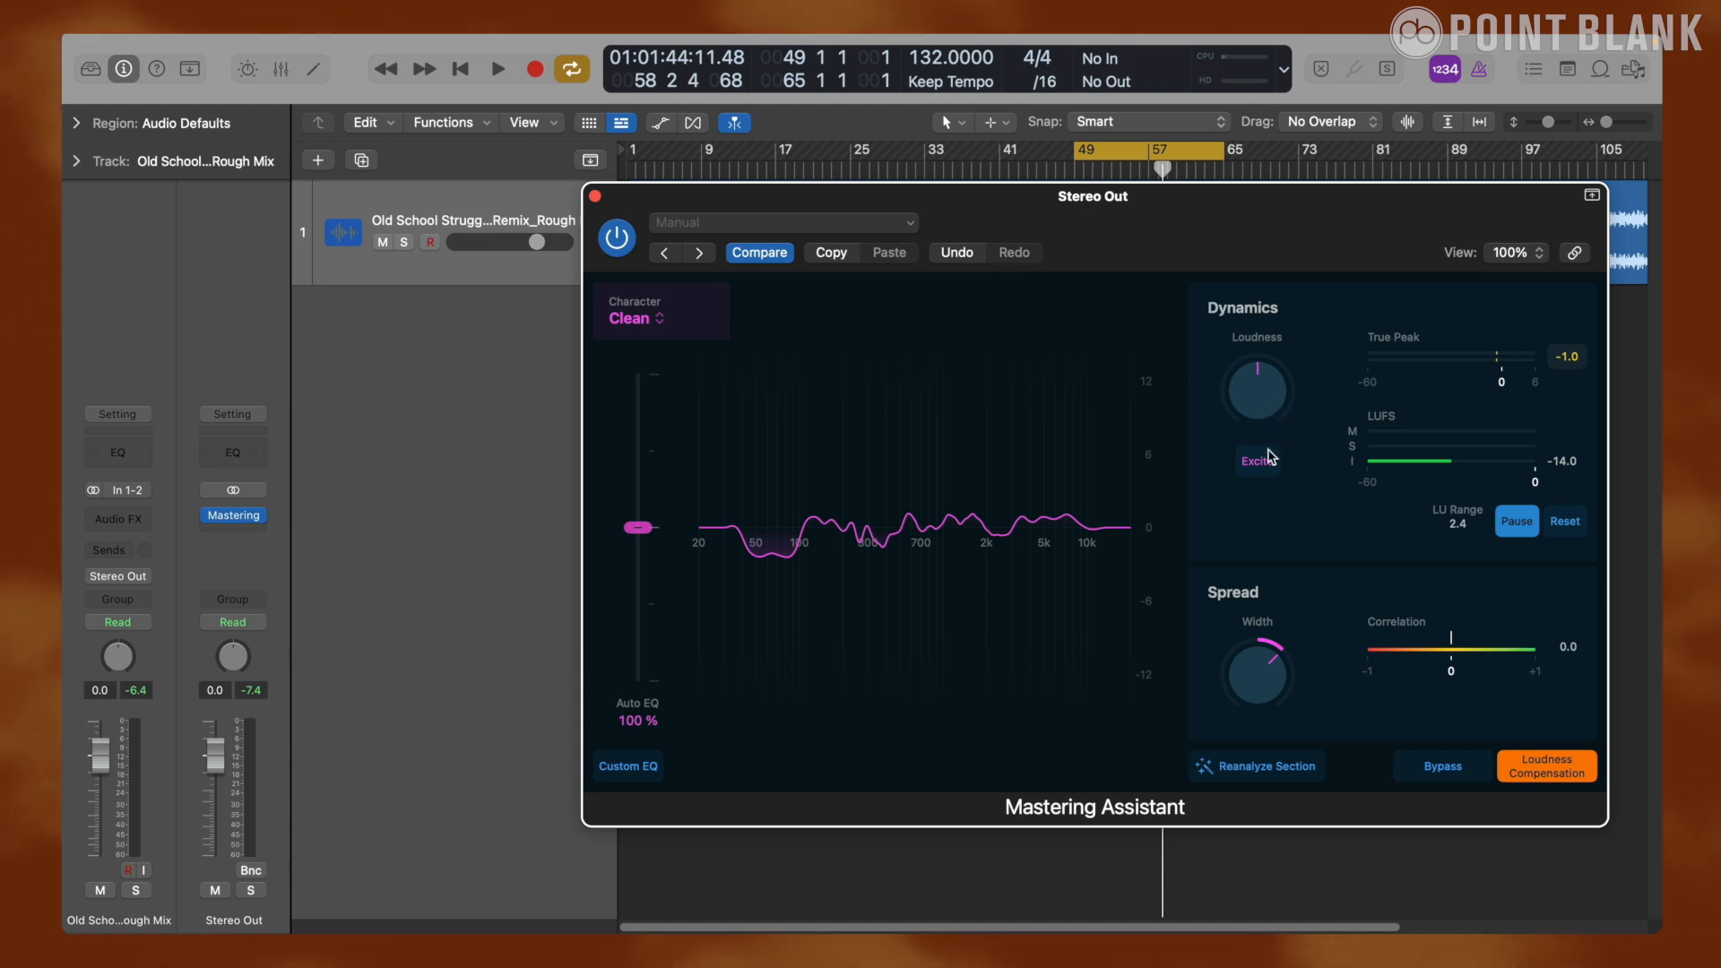
# - Engage Excite and raise the master Loudness to +0.62 while playing
pyautogui.click(497, 68)
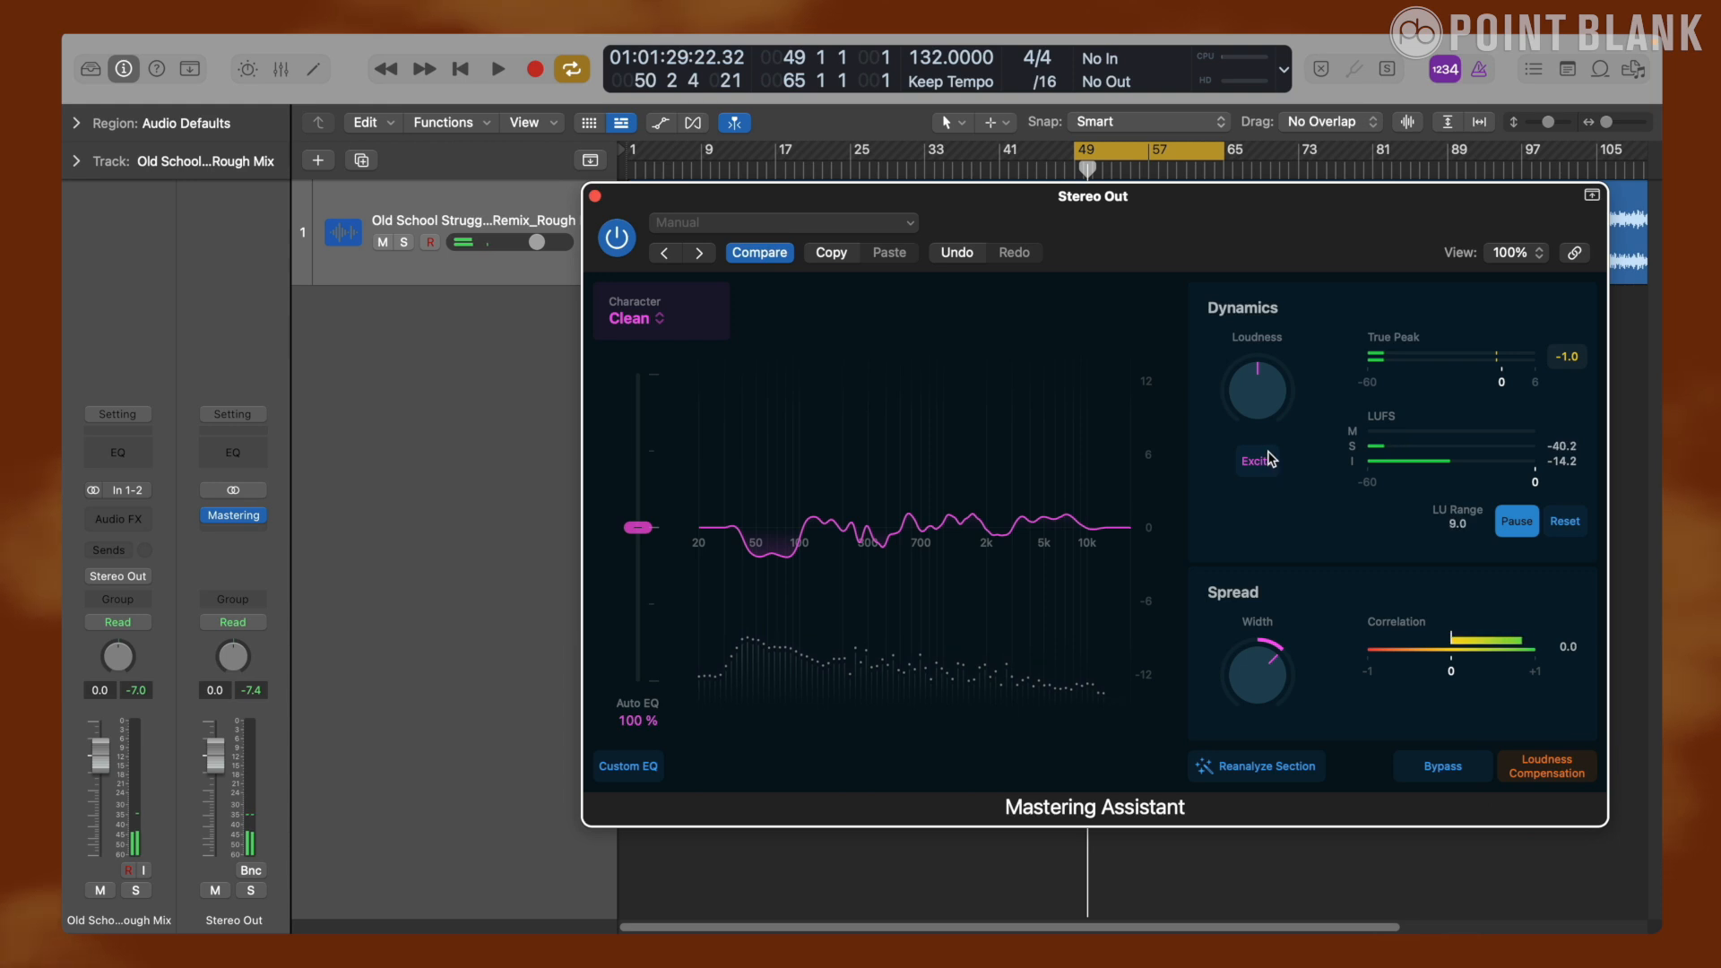
pyautogui.click(496, 68)
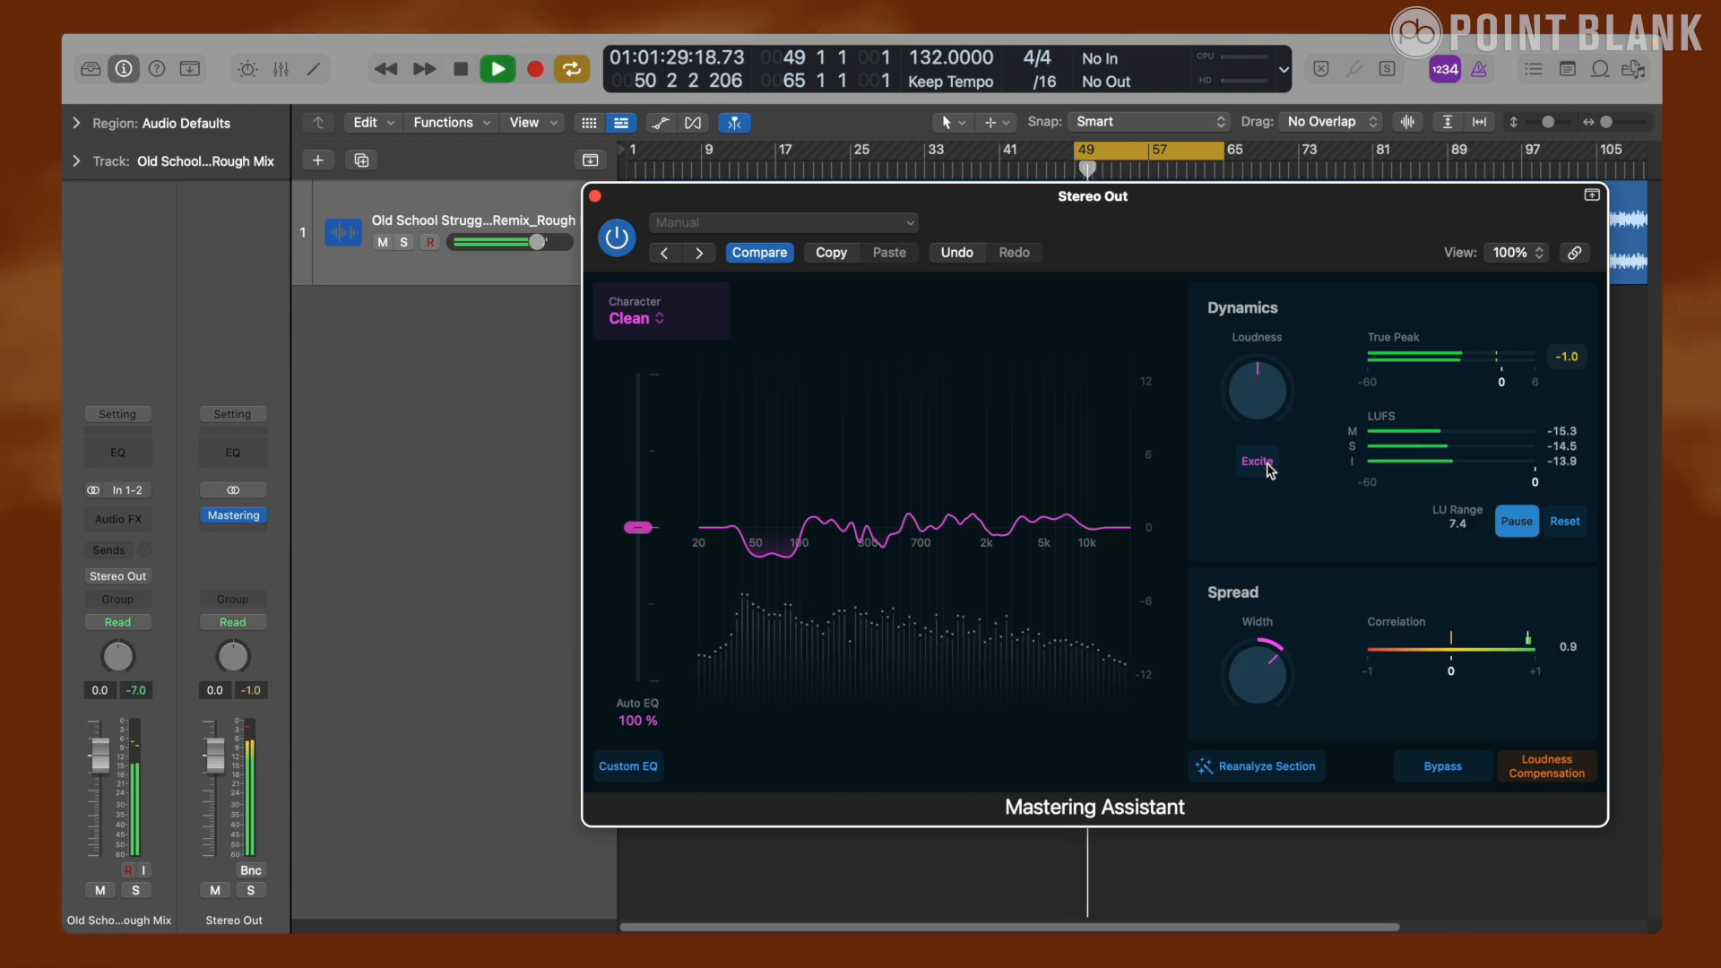
pyautogui.click(1257, 461)
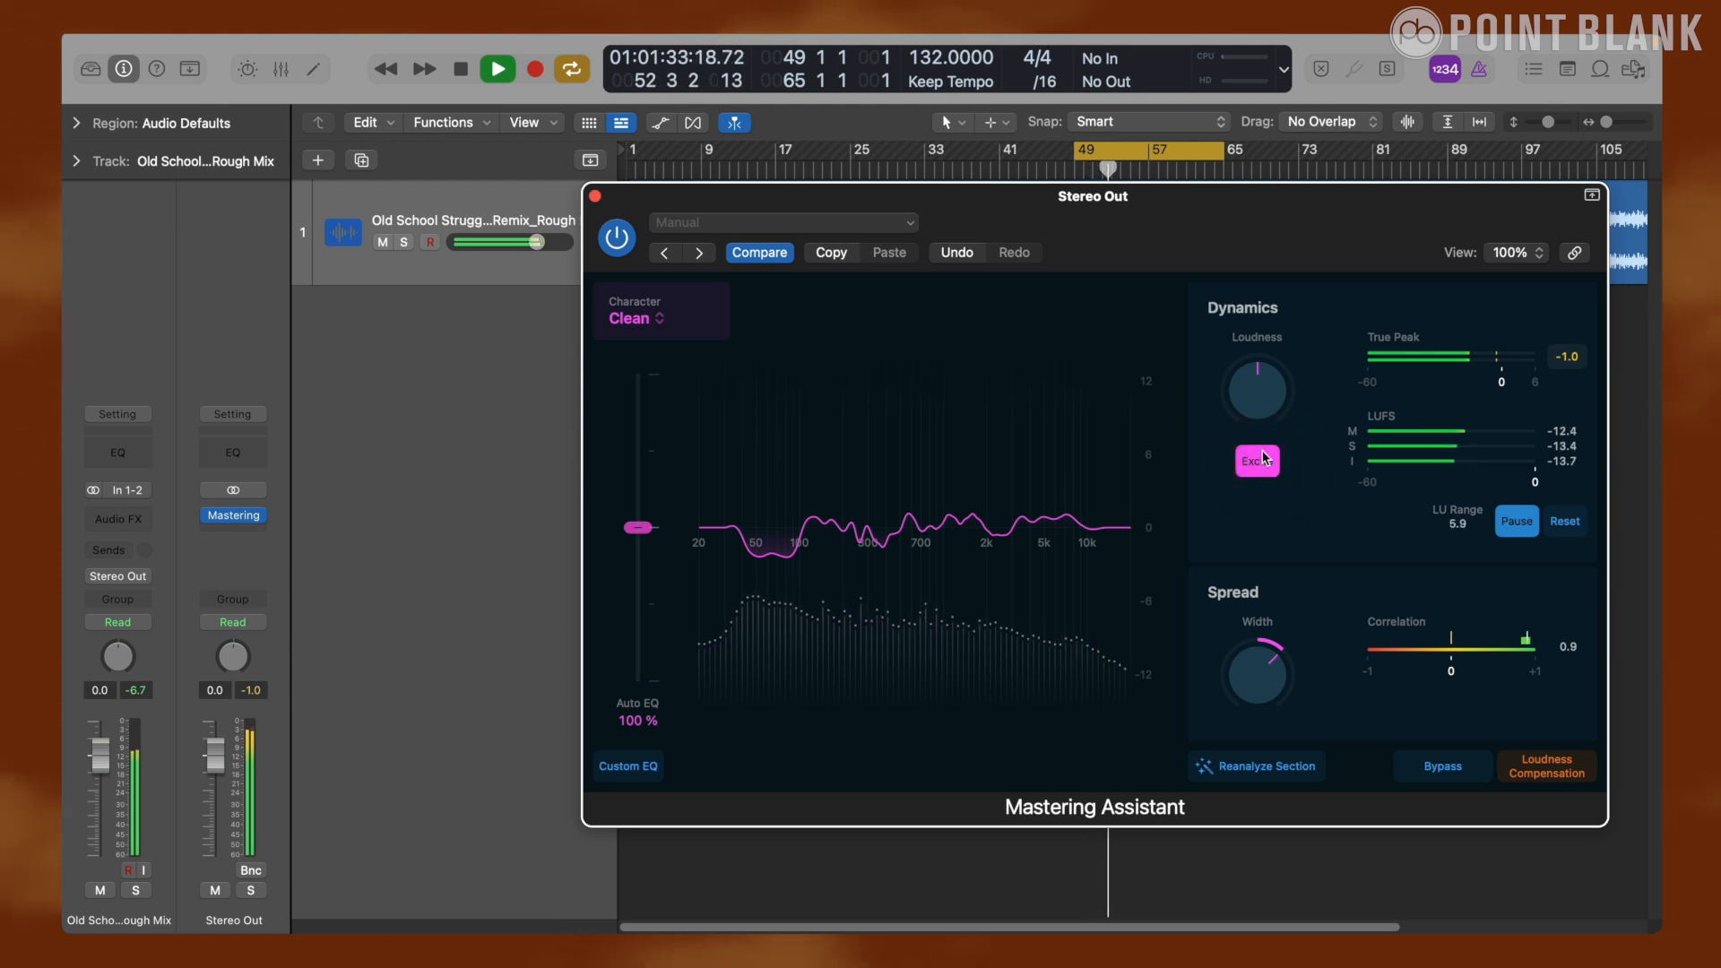
pyautogui.moveTo(1255, 390); pyautogui.dragTo(1262, 373)
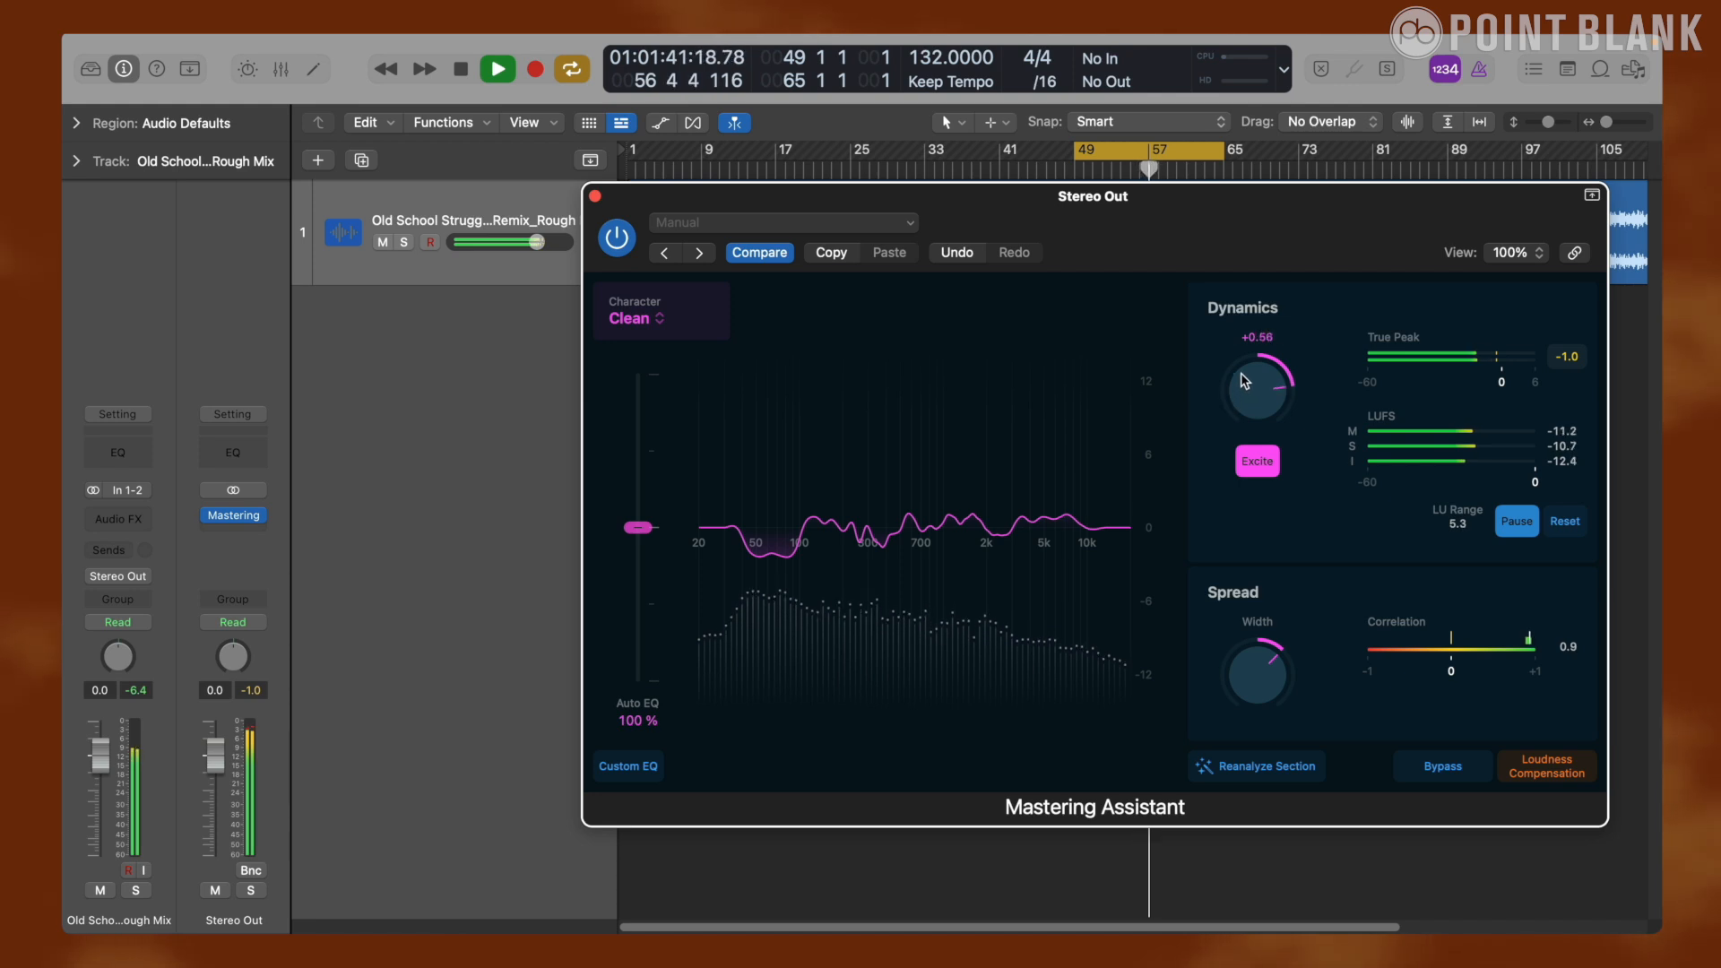
pyautogui.moveTo(1255, 389); pyautogui.dragTo(1255, 372)
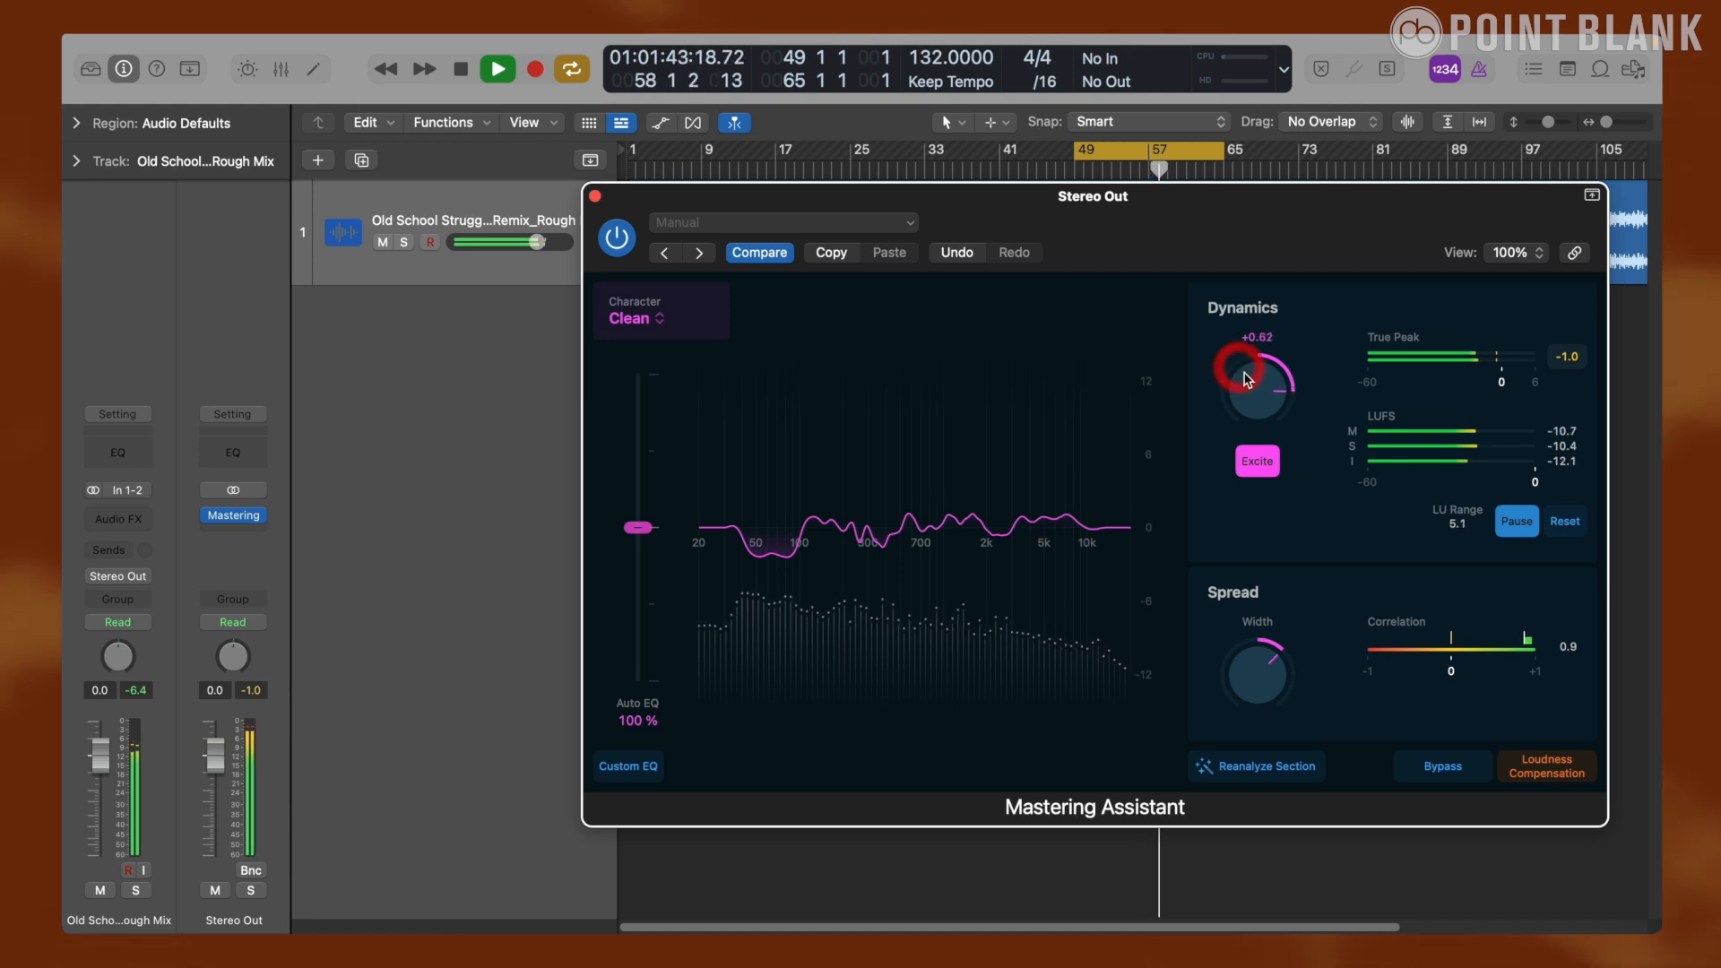
# - Restart playback and ease Loudness back down to a gentle +0.14
pyautogui.click(460, 69)
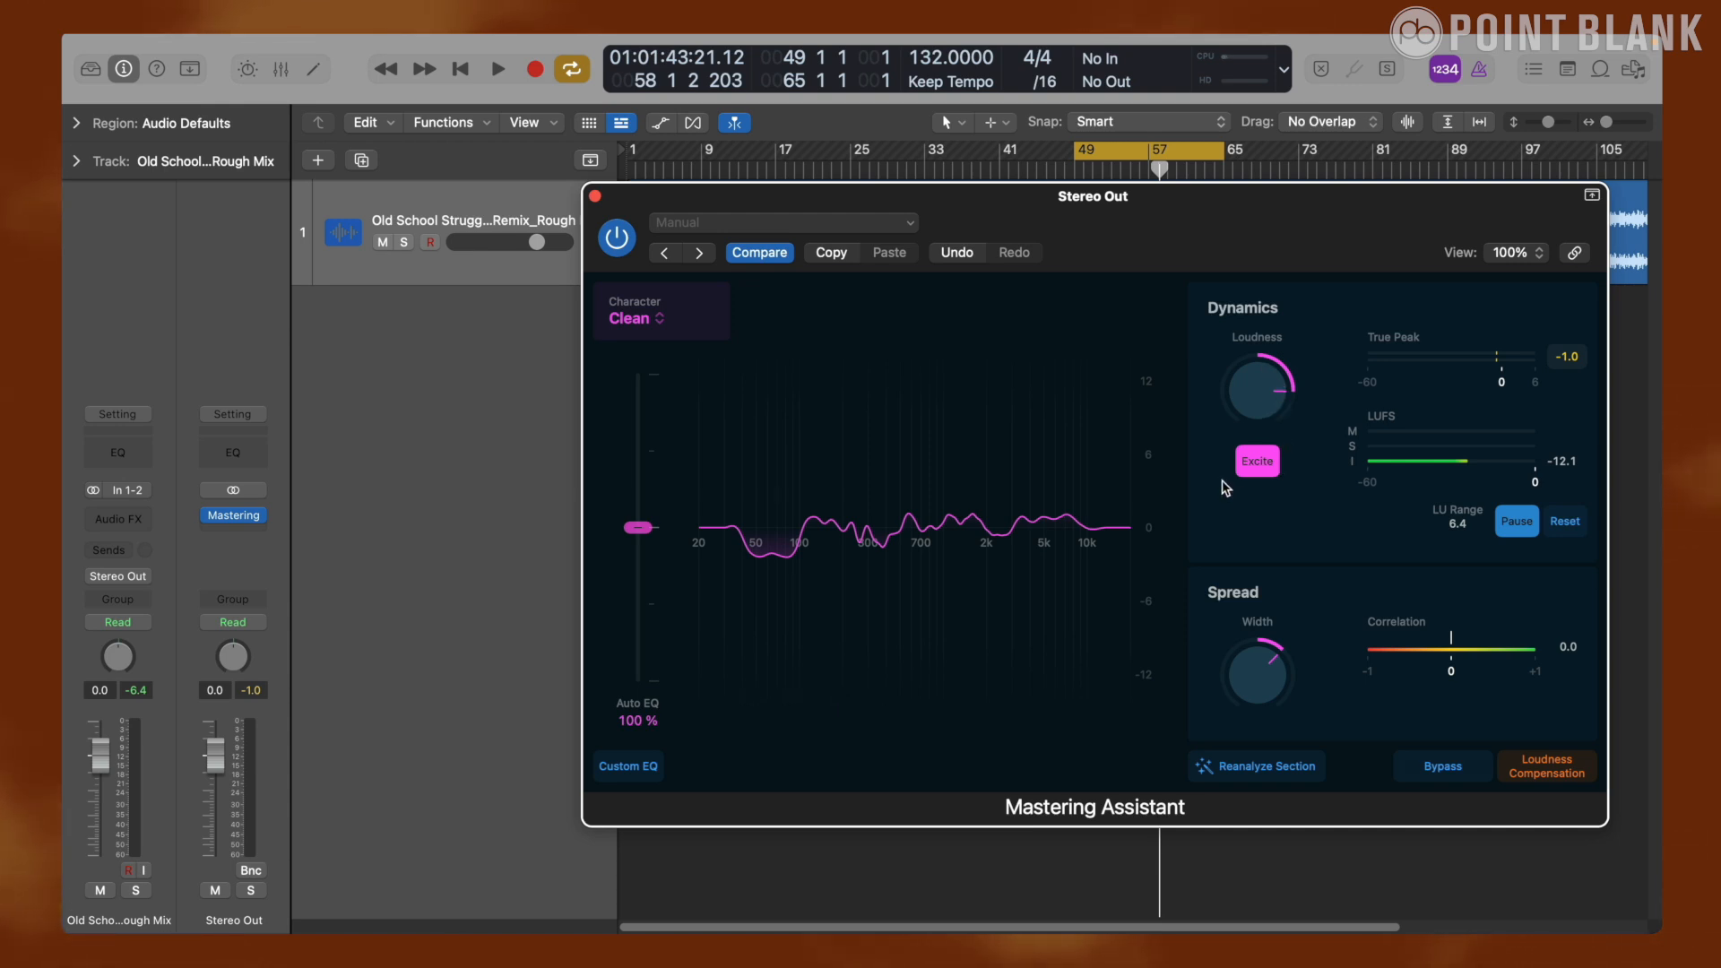
pyautogui.click(496, 68)
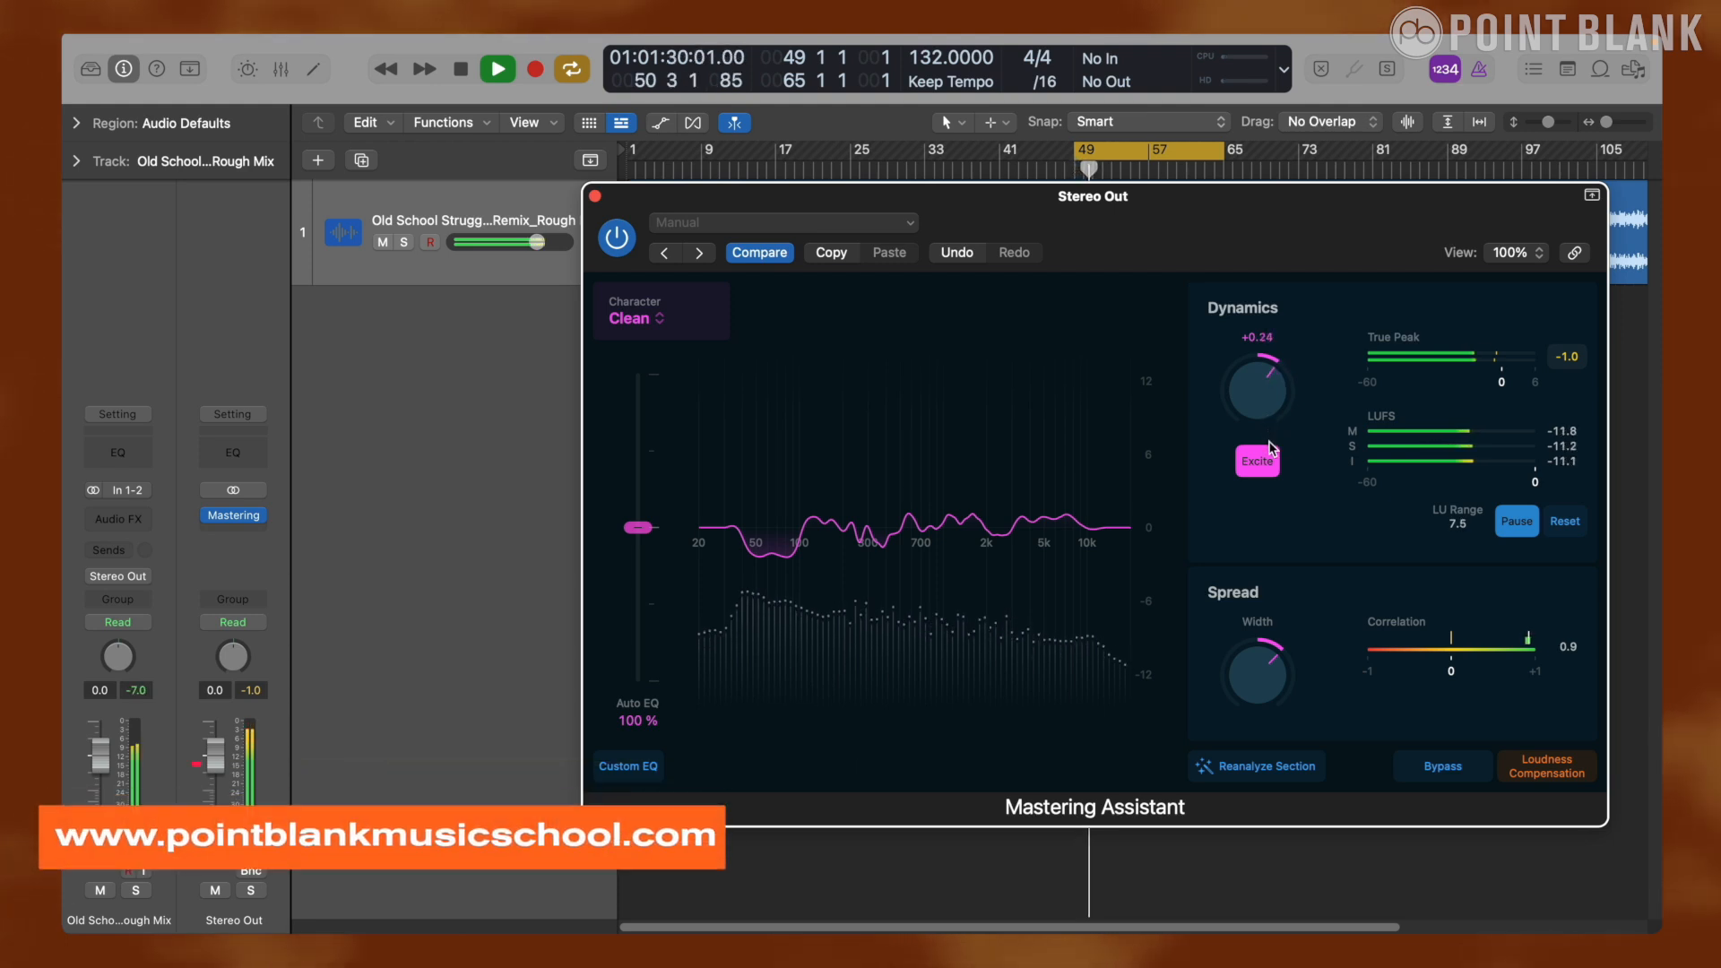
pyautogui.moveTo(1255, 389); pyautogui.dragTo(1267, 407)
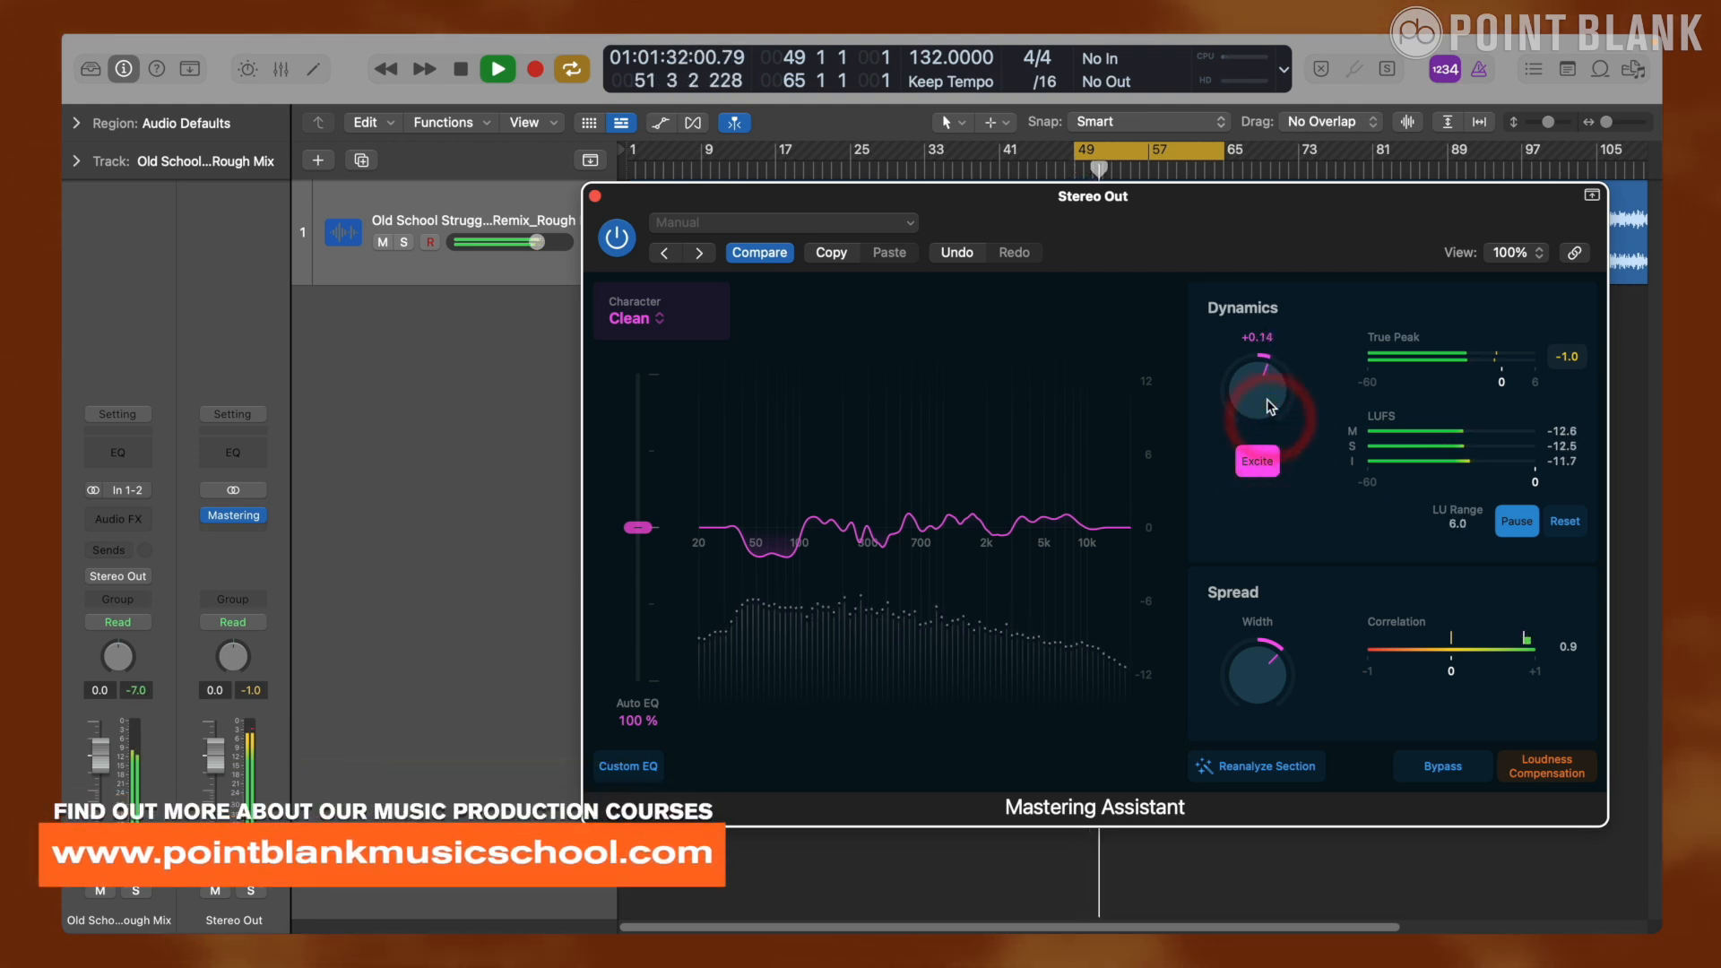